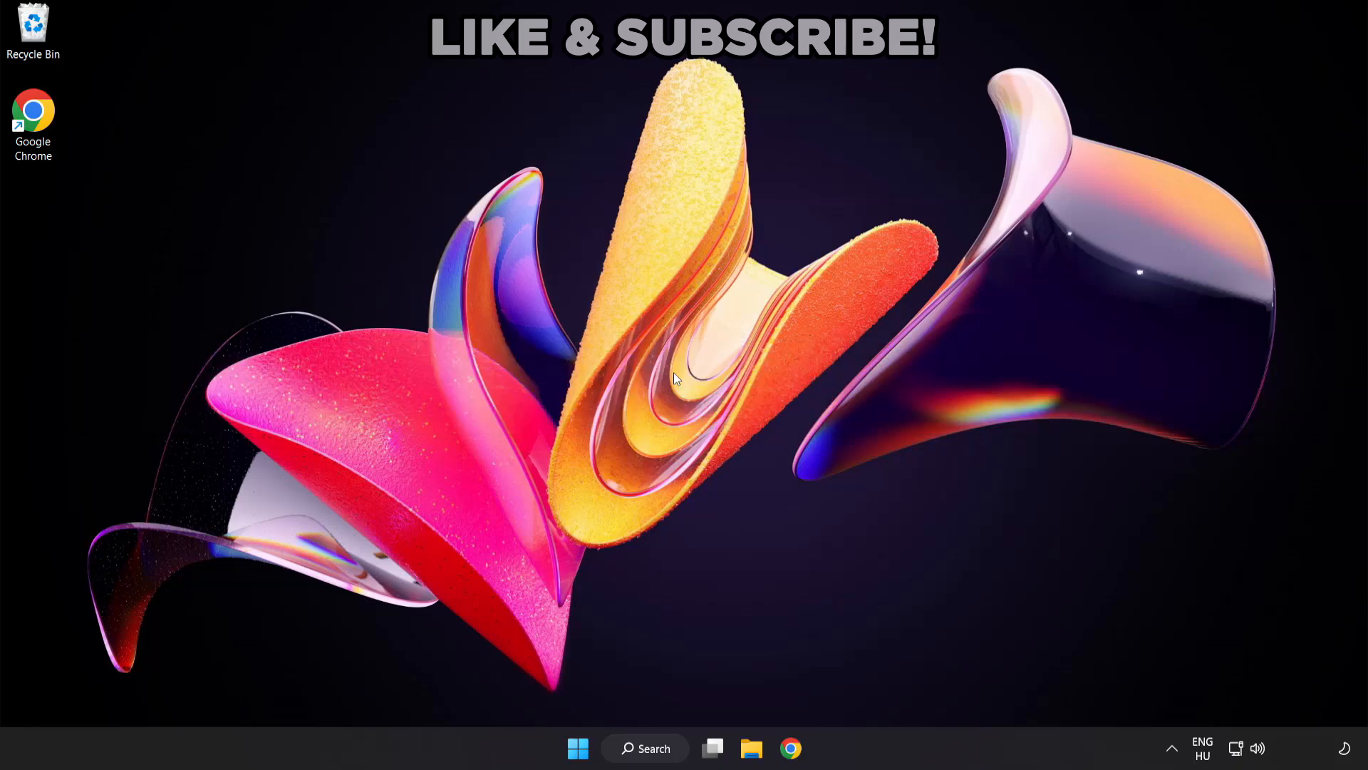
mouse_move(660, 757)
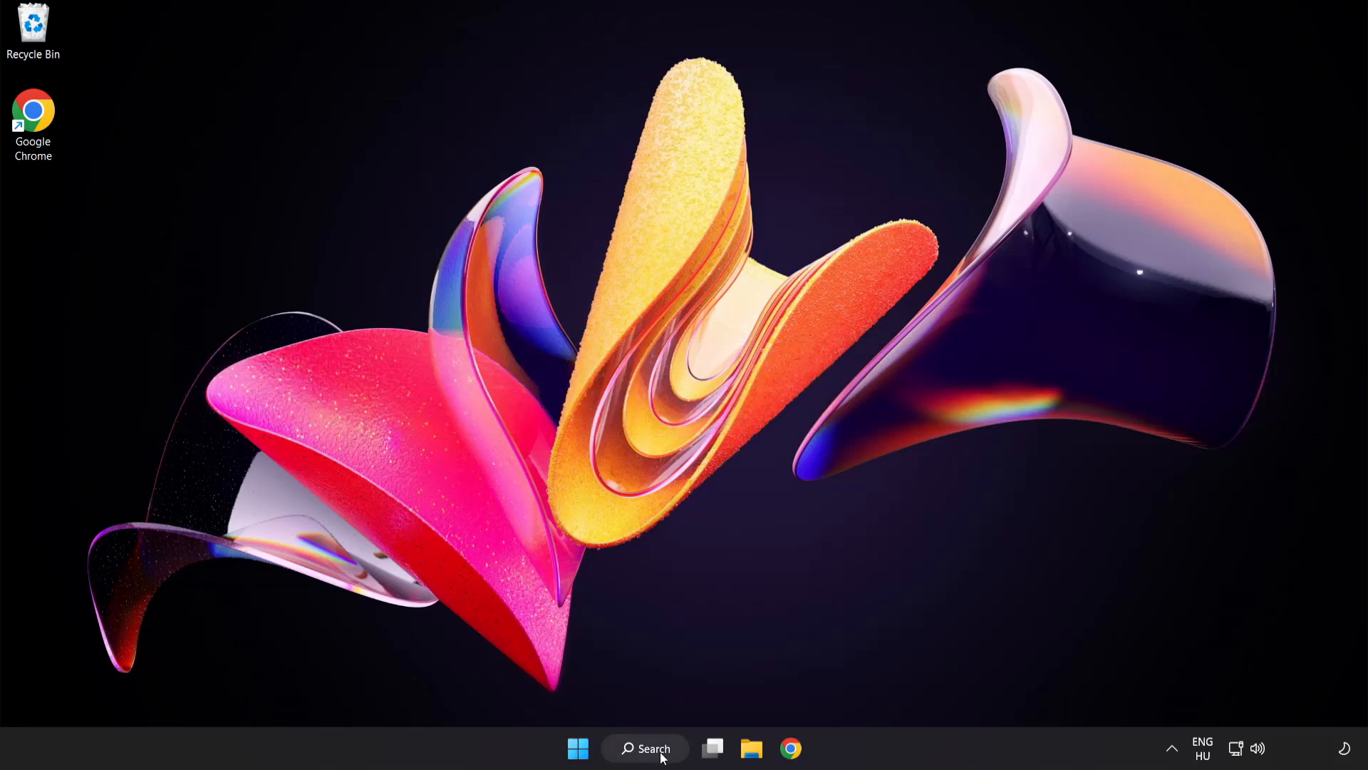
- Search Windows for 'device manager' and launch Device Manager
left_click(644, 748)
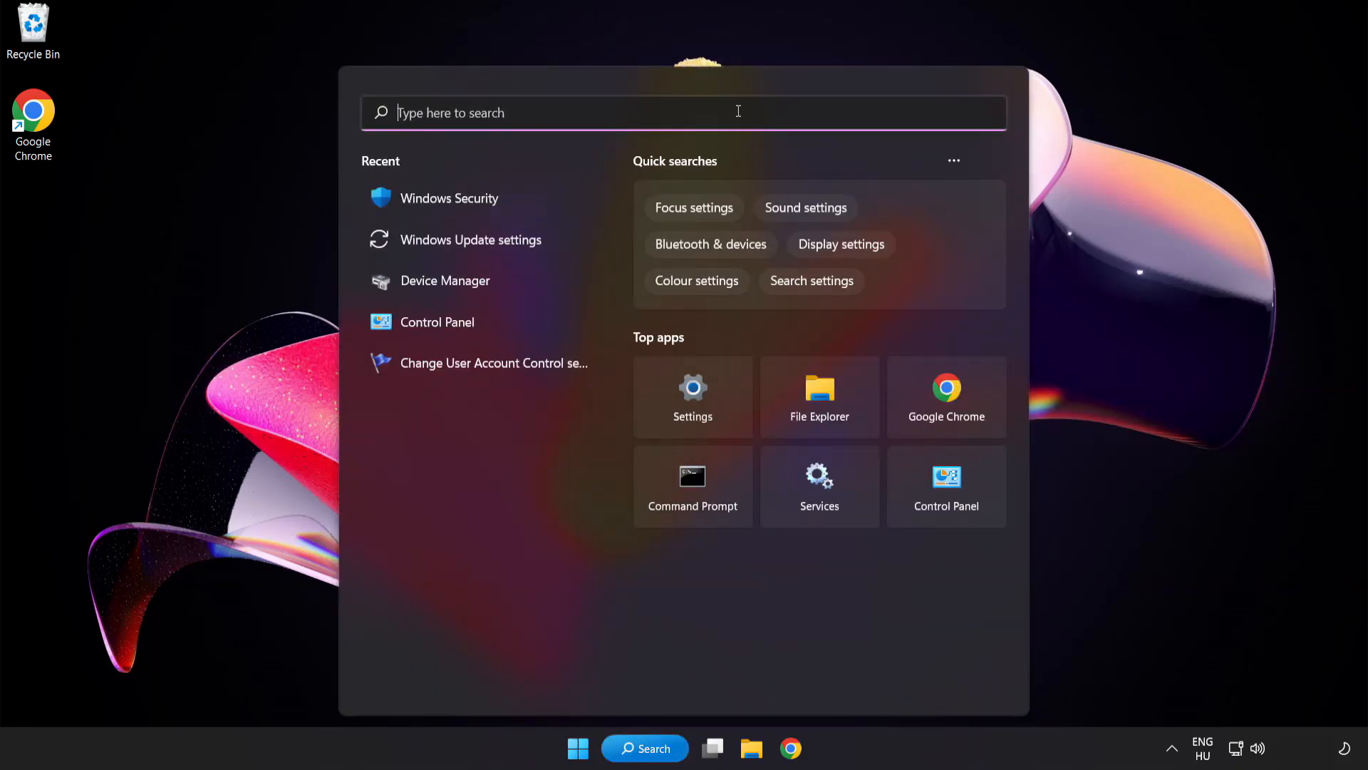
type("device manager")
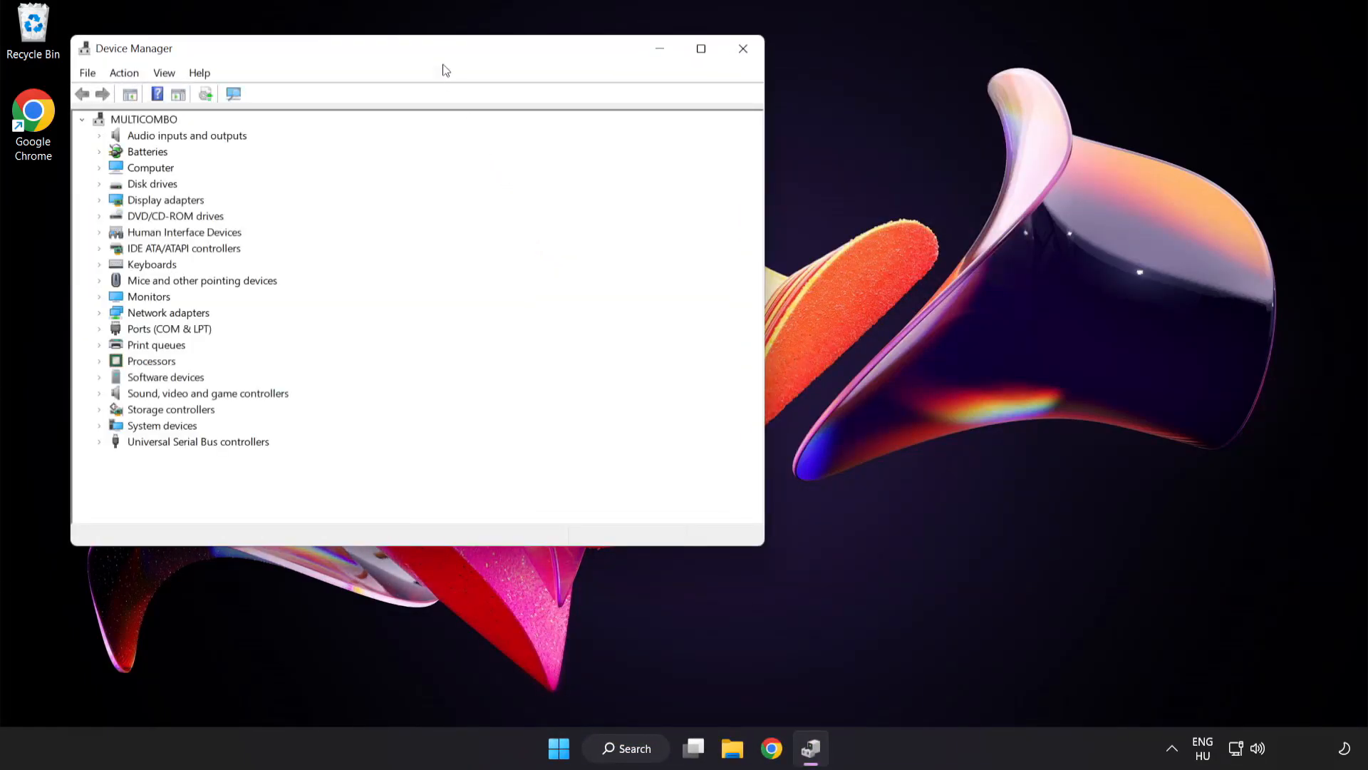
- Expand Display adapters and bring up actions for the VMware SVGA 3D adapter
left_click_drag(445, 48, 647, 137)
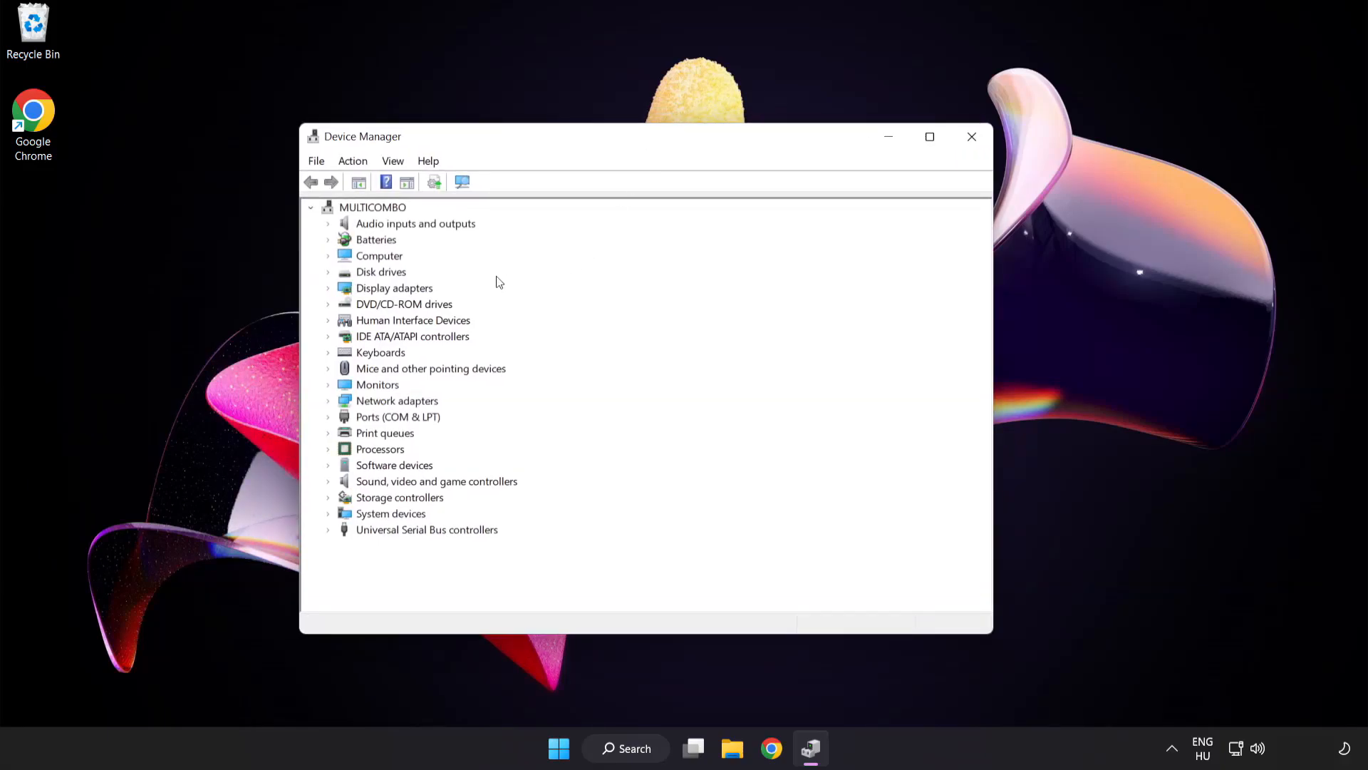
left_click(393, 286)
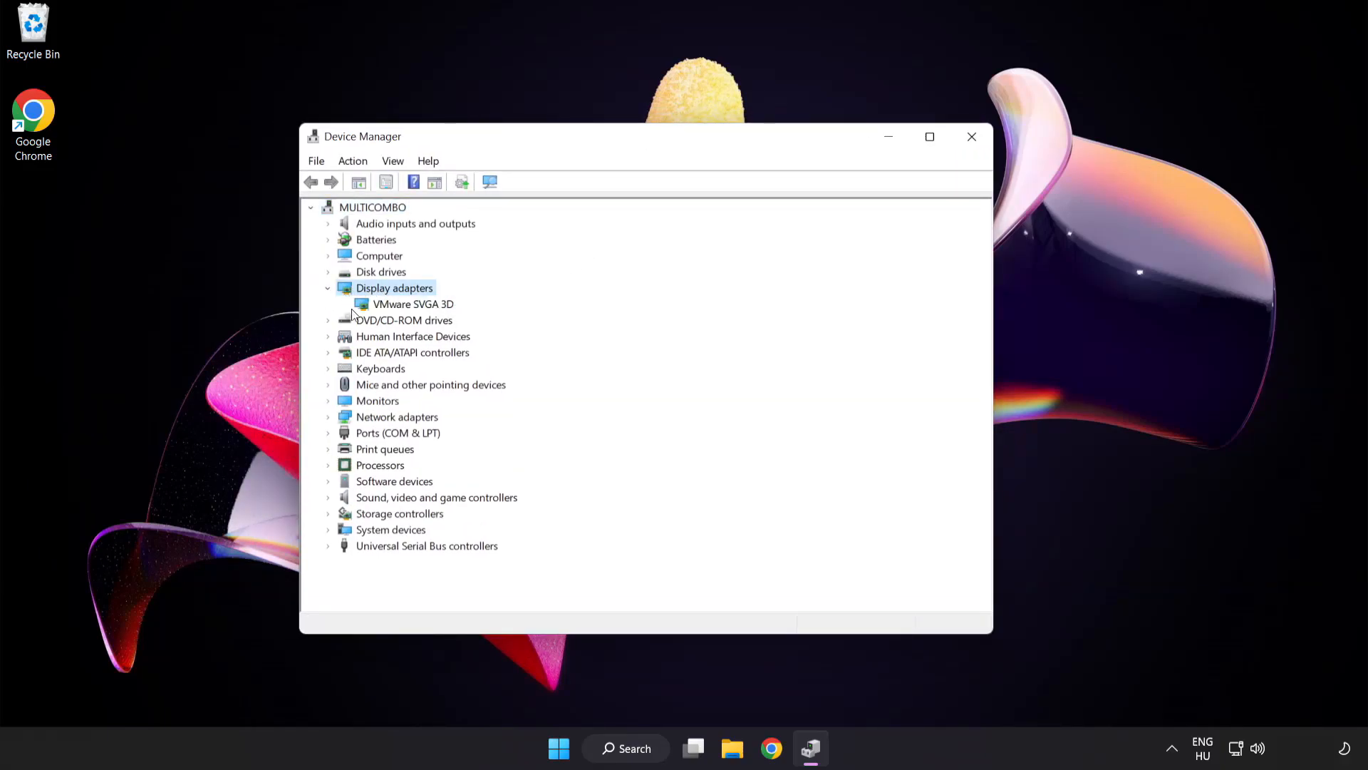
left_click(413, 303)
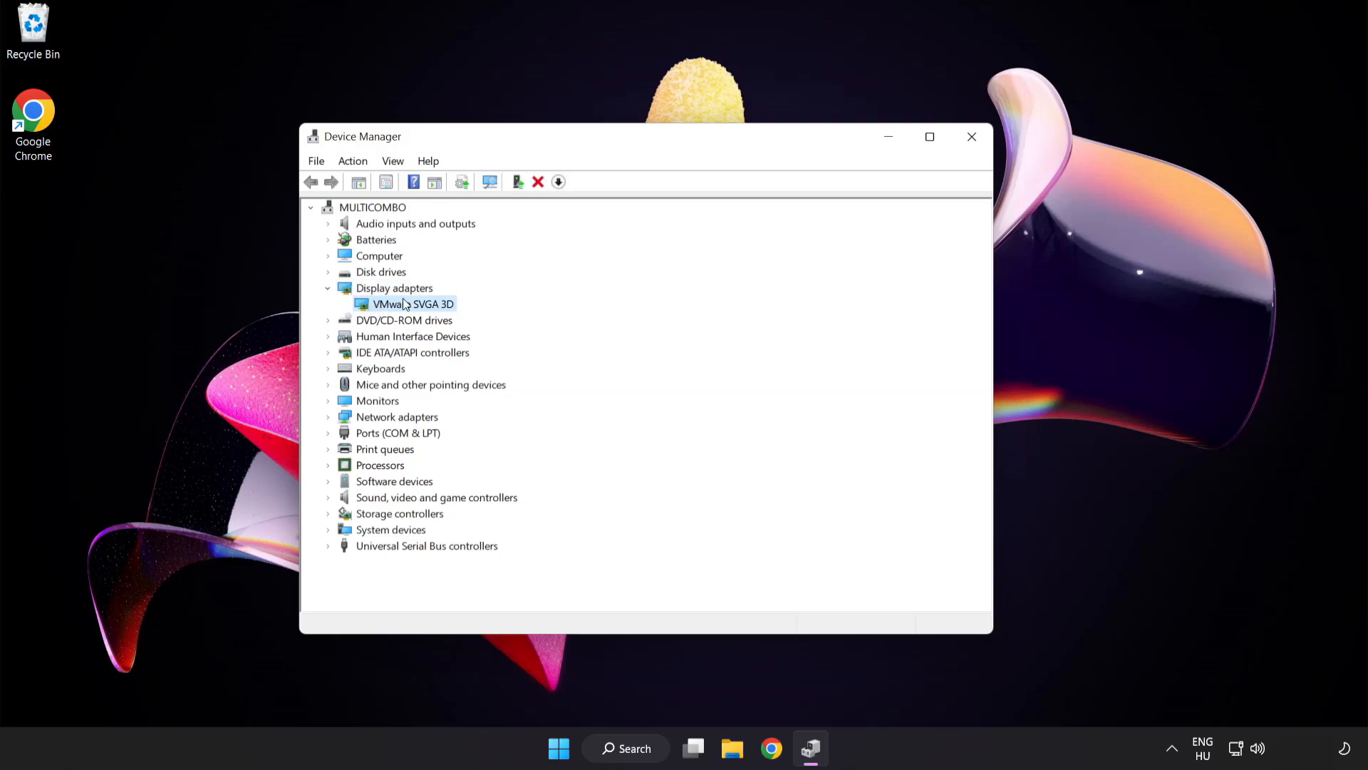
right_click(414, 303)
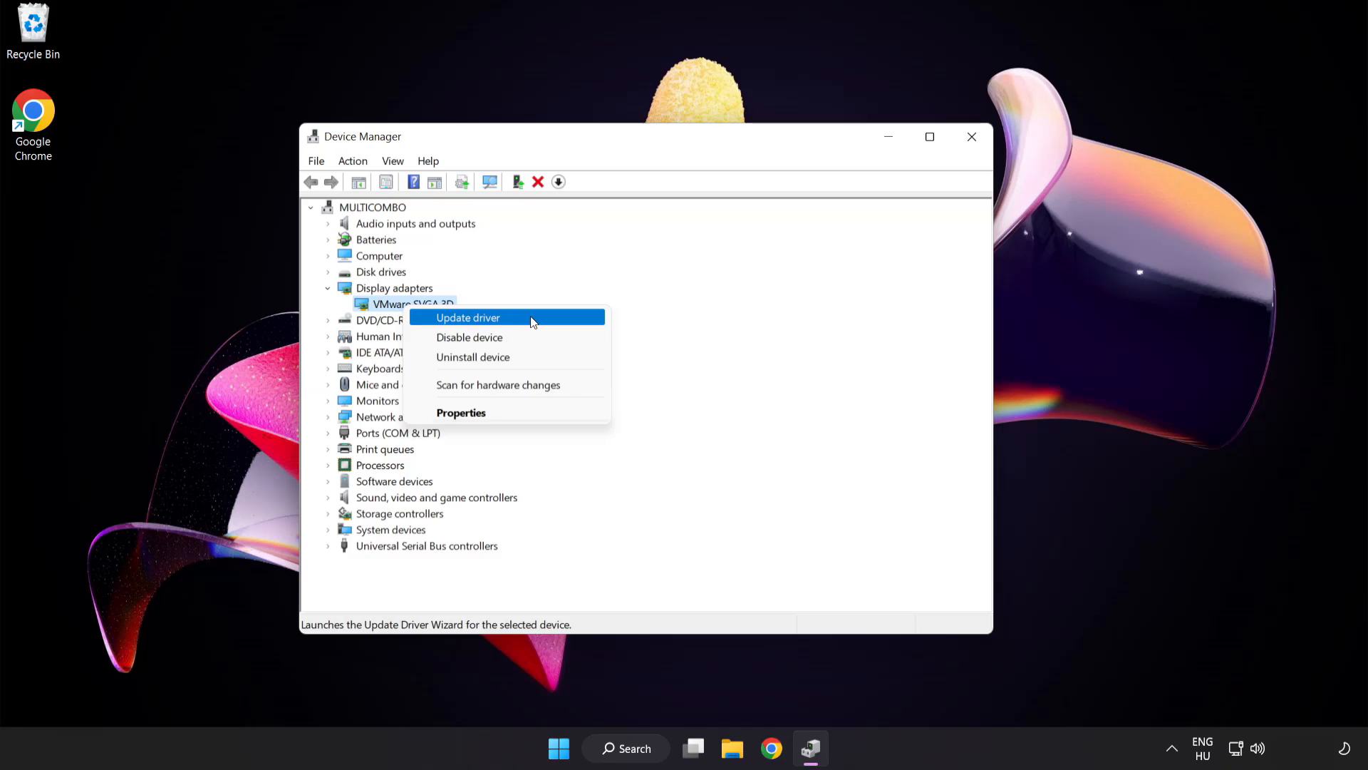
- Search automatically for a VMware SVGA 3D driver, confirm it is current, and close Device Manager
left_click(468, 317)
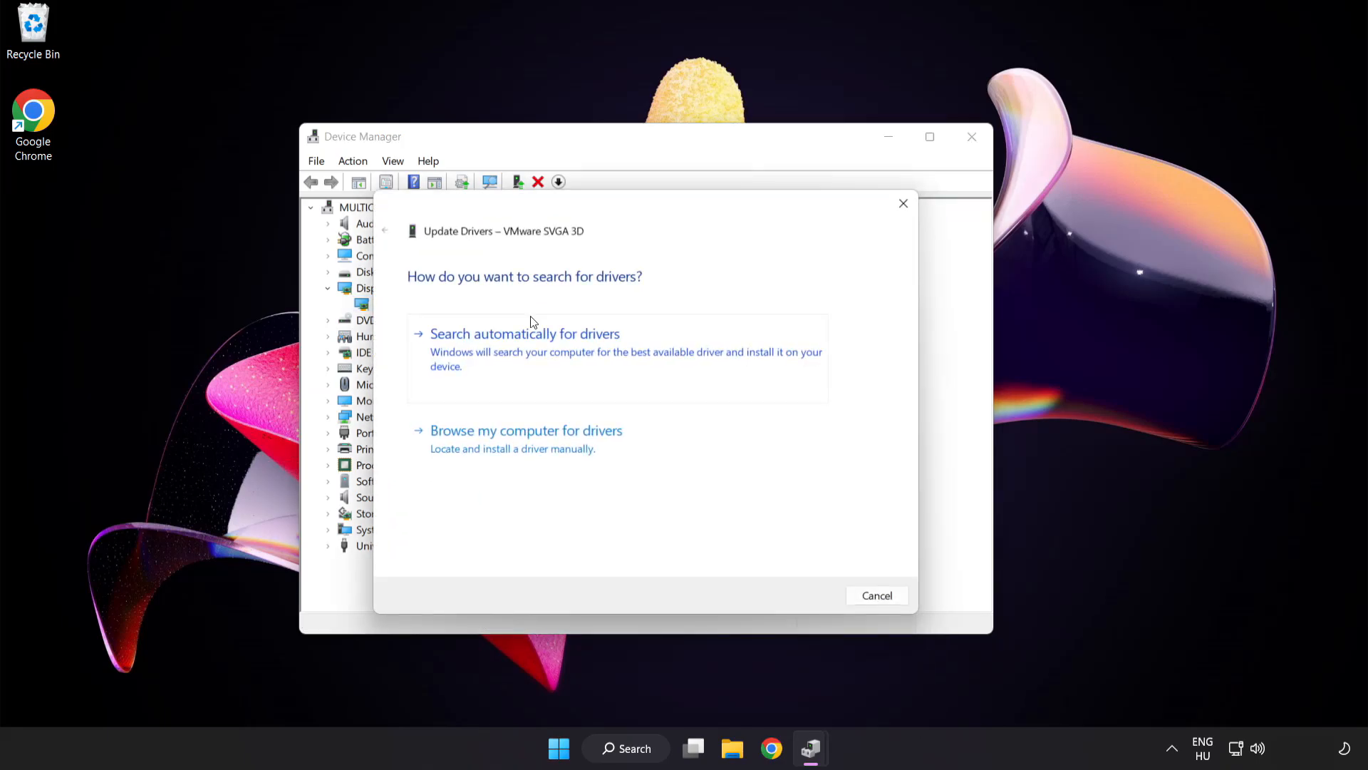
mouse_move(422, 295)
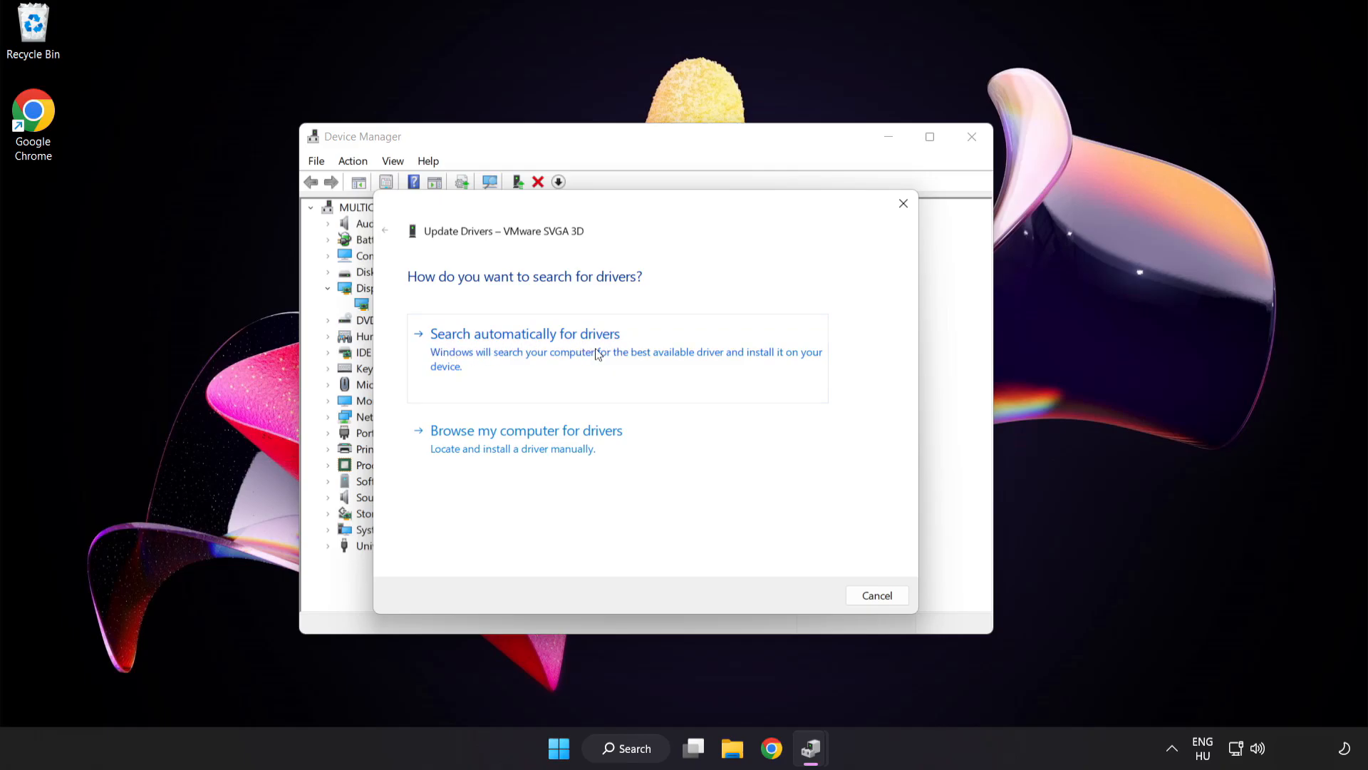
left_click(524, 334)
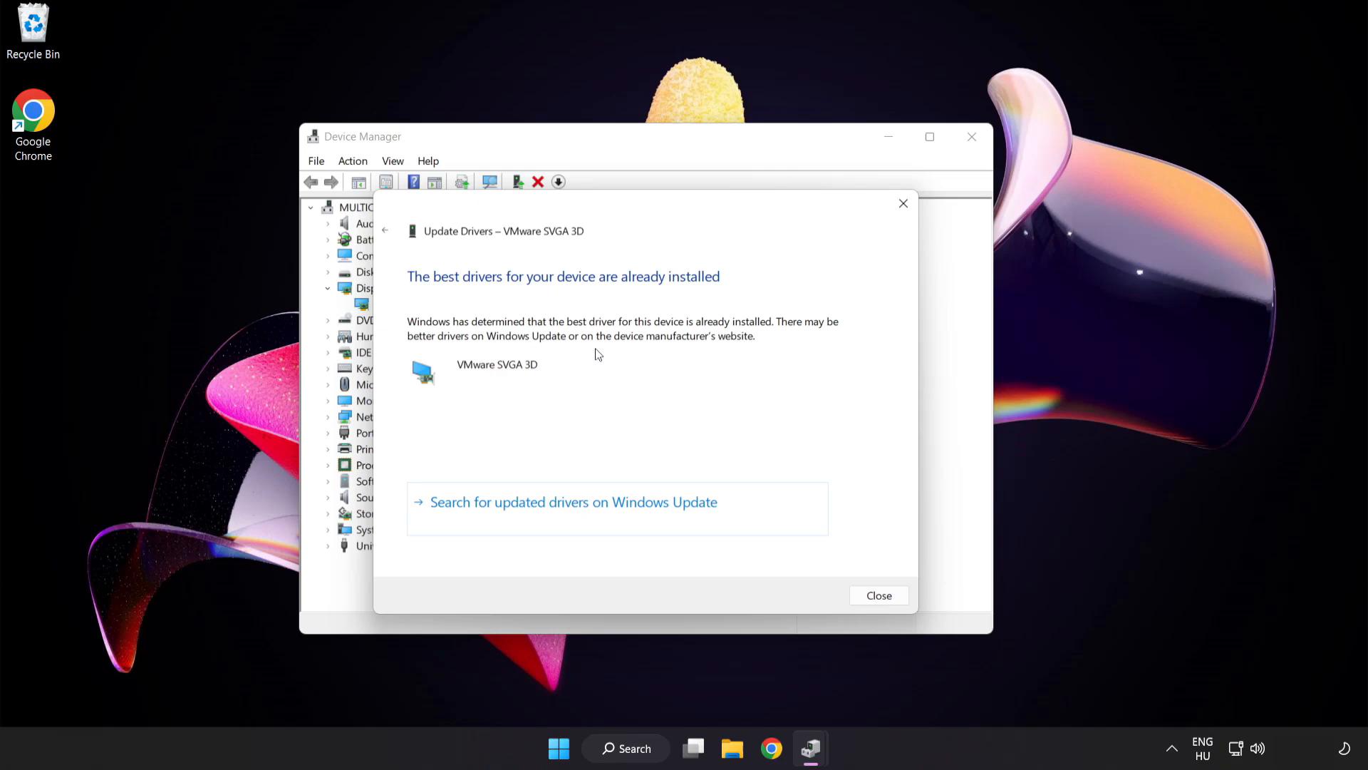
mouse_move(663, 293)
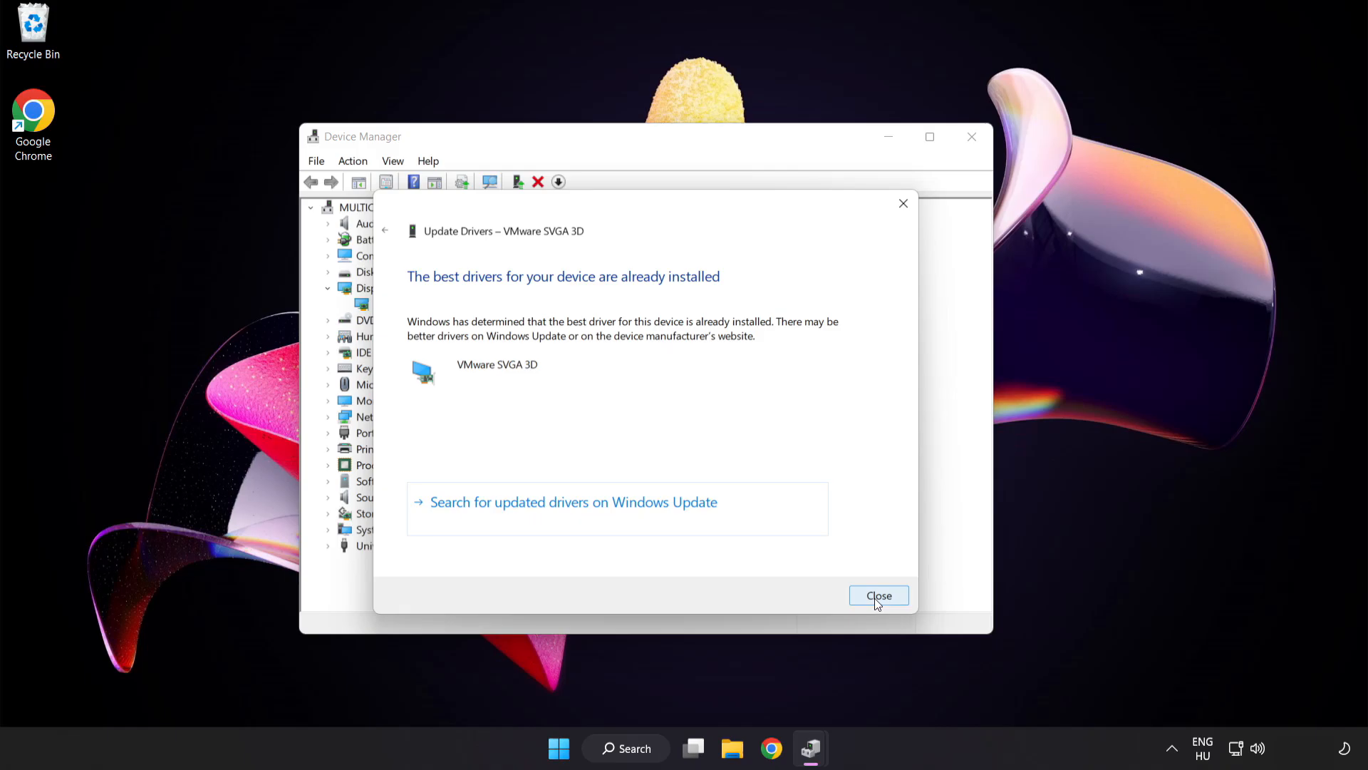
left_click(878, 596)
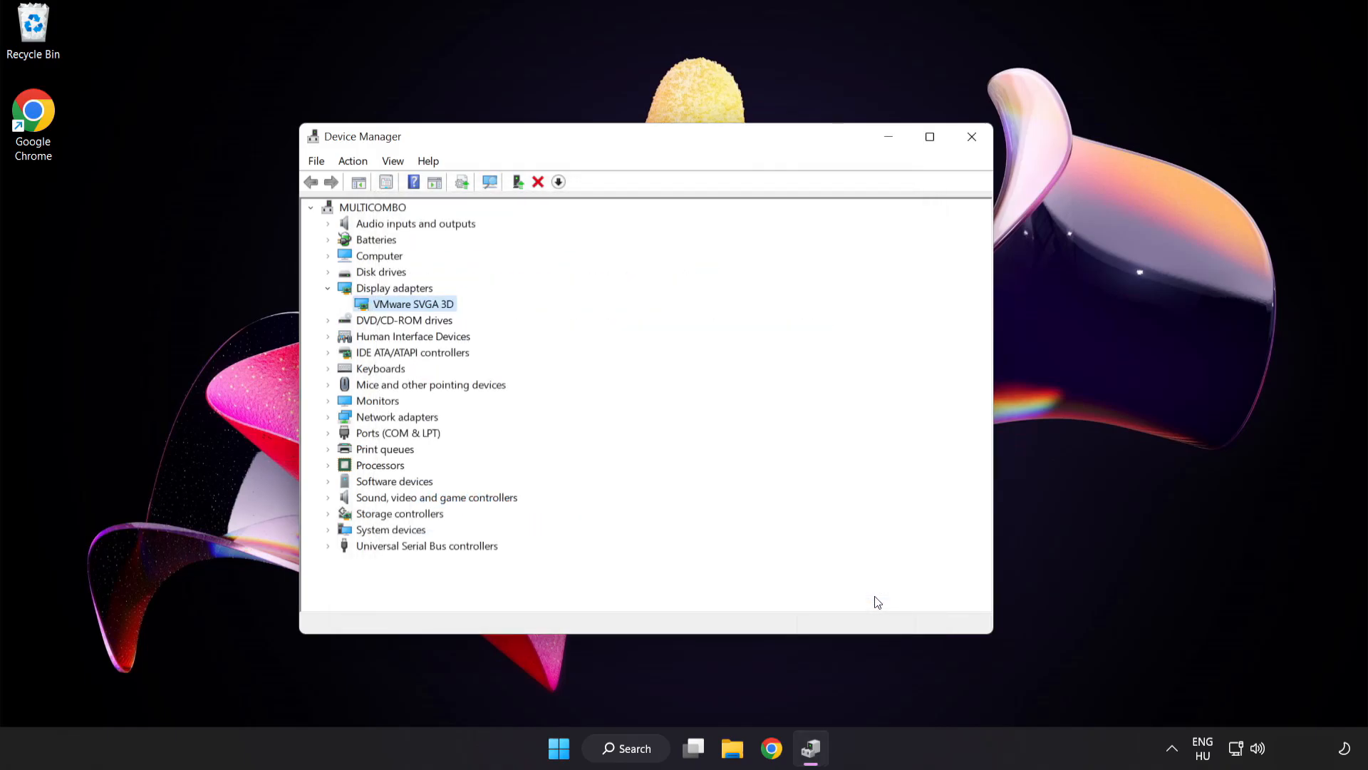
mouse_move(971, 137)
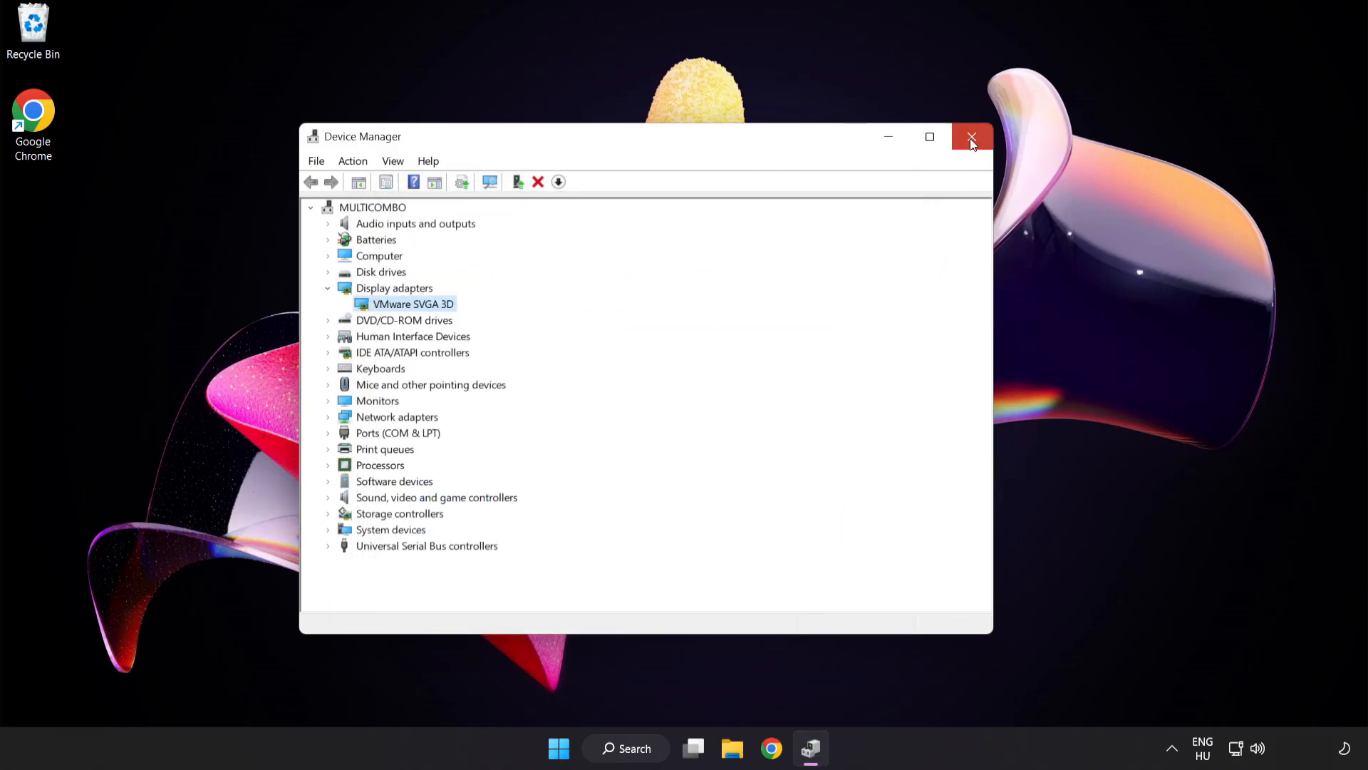
left_click(970, 137)
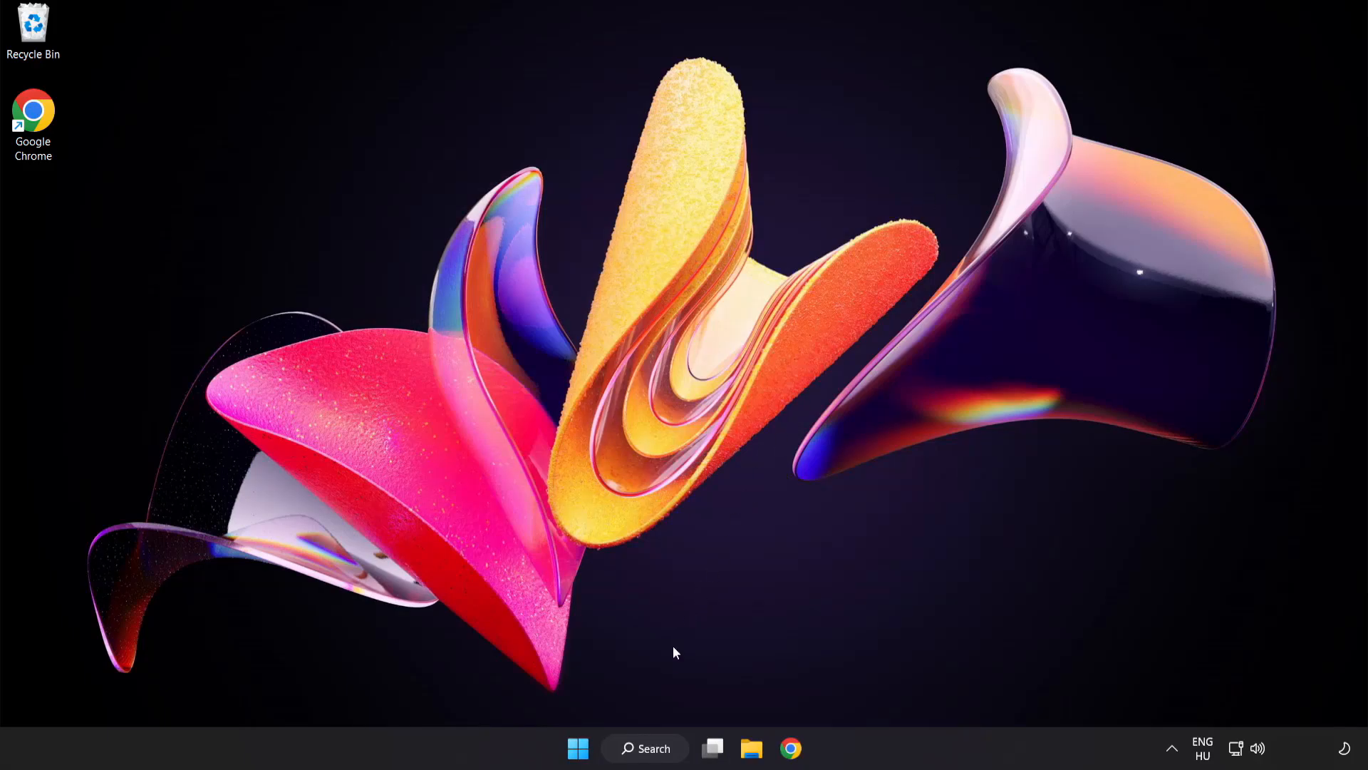
- Search Windows for 'update' to list Windows Update settings
left_click(644, 749)
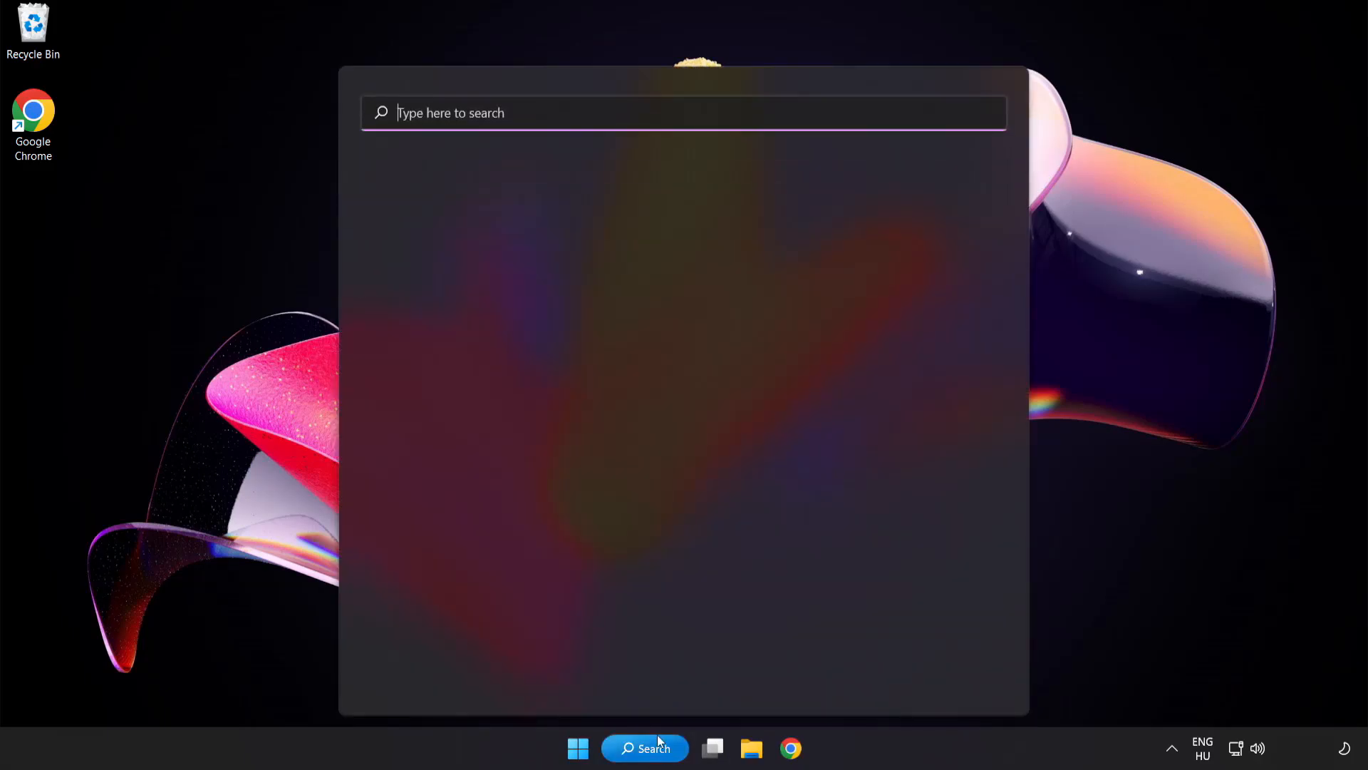
type("u")
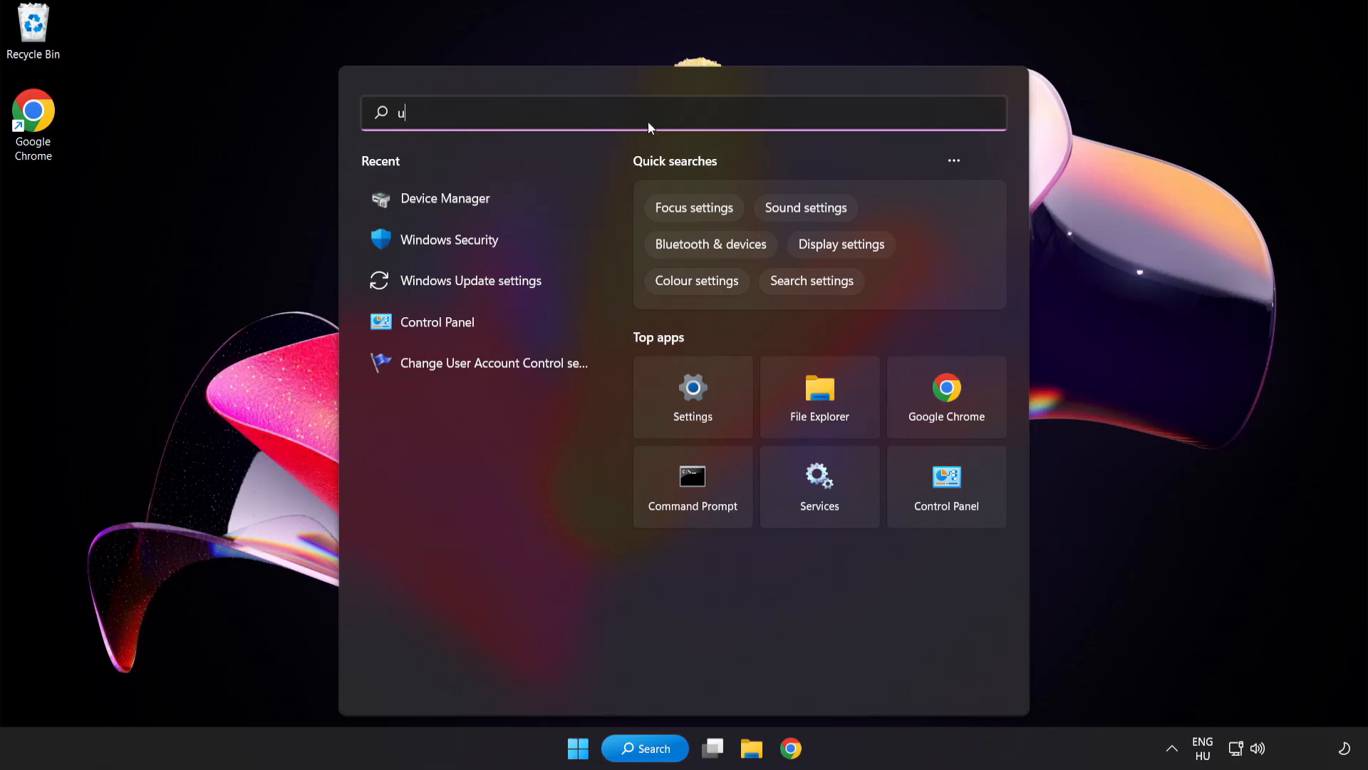
type("pdate")
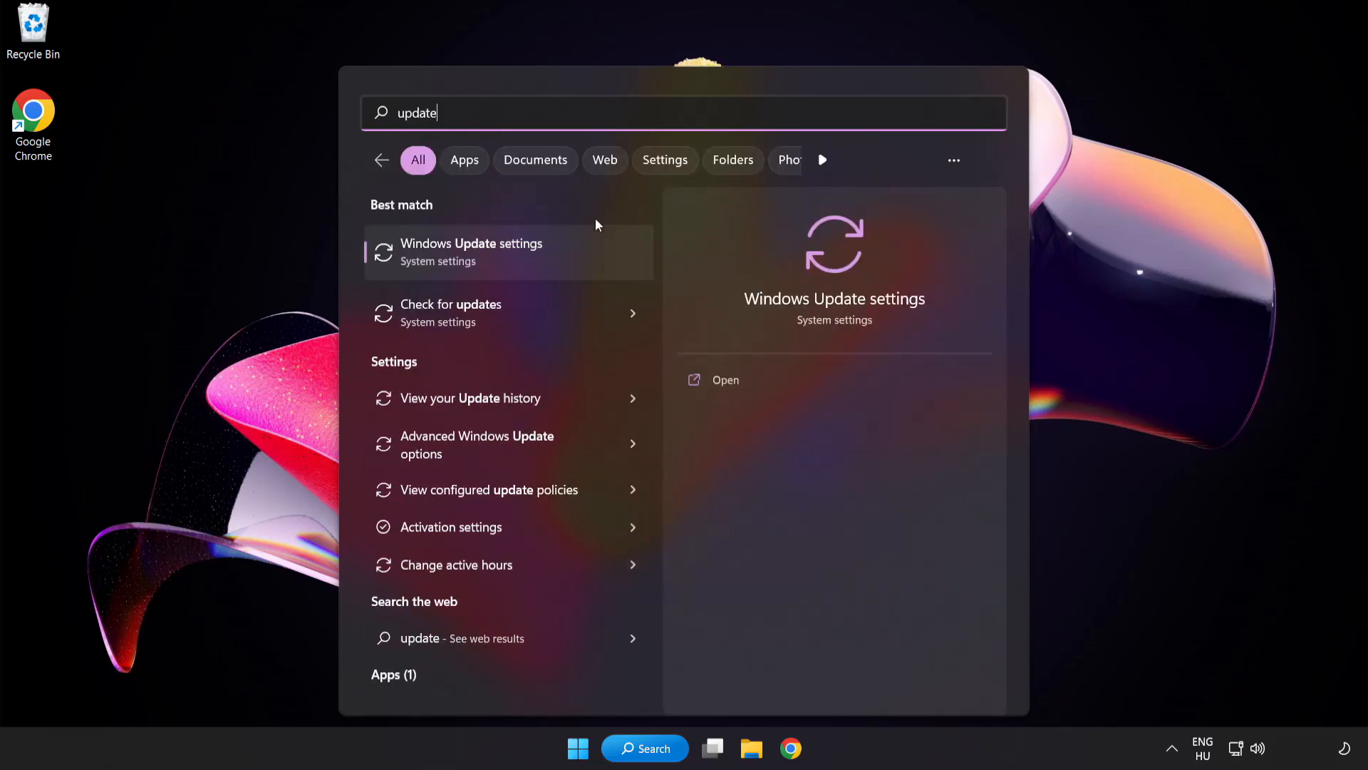
mouse_move(523, 265)
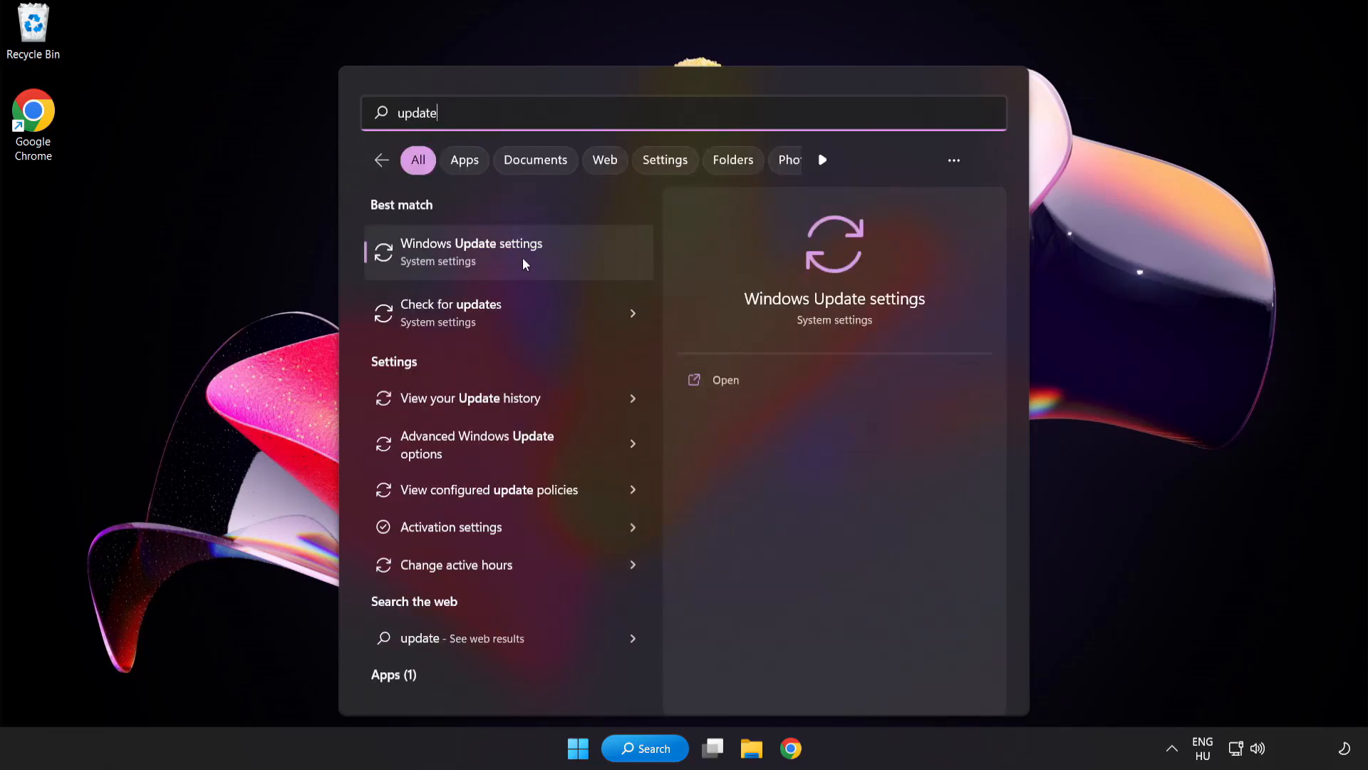
- Check for Windows updates, confirm the PC is up to date, and close Settings
left_click(472, 252)
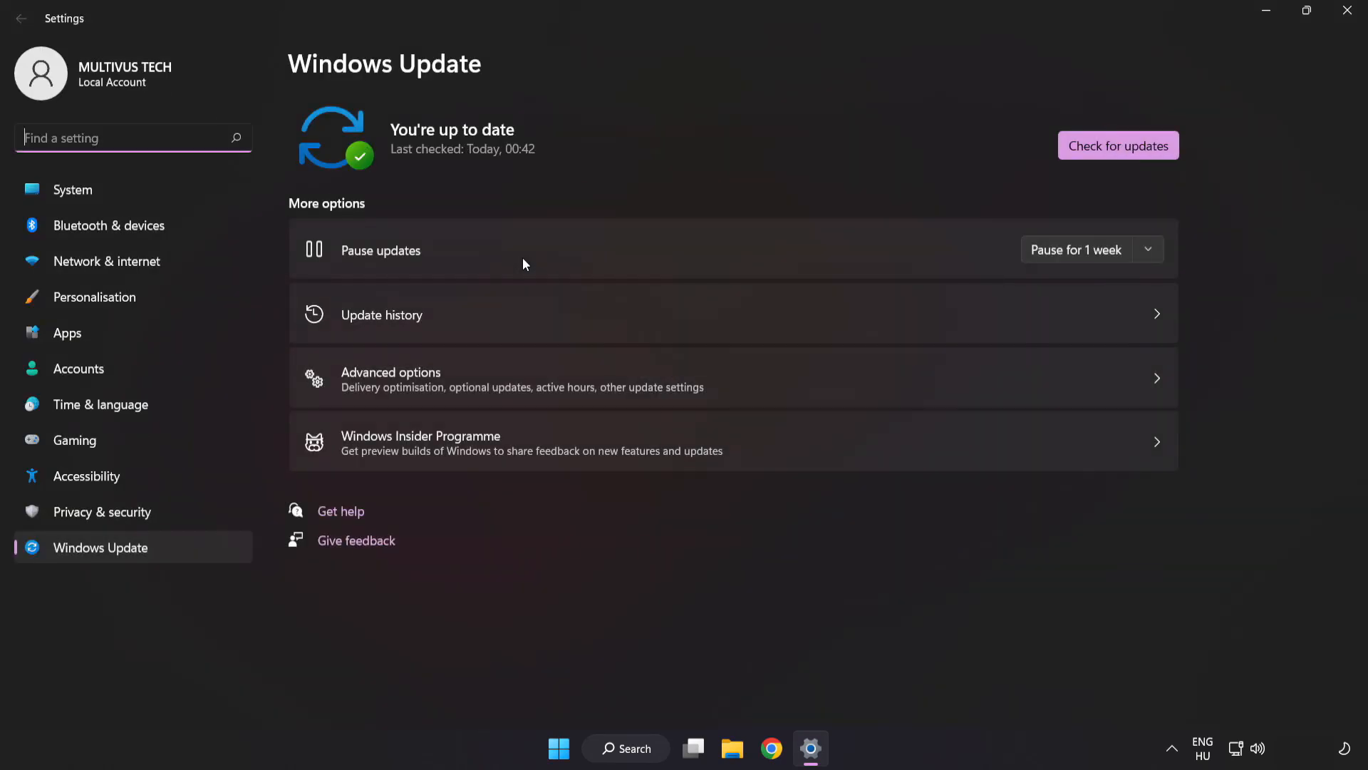
mouse_move(685, 136)
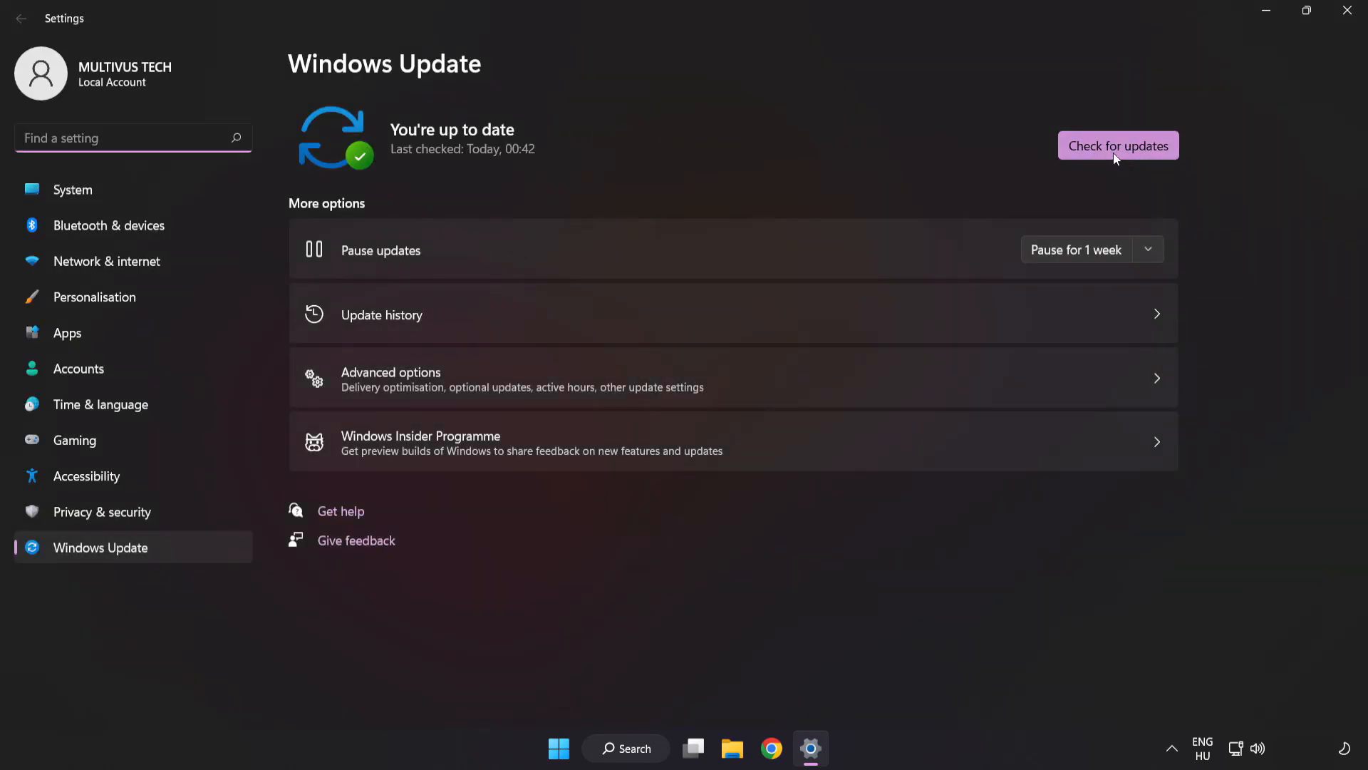
left_click(1118, 145)
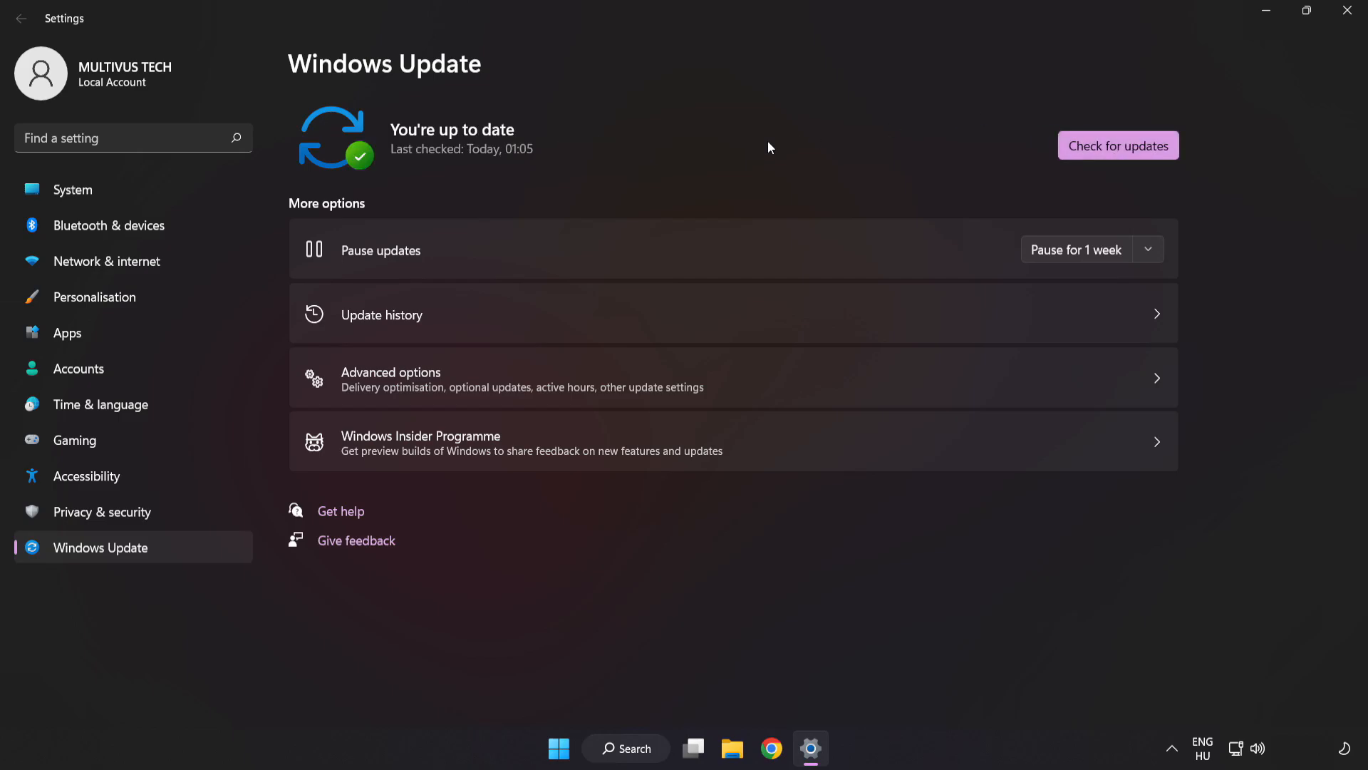
mouse_move(1347, 12)
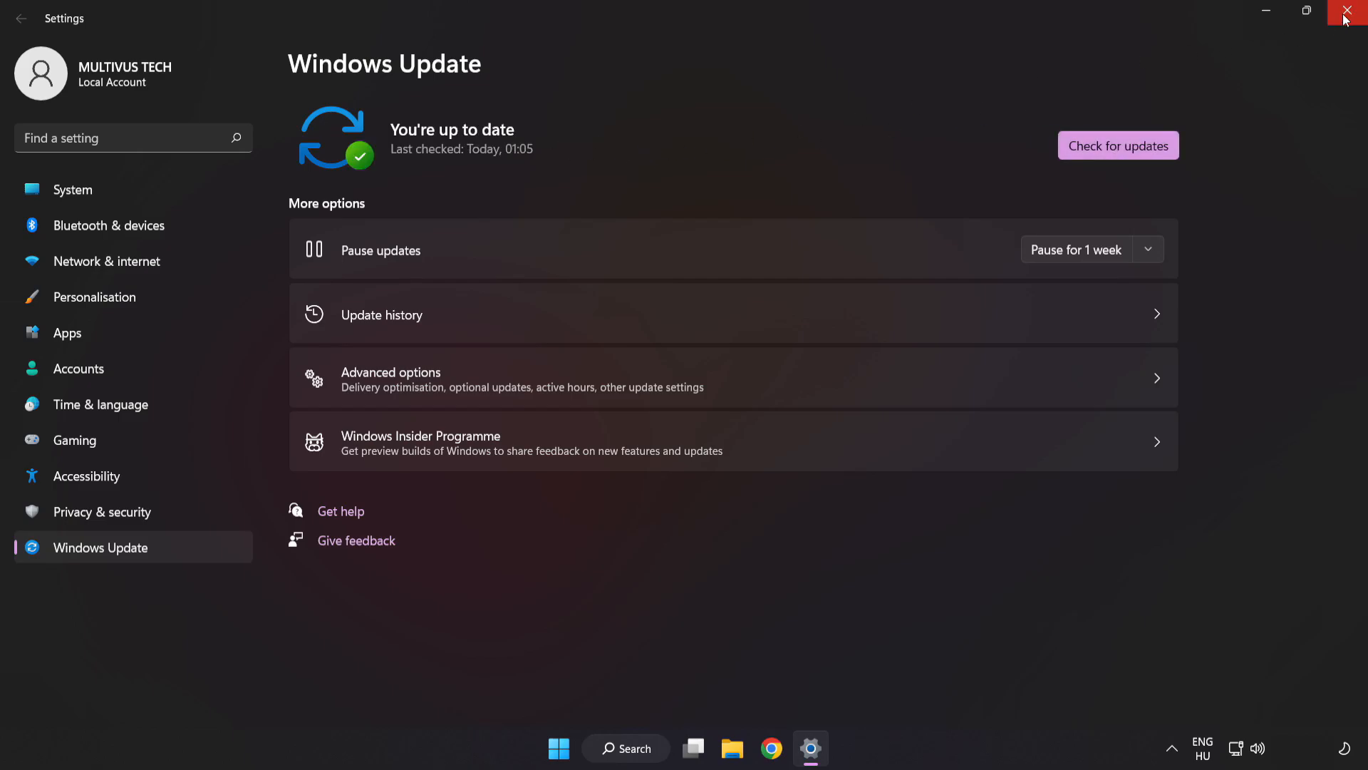
left_click(1351, 11)
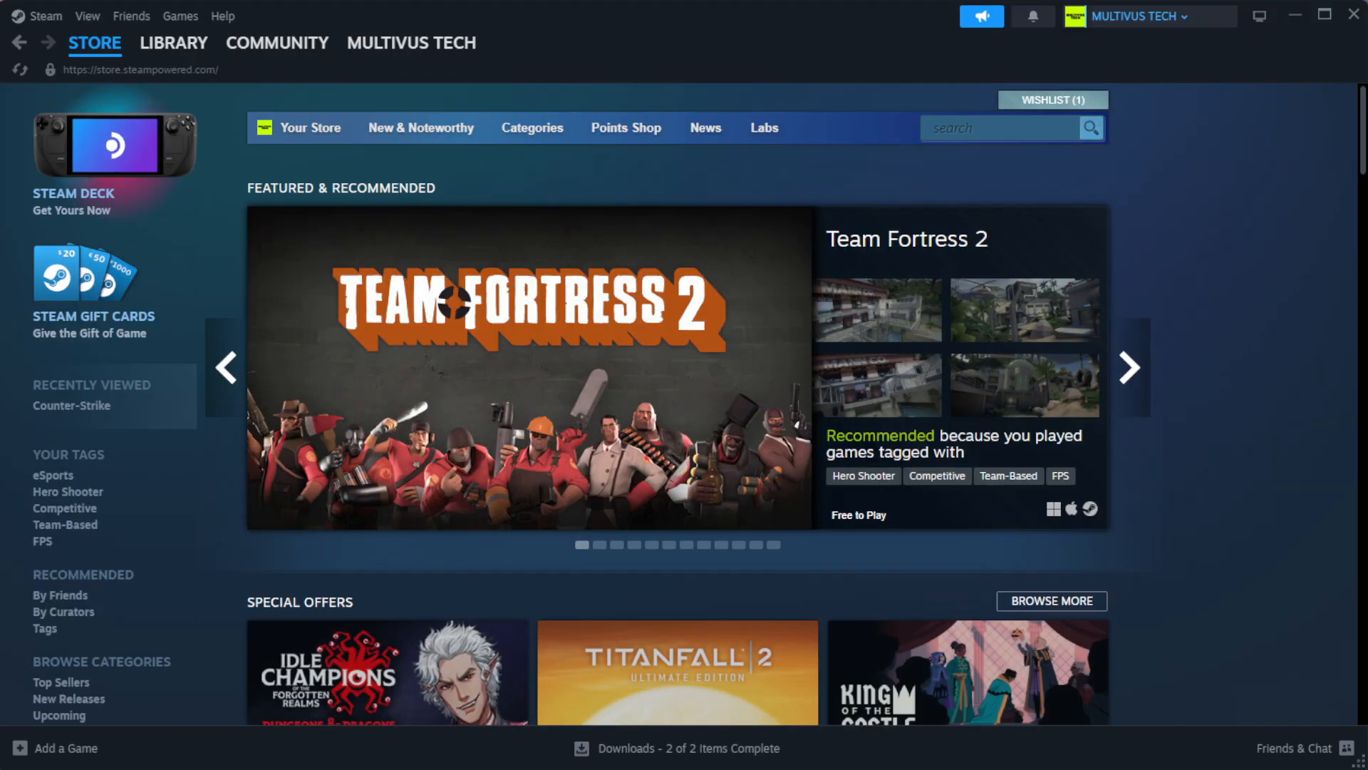
- Go to the Steam Library home and bring up options for the favourite game
left_click(172, 41)
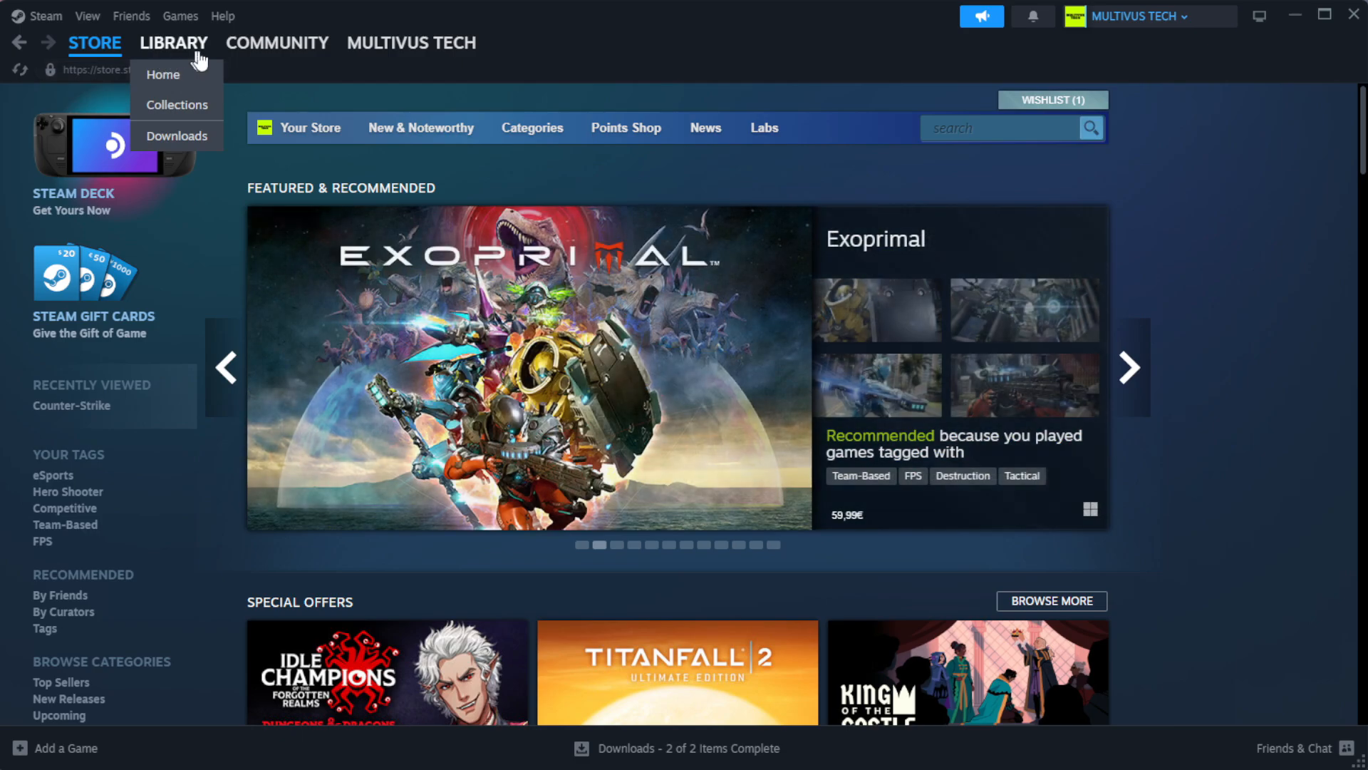
mouse_move(163, 75)
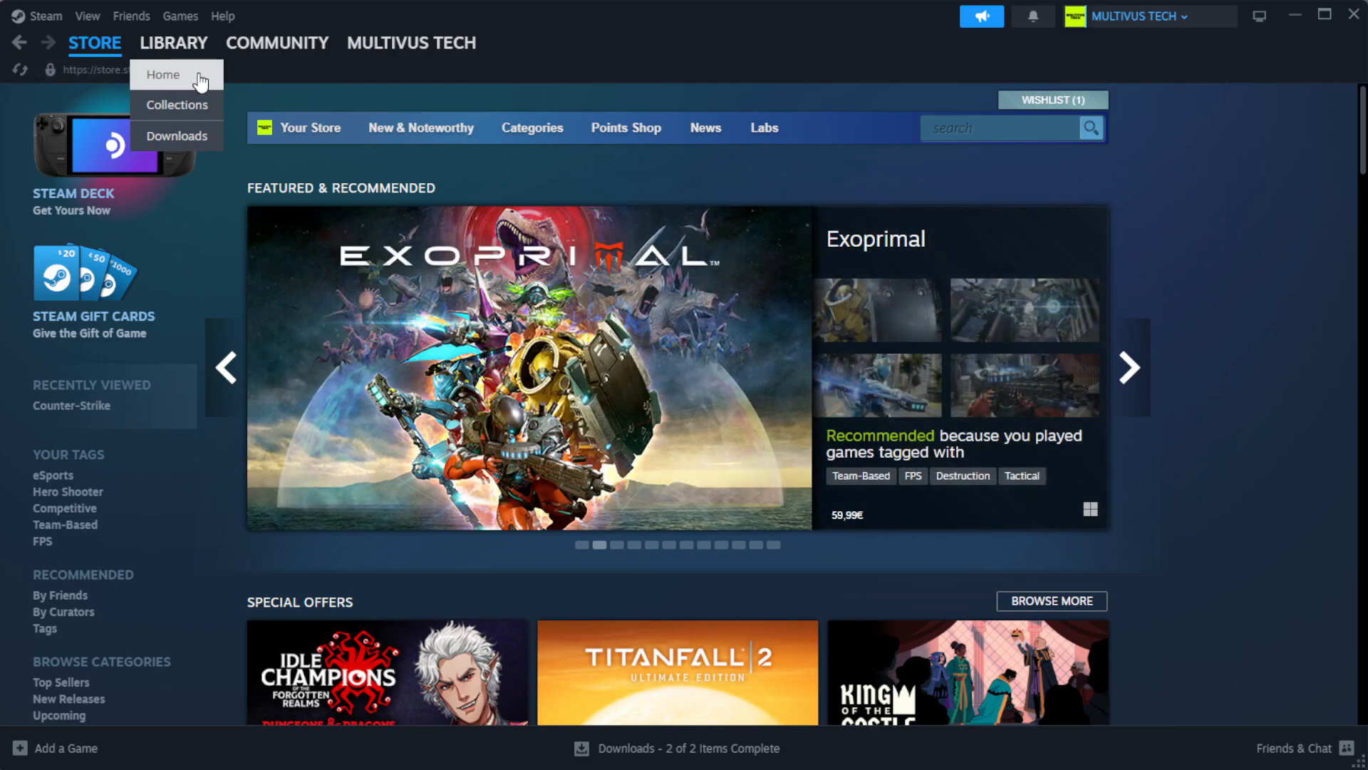
left_click(162, 74)
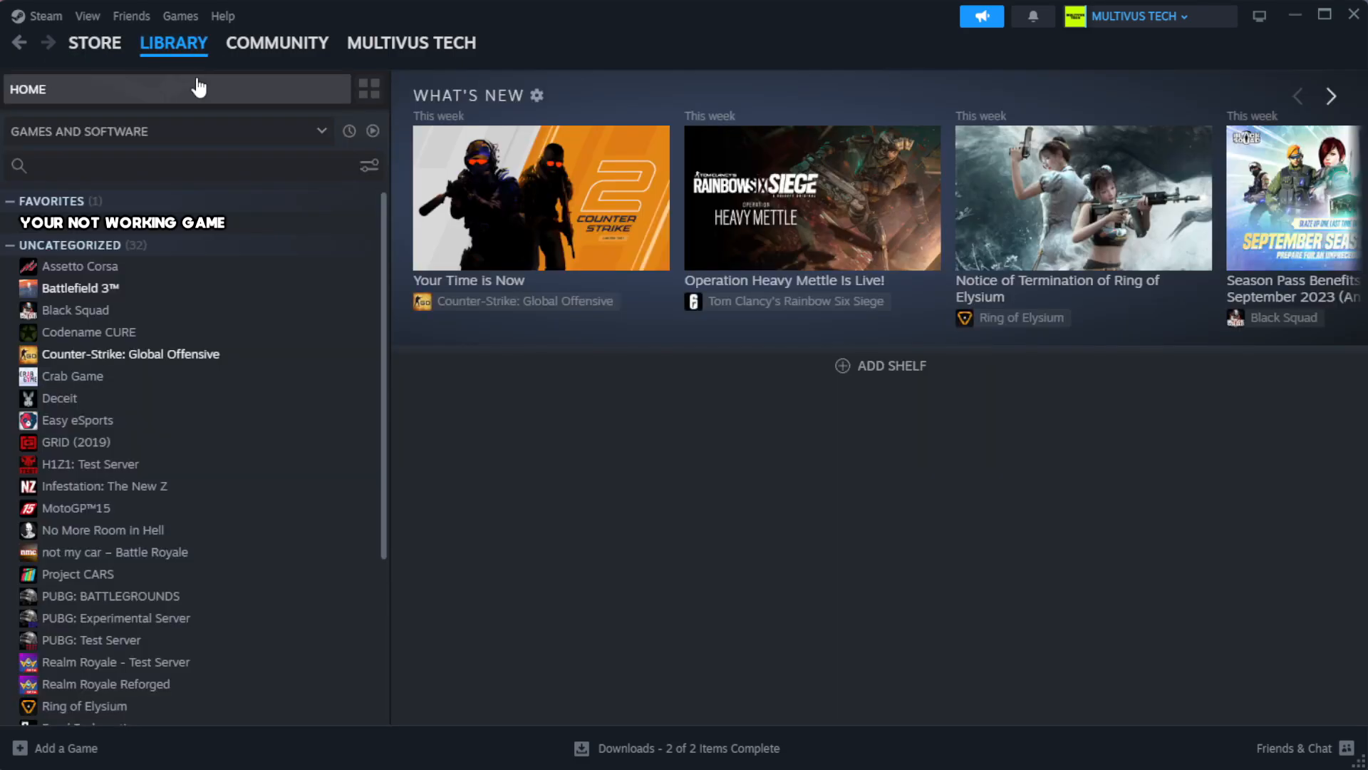
mouse_move(312, 229)
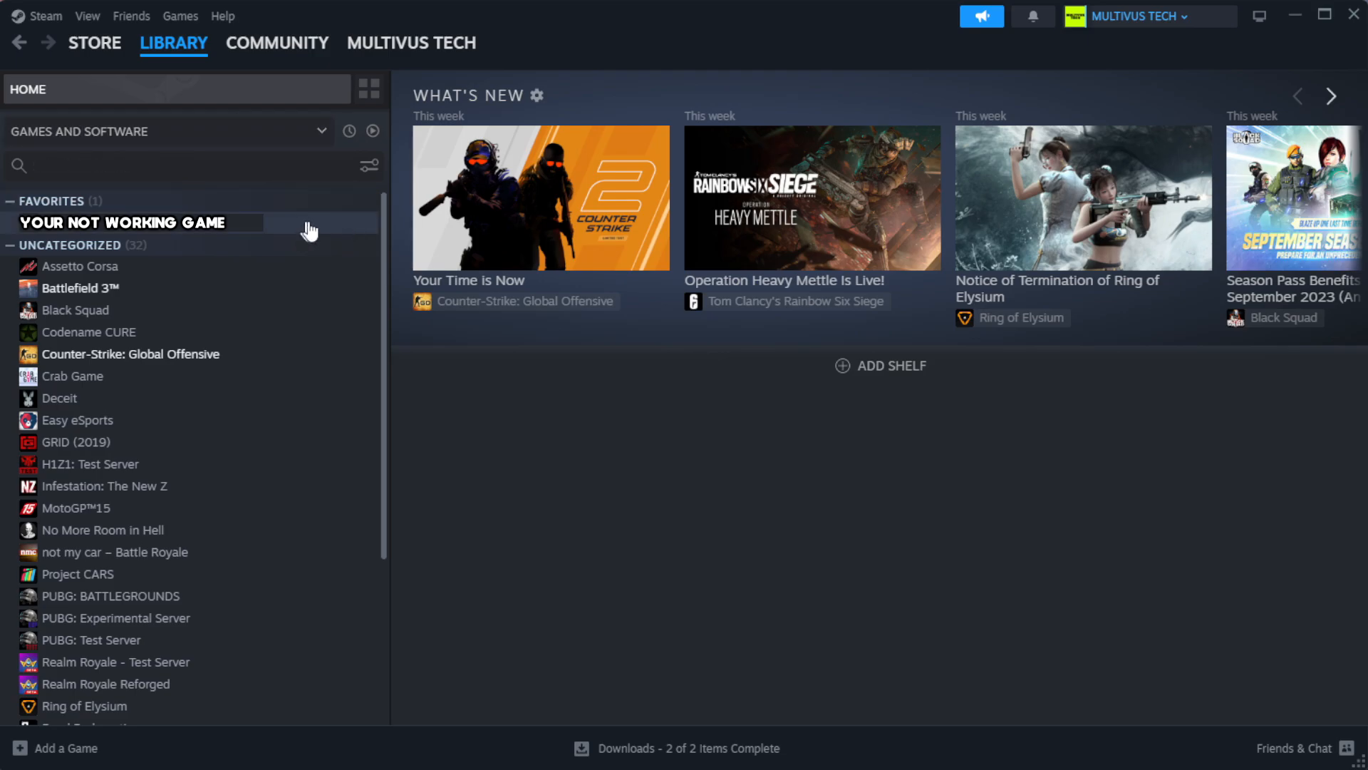
mouse_move(336, 233)
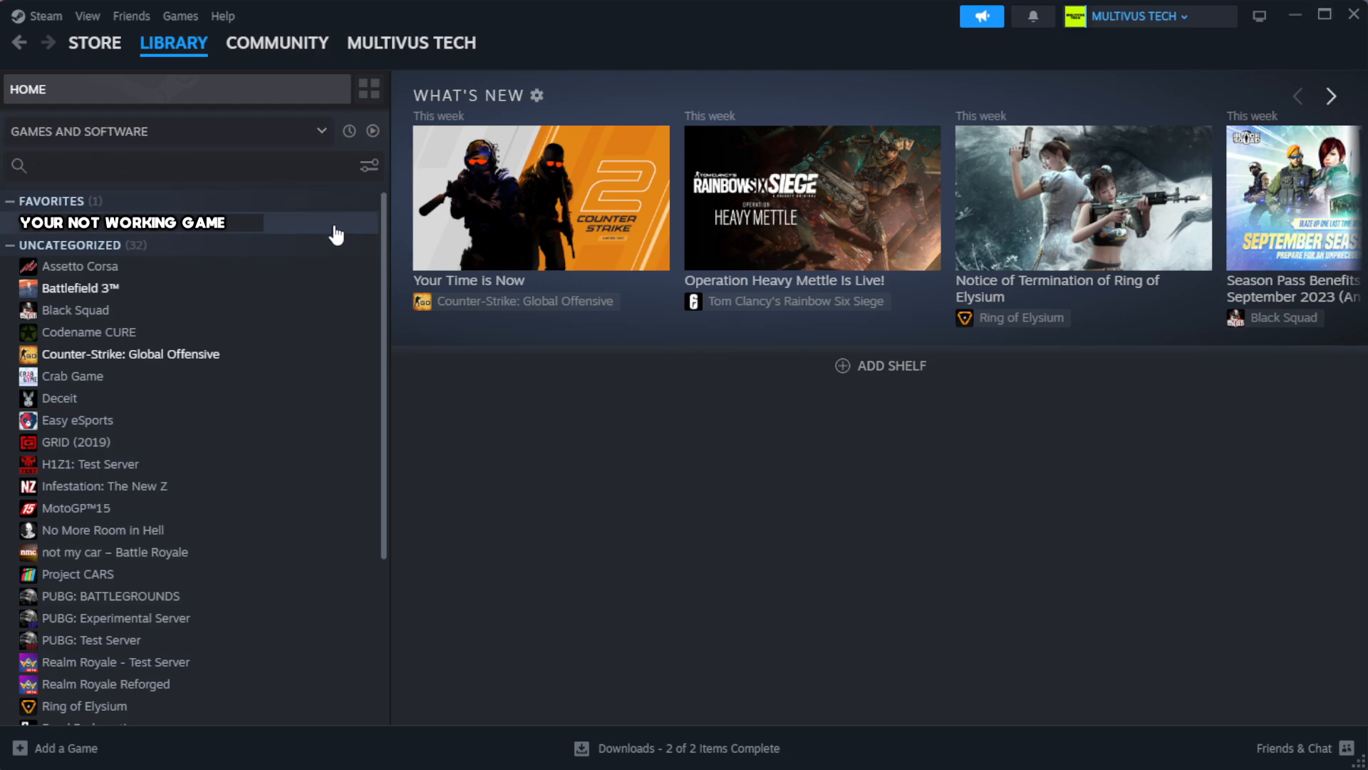
right_click(123, 222)
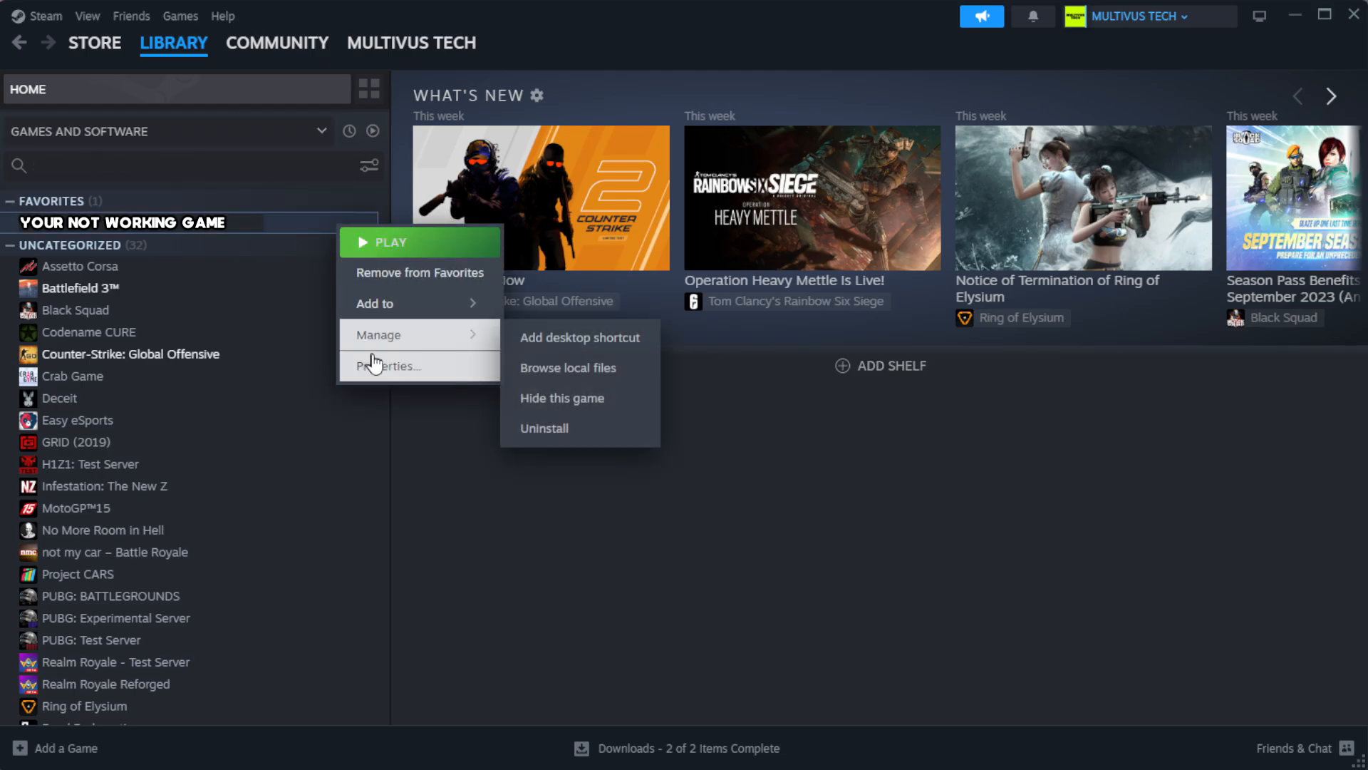
- From the game's Installed Files properties, verify integrity of all 1039 game files
left_click(389, 367)
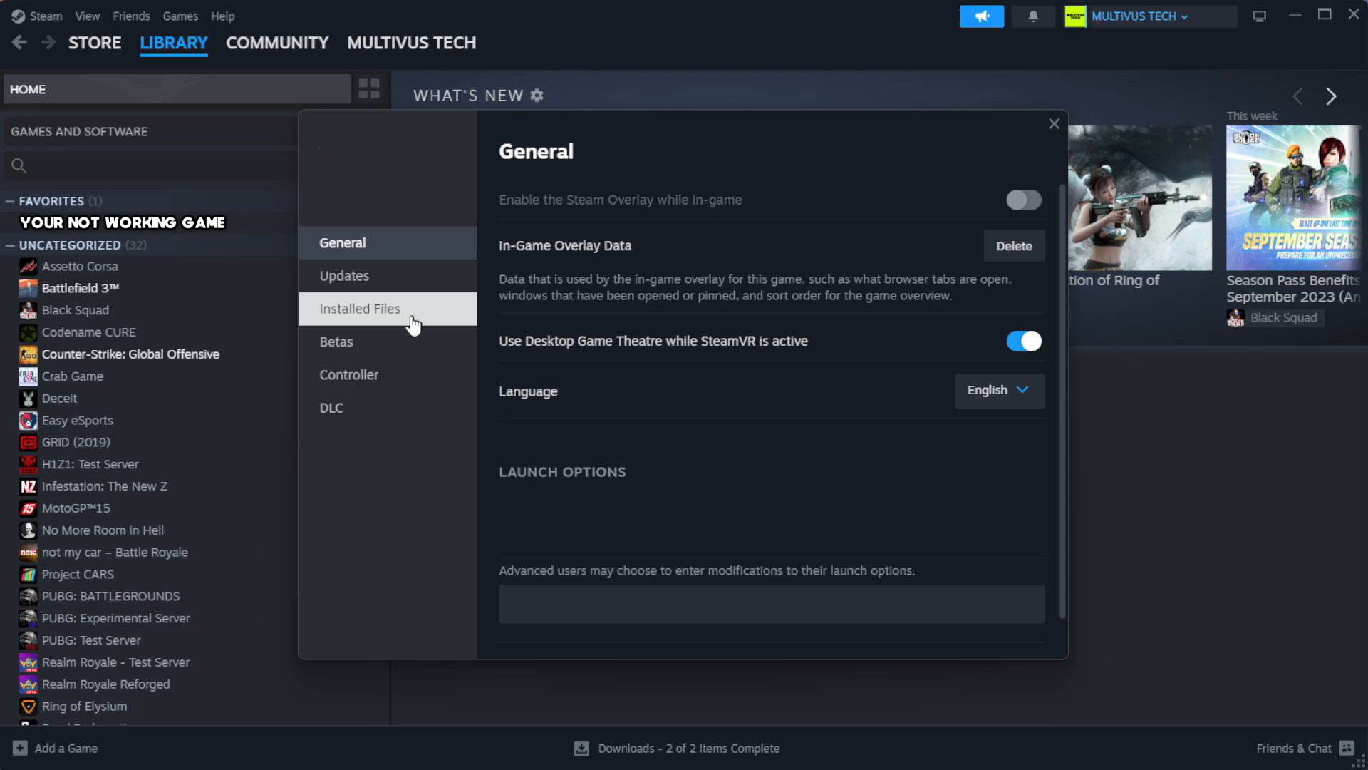
left_click(360, 307)
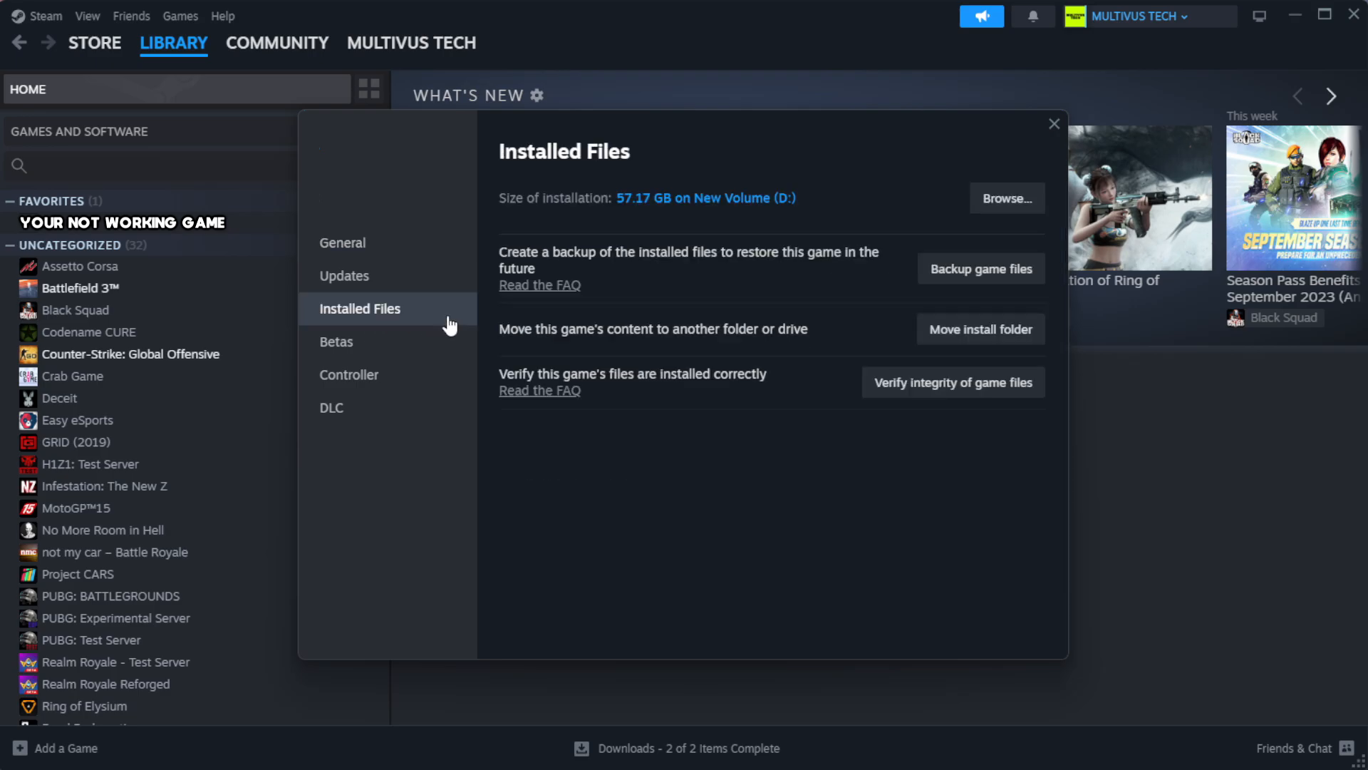
mouse_move(731, 452)
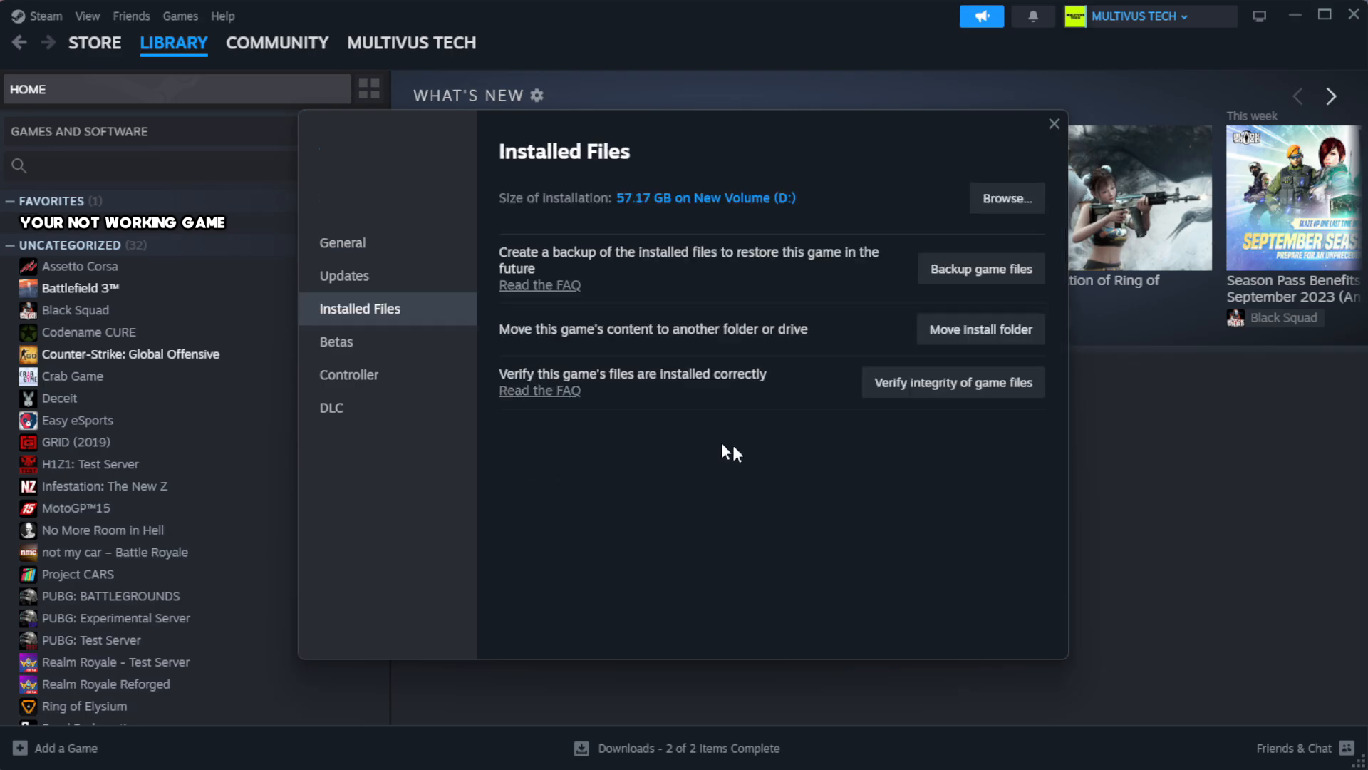
mouse_move(899, 414)
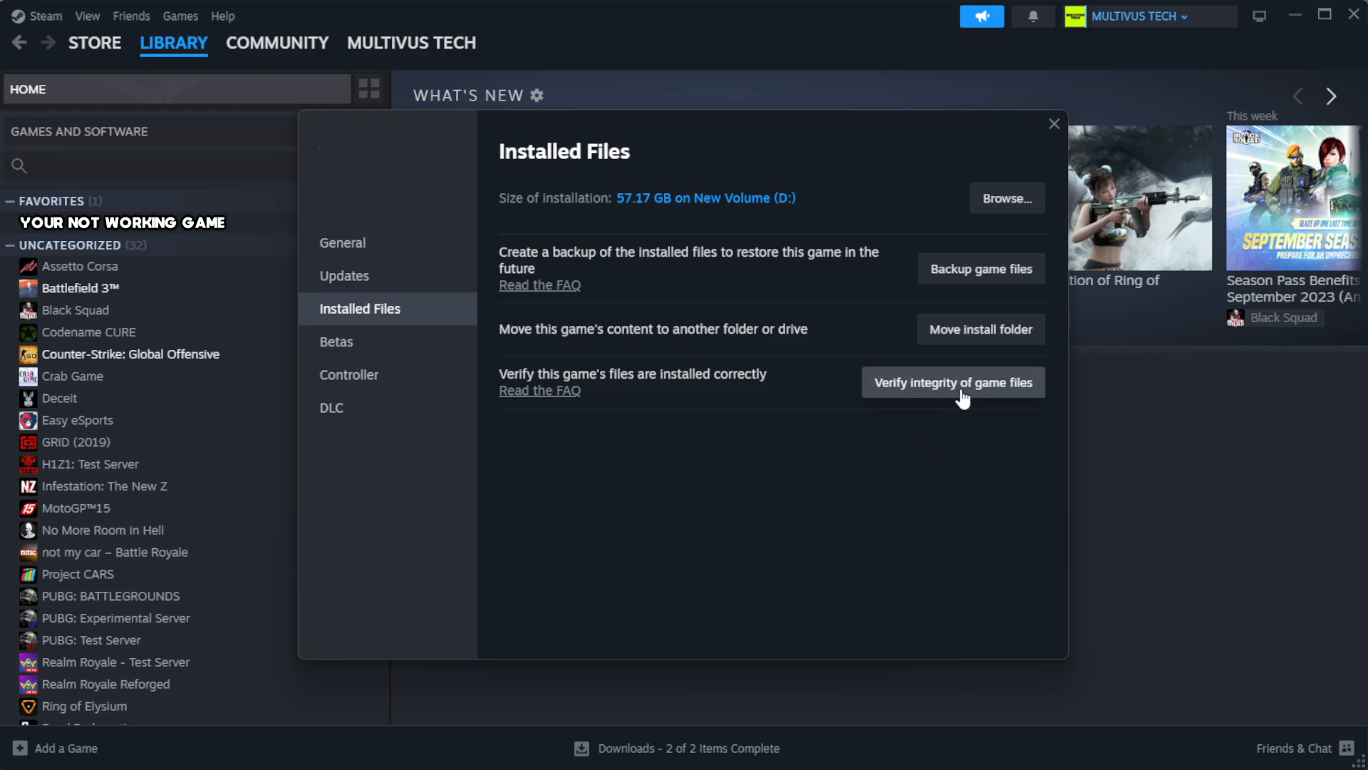
left_click(952, 382)
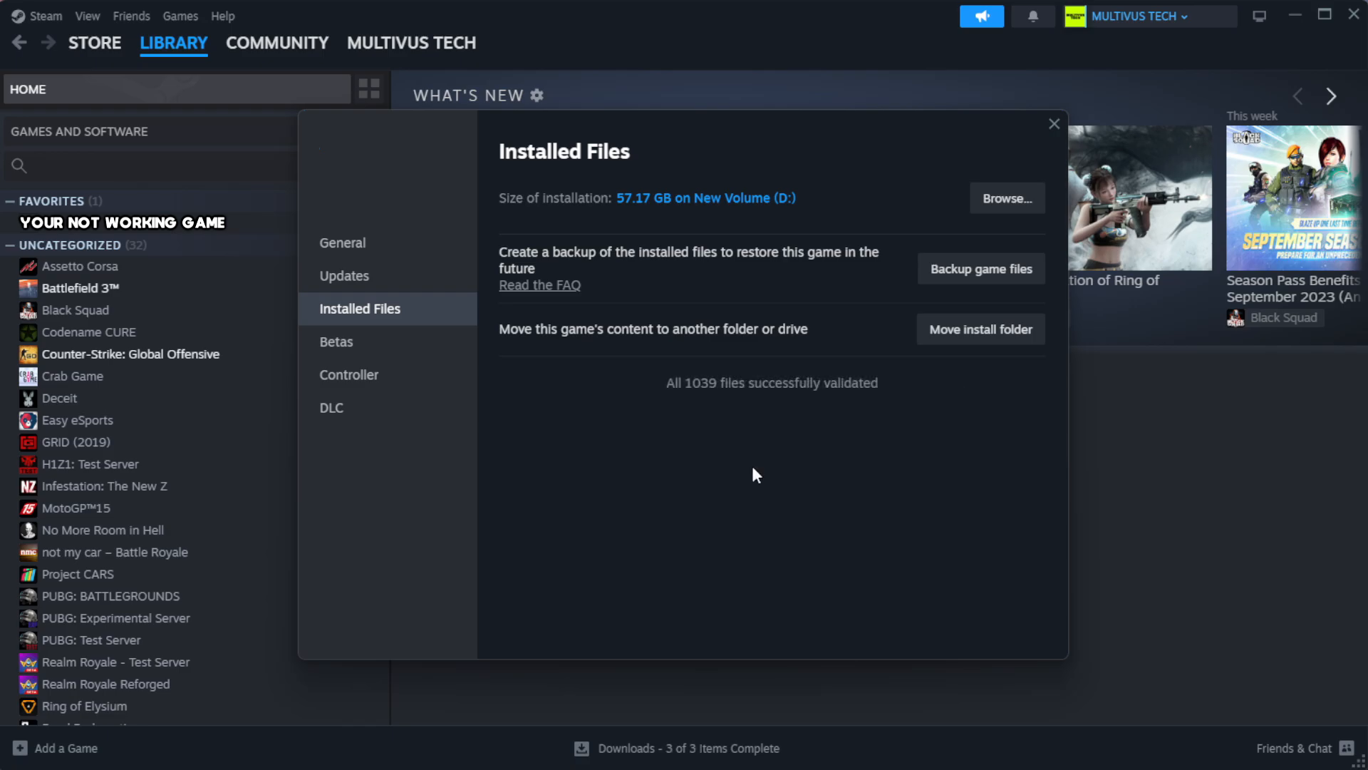
mouse_move(732, 465)
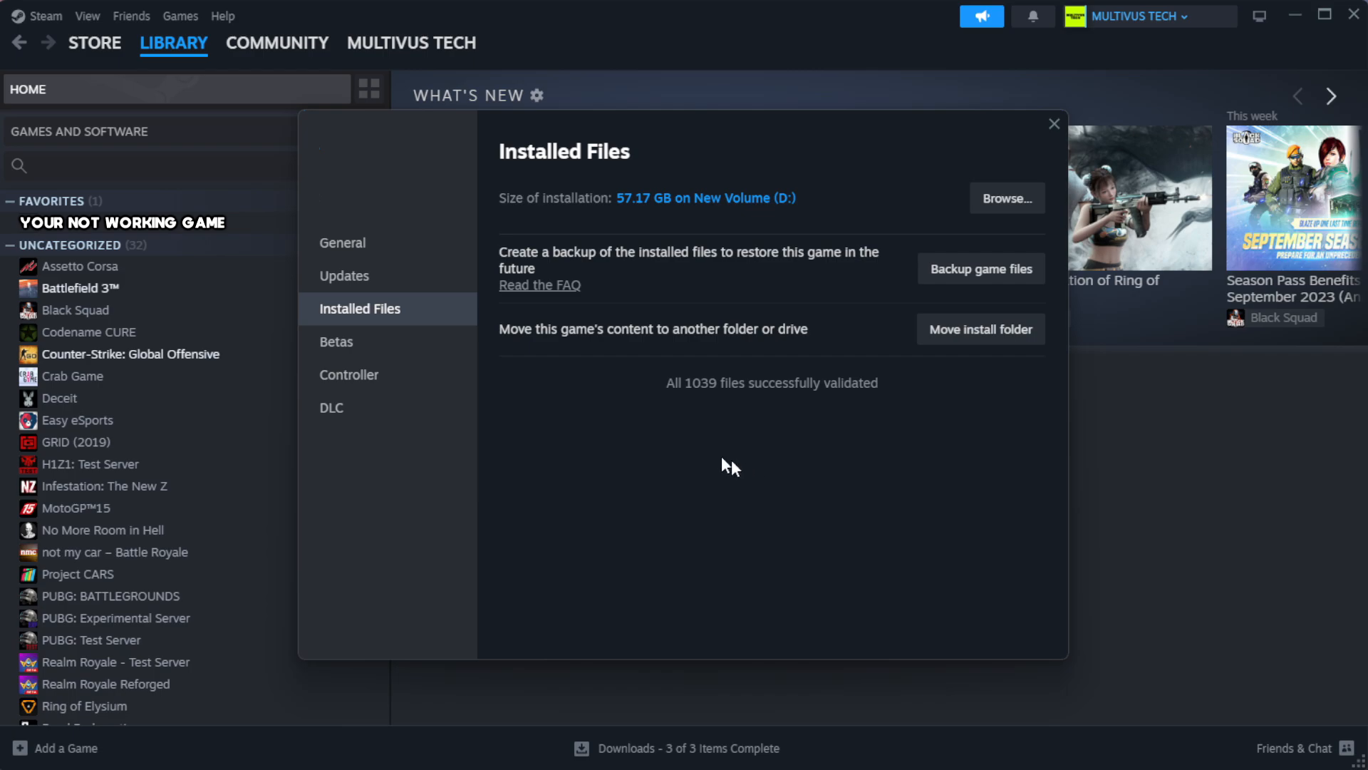
mouse_move(804, 431)
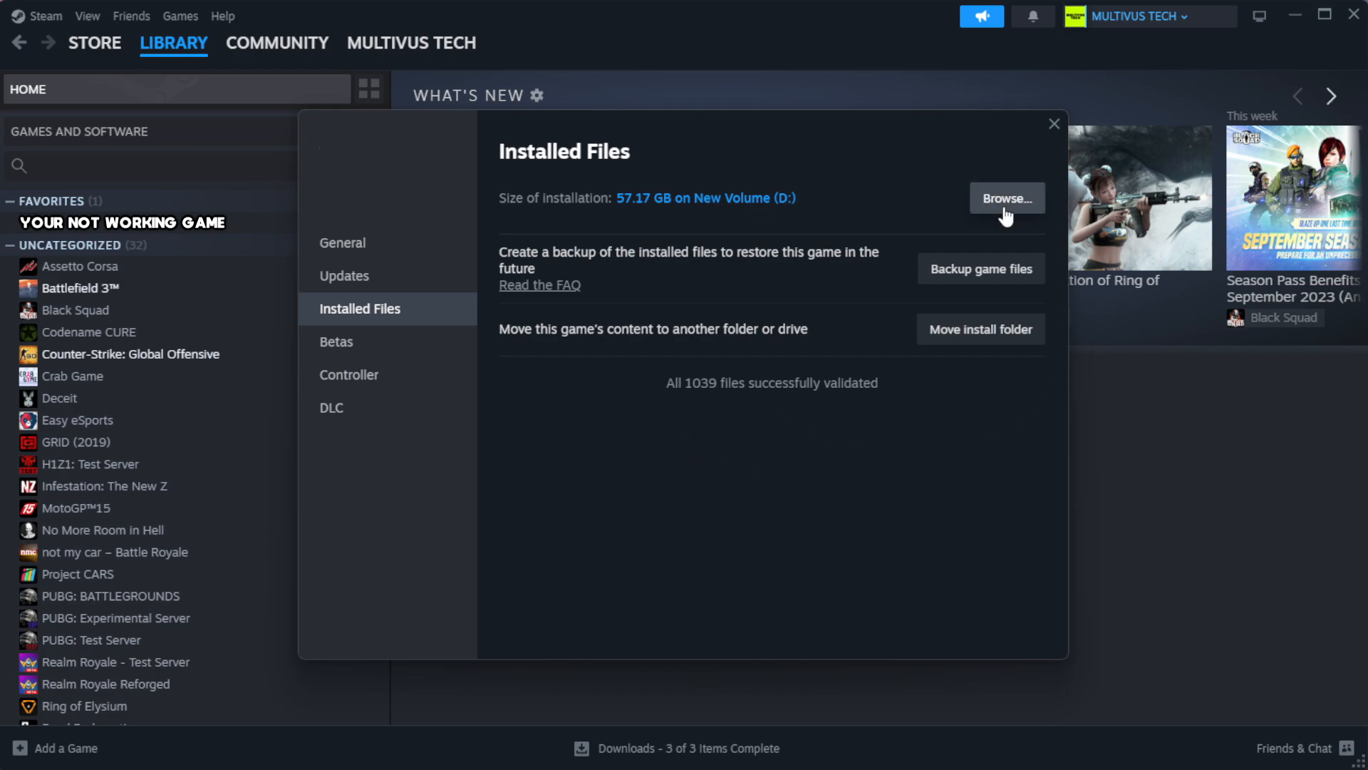
- Browse the game's install folder and show properties of the YOUR NOT WORKING GAME shortcut
left_click(1005, 198)
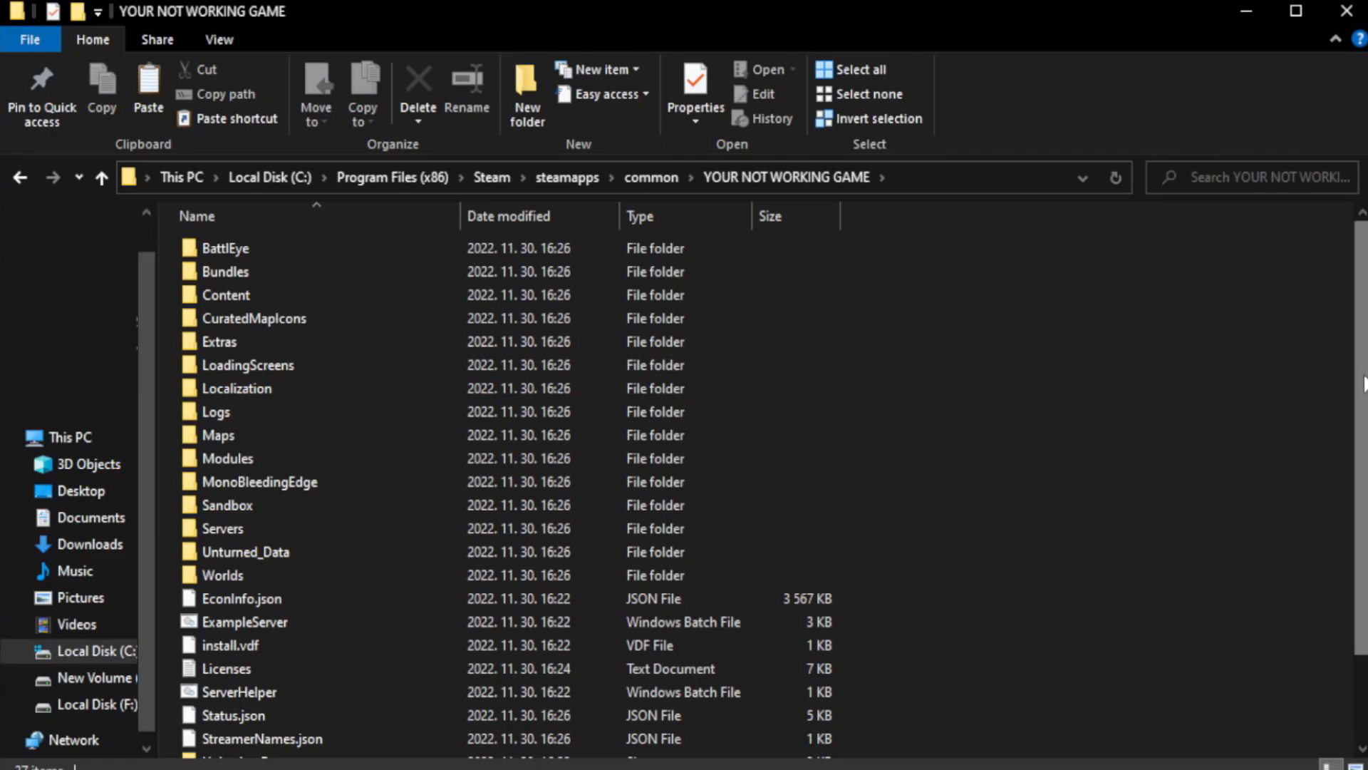
scroll("down", 3)
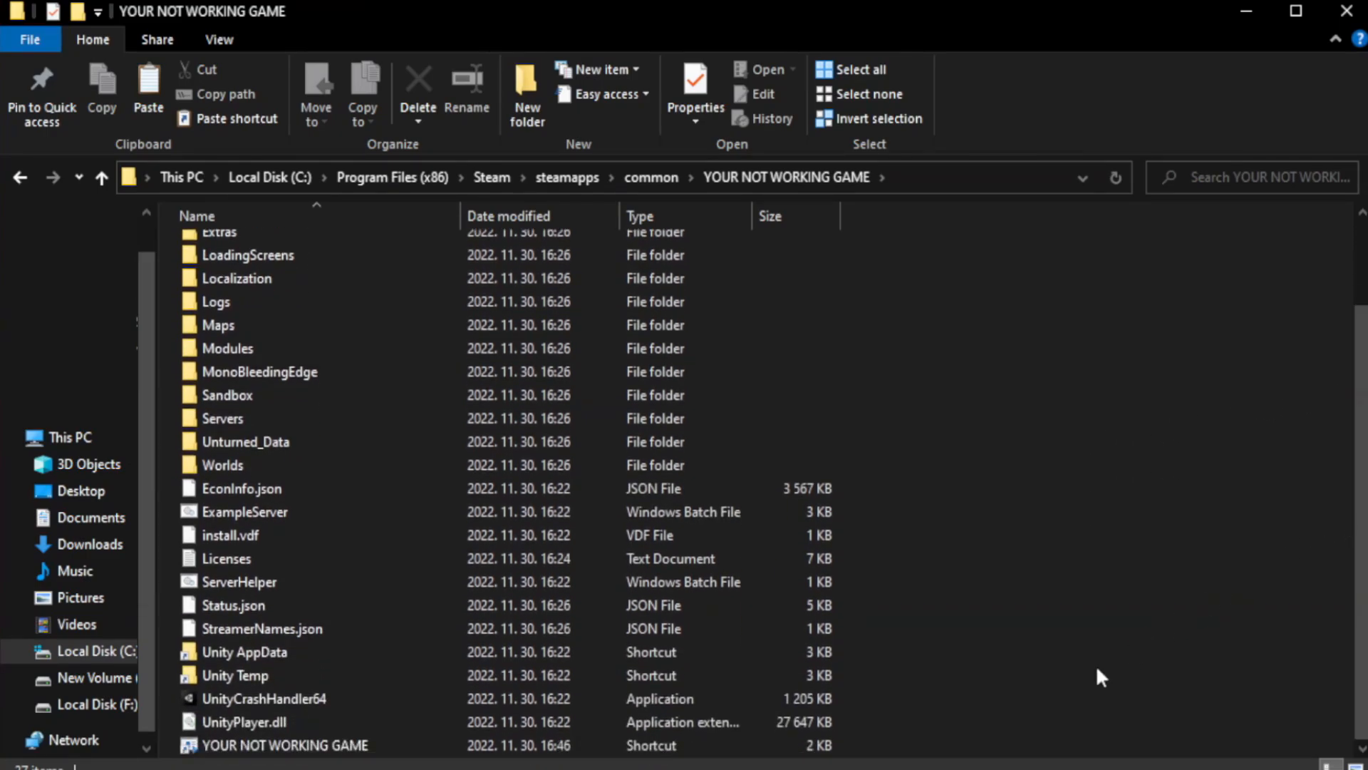
left_click(285, 744)
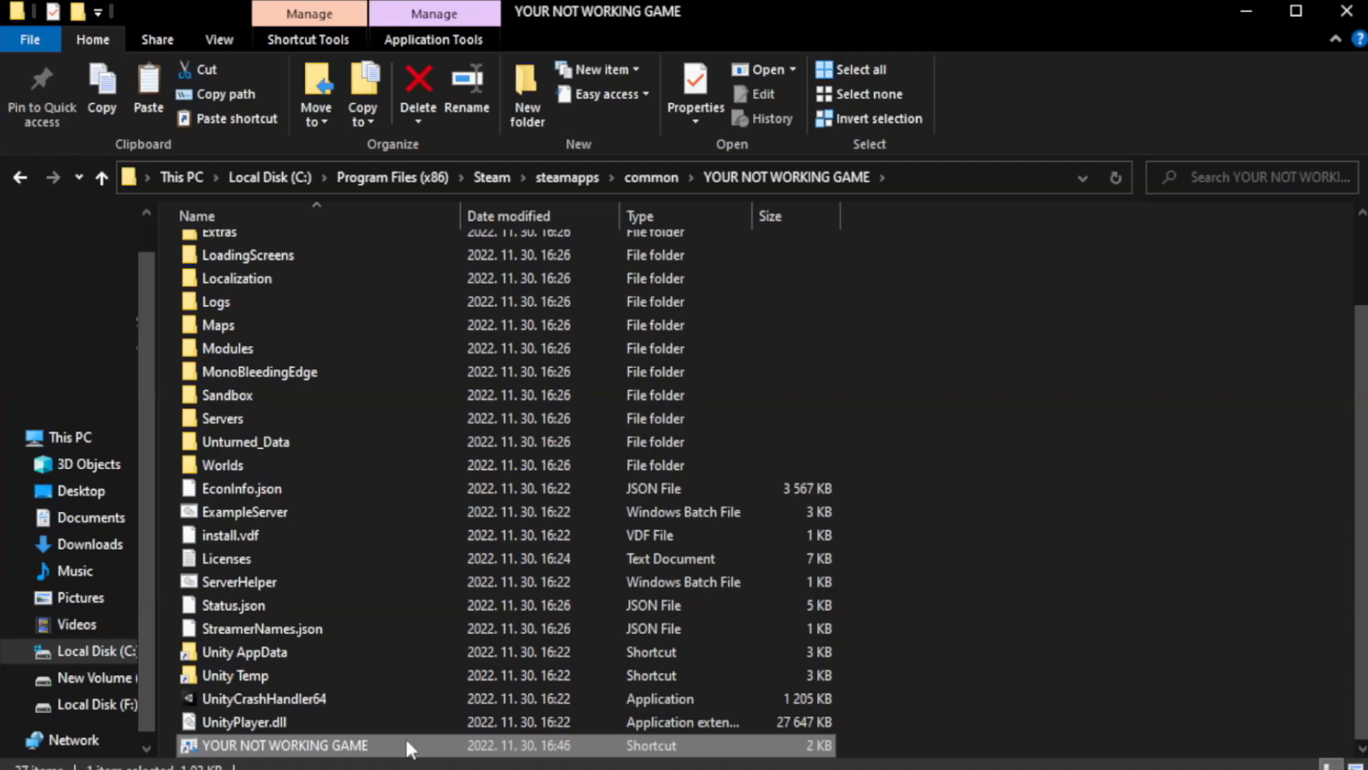
right_click(284, 744)
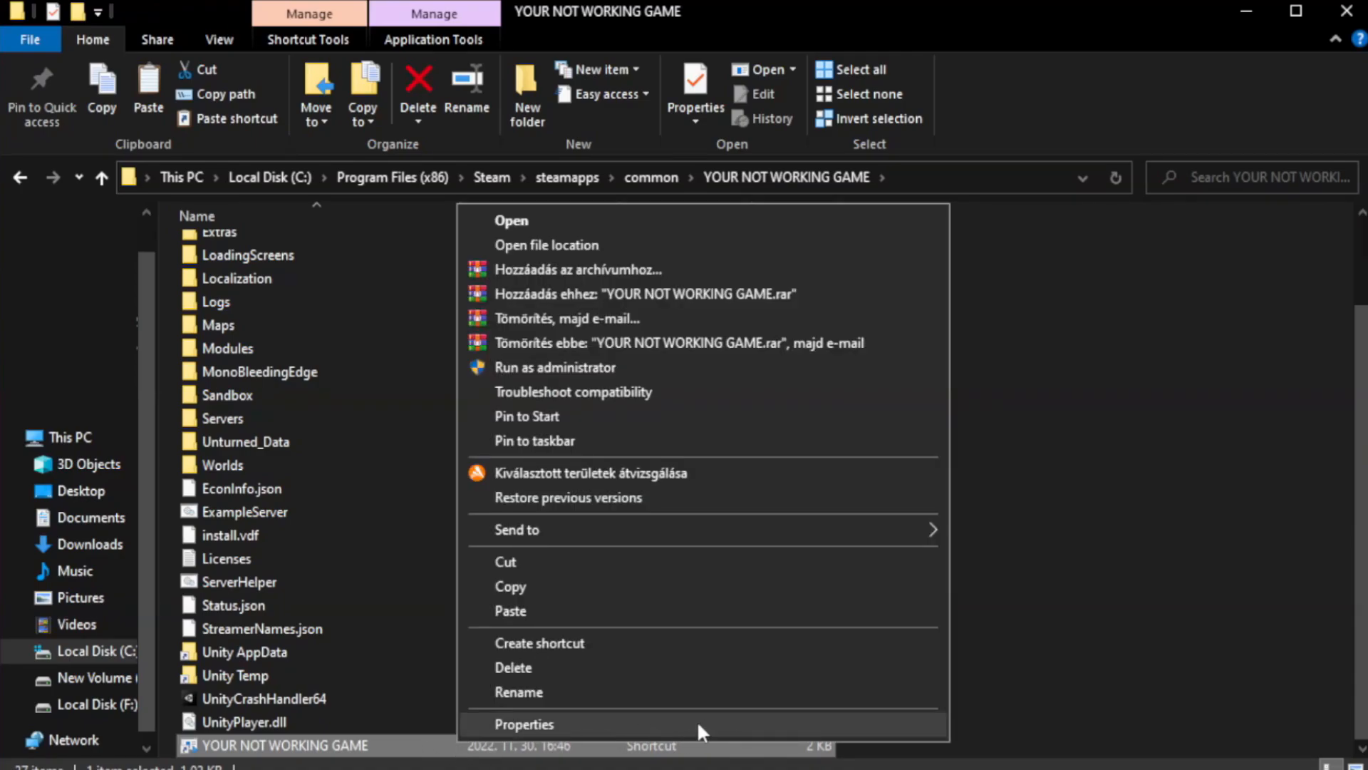
left_click(523, 724)
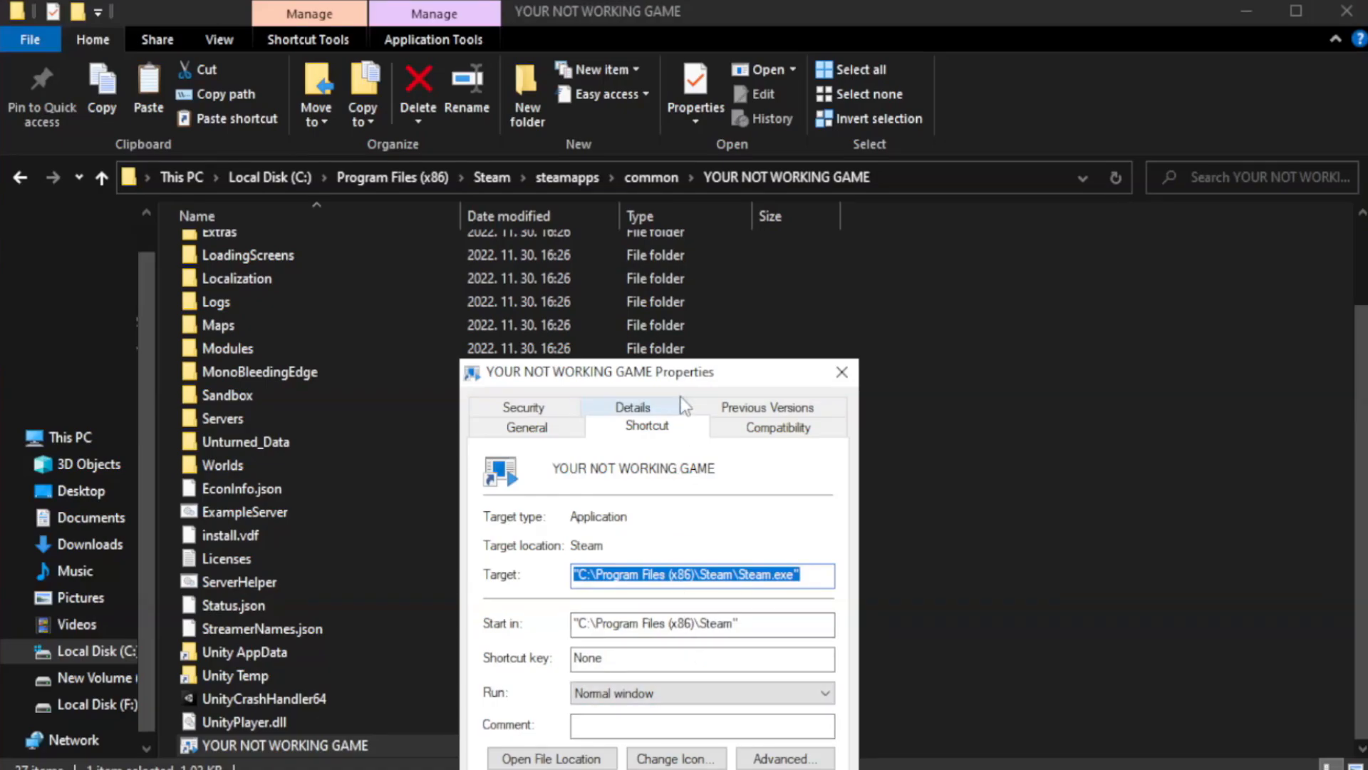
- Enable Windows 8 compatibility mode, disable fullscreen optimizations and run as administrator
left_click_drag(593, 370, 593, 133)
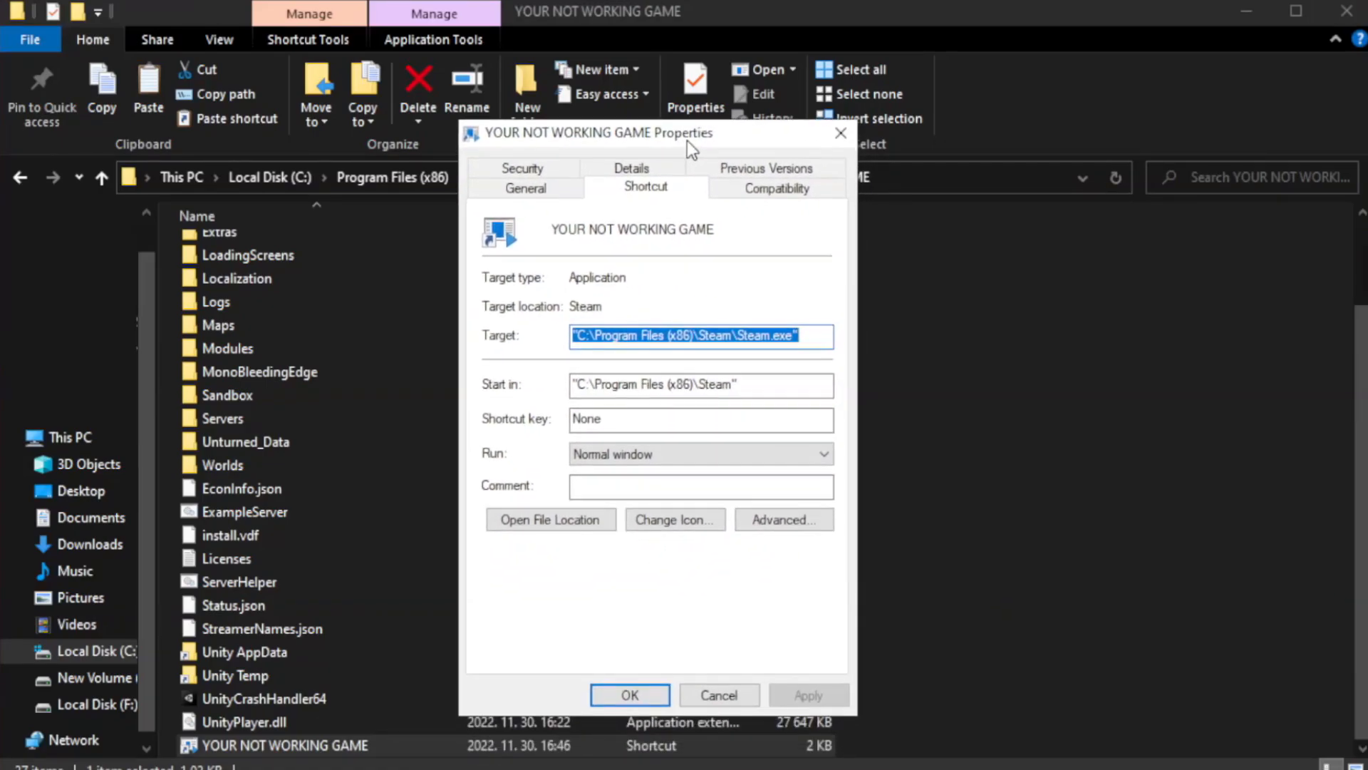
mouse_move(811, 220)
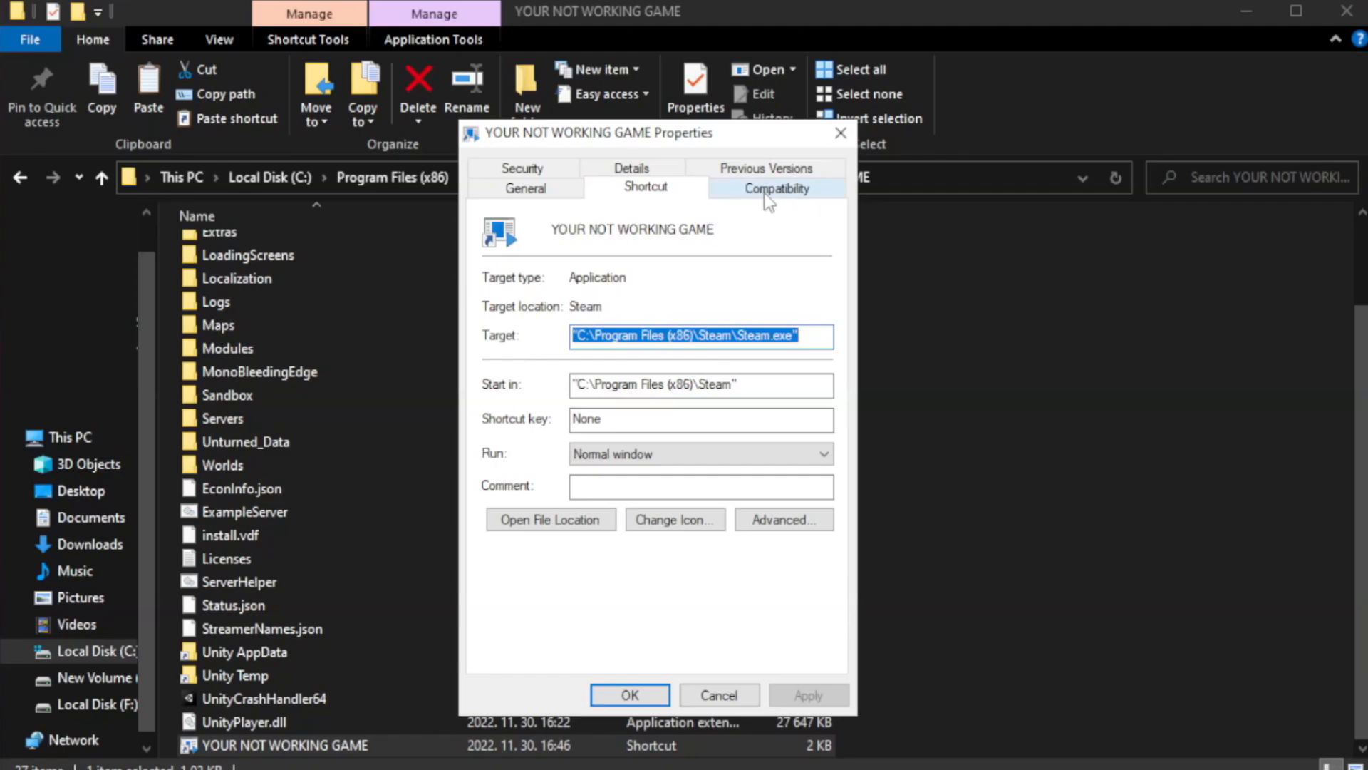
left_click(775, 187)
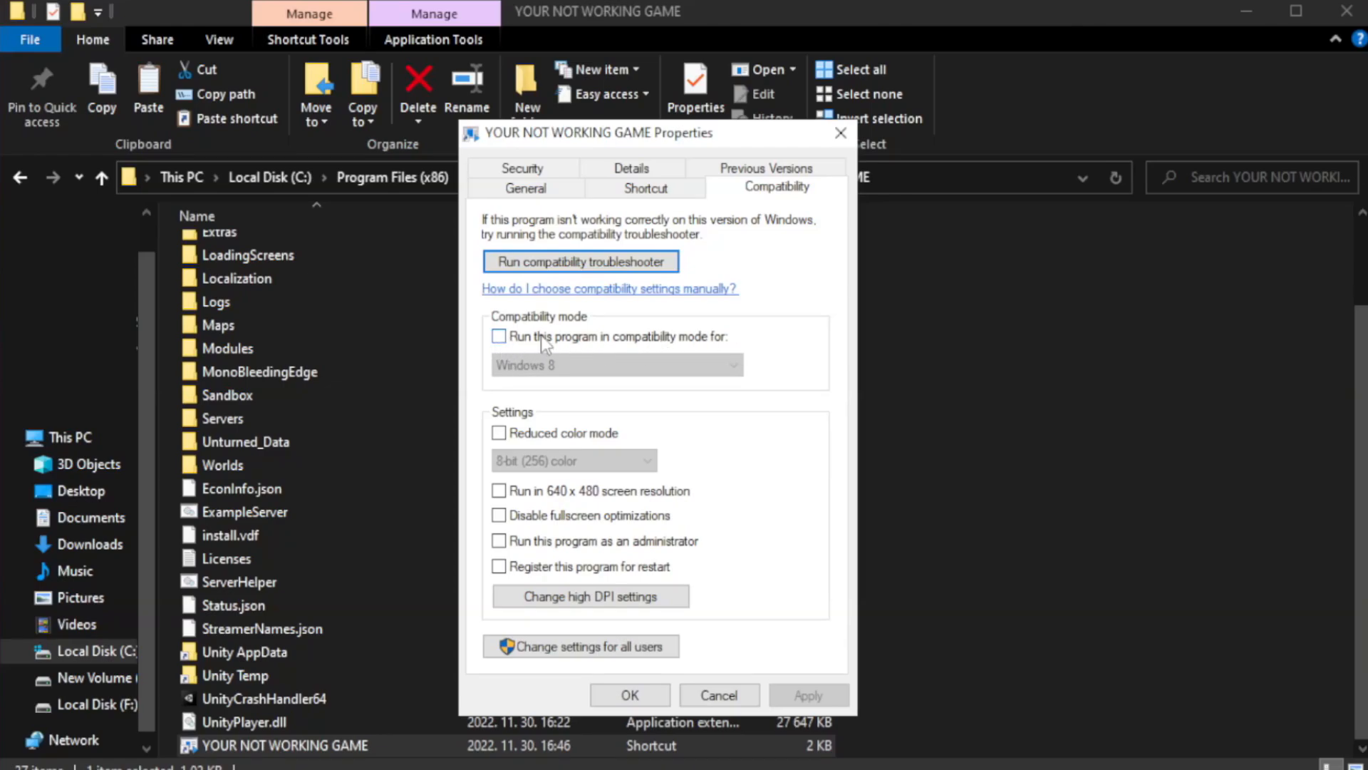
left_click(616, 365)
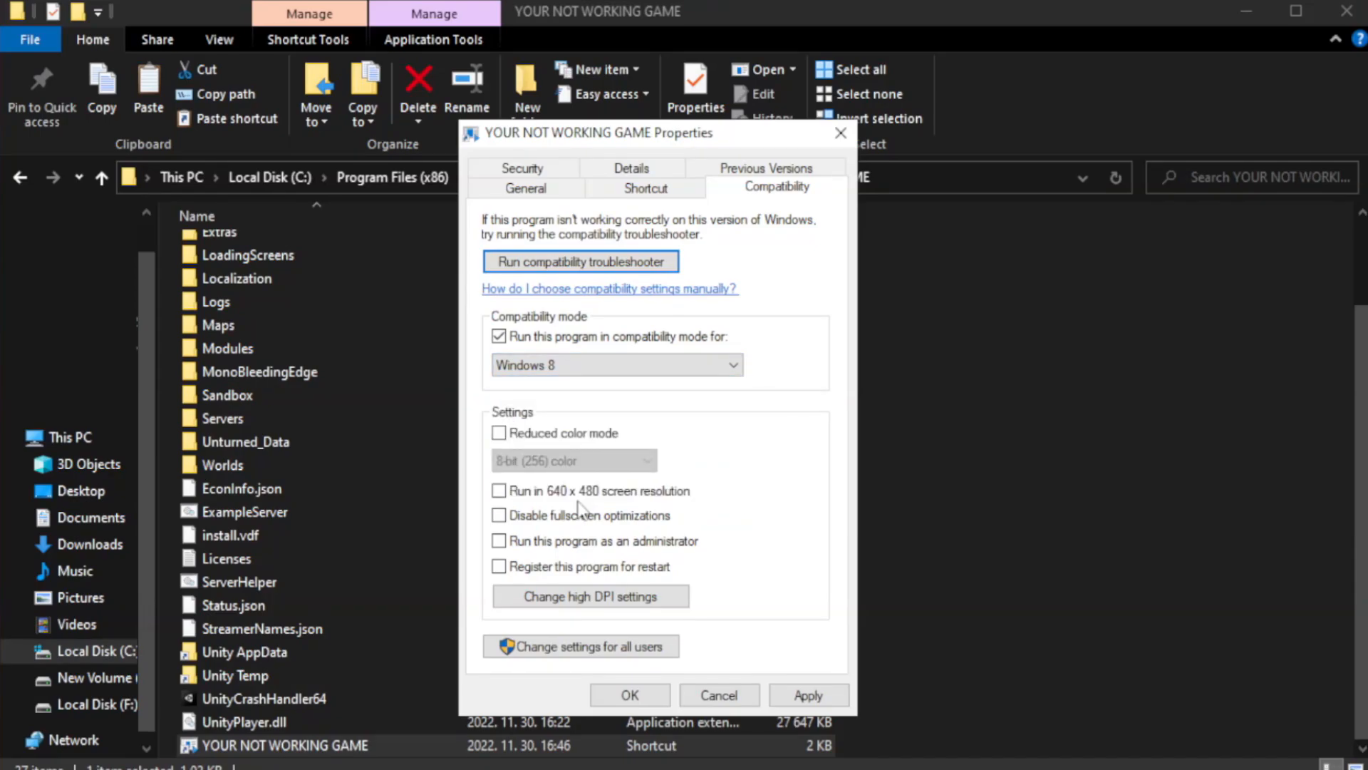
mouse_move(566, 527)
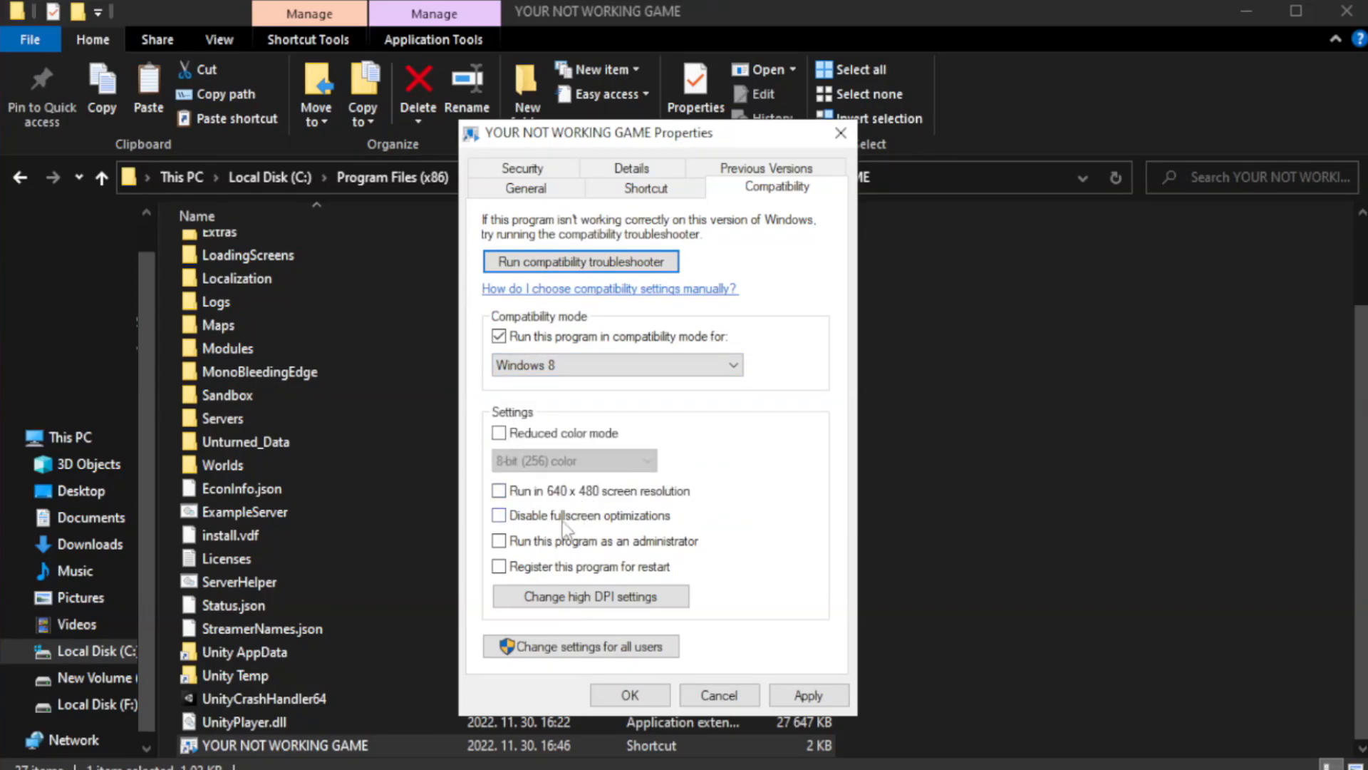
left_click(499, 515)
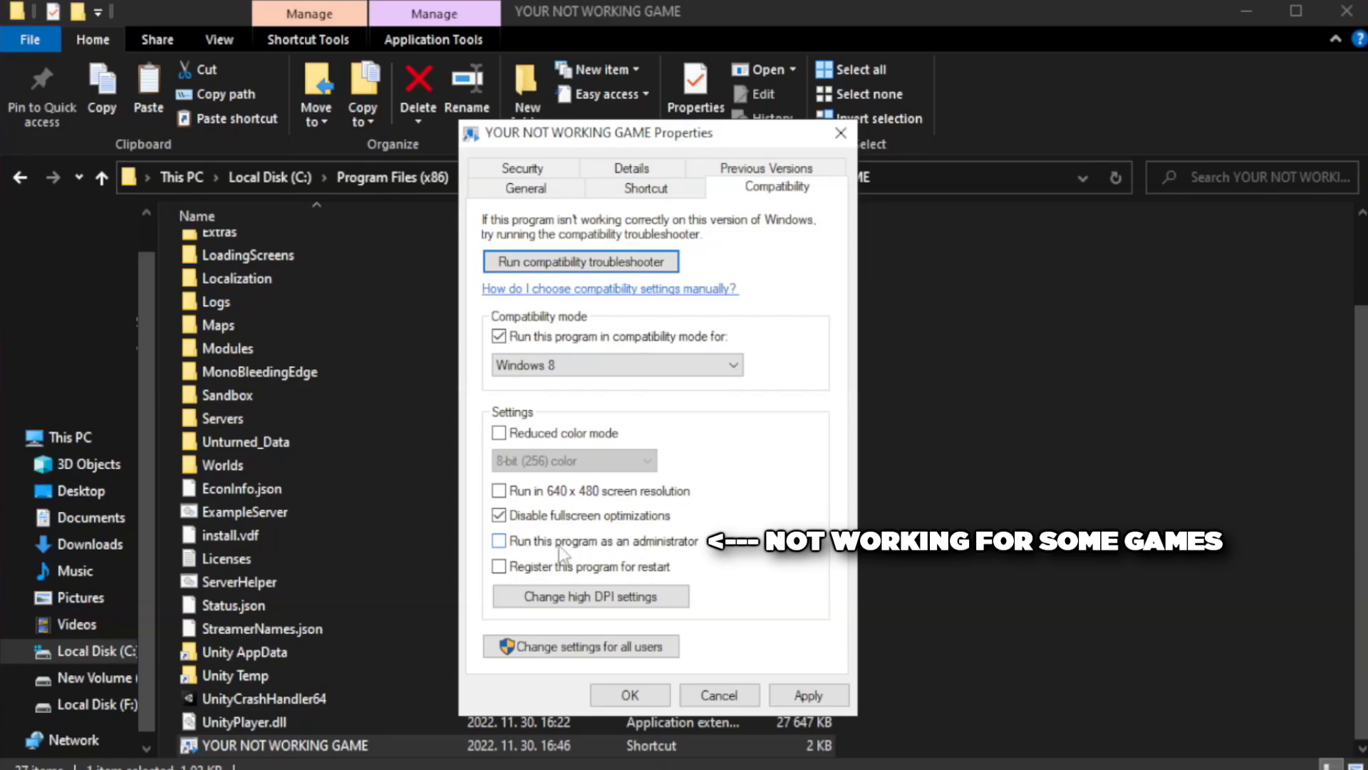
left_click(499, 542)
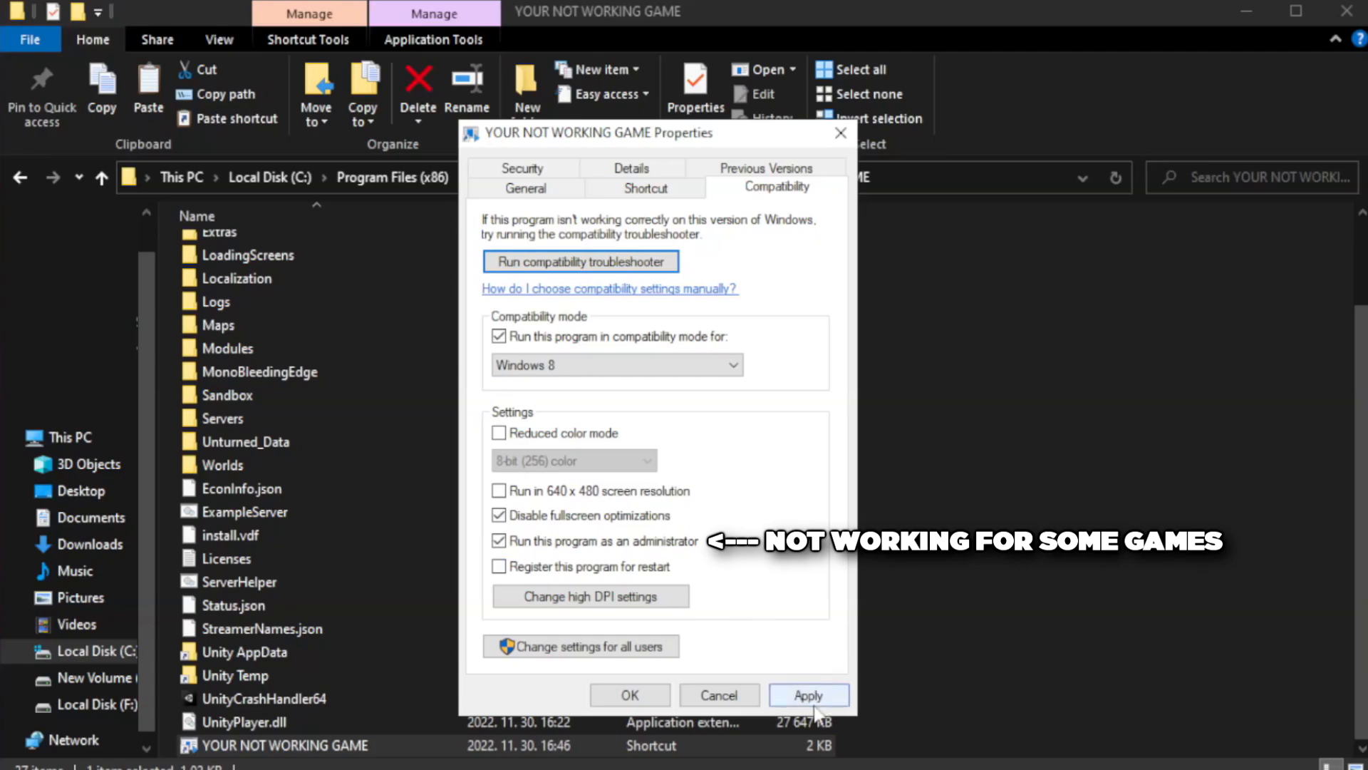
- Apply the compatibility changes and close the game folder window
left_click(806, 694)
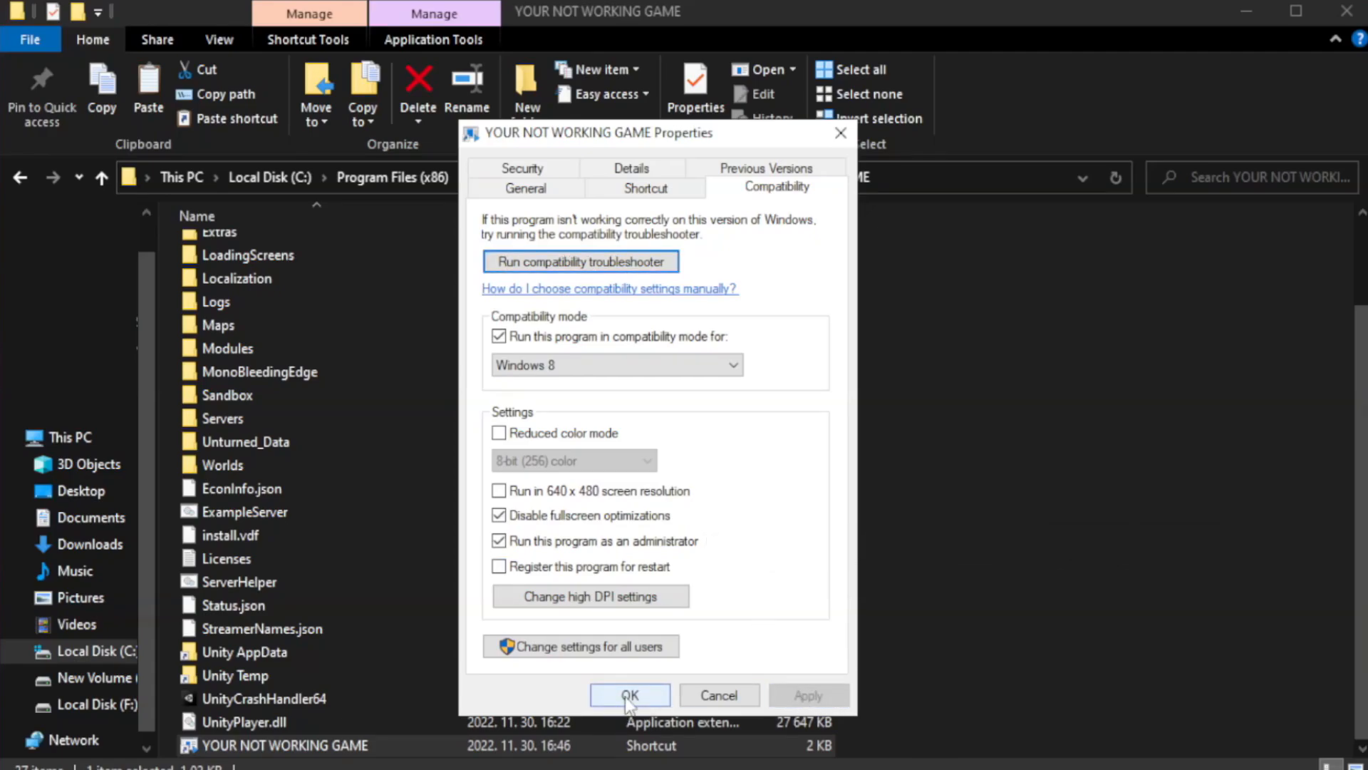
left_click(629, 696)
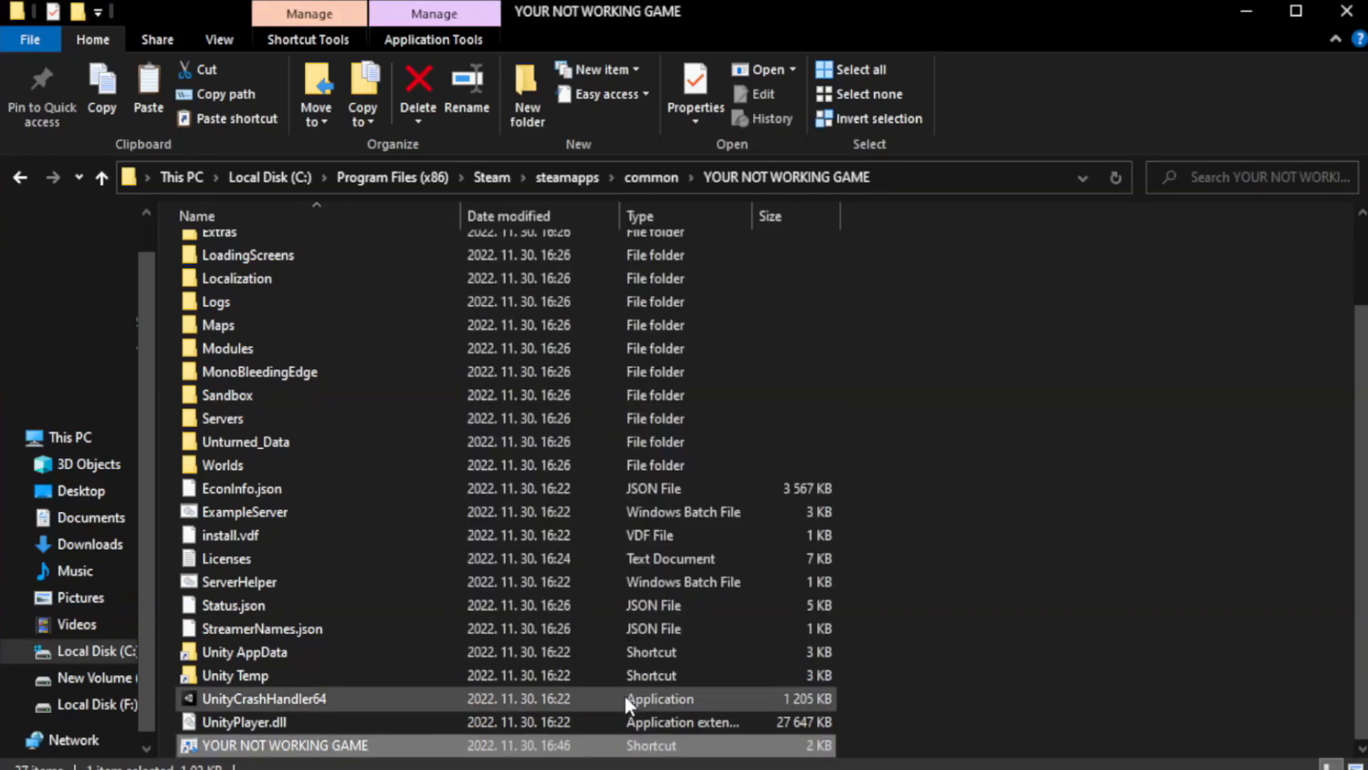
mouse_move(1145, 465)
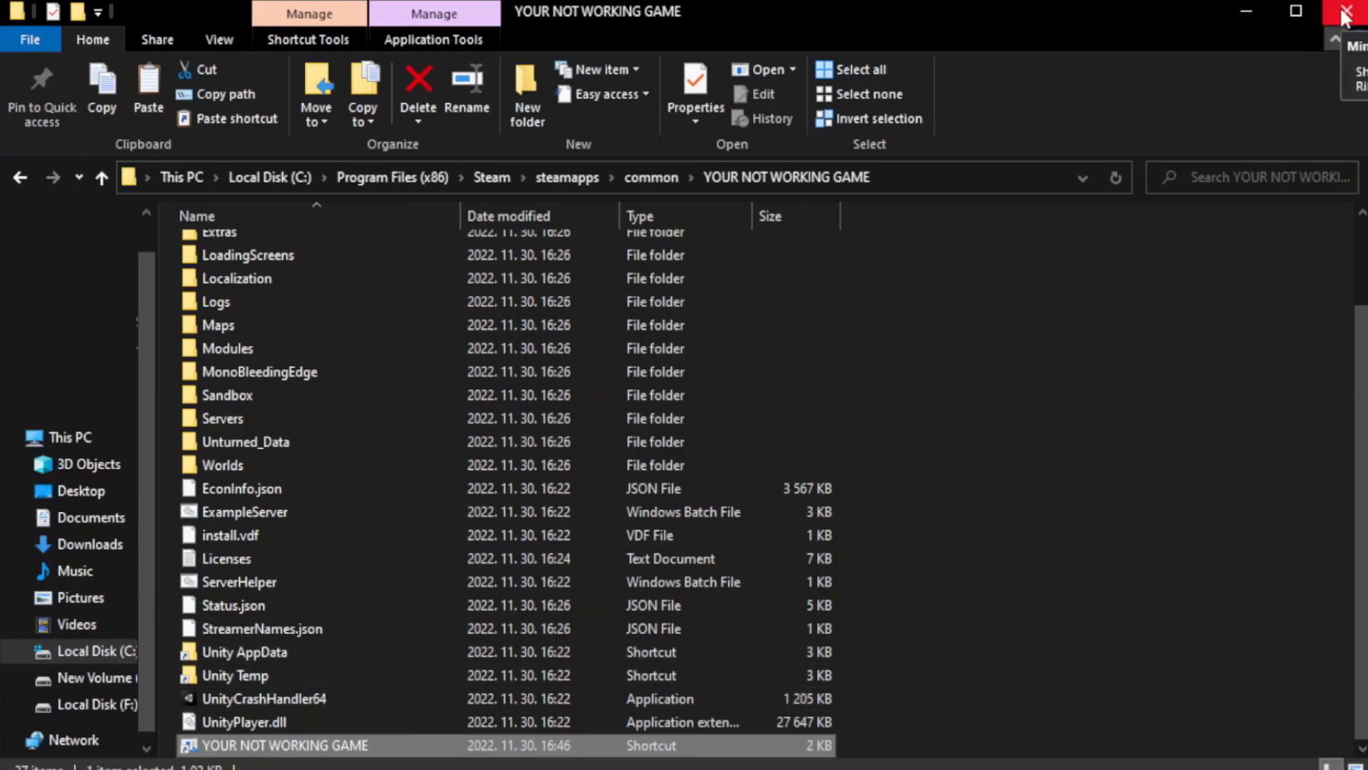
mouse_move(1348, 16)
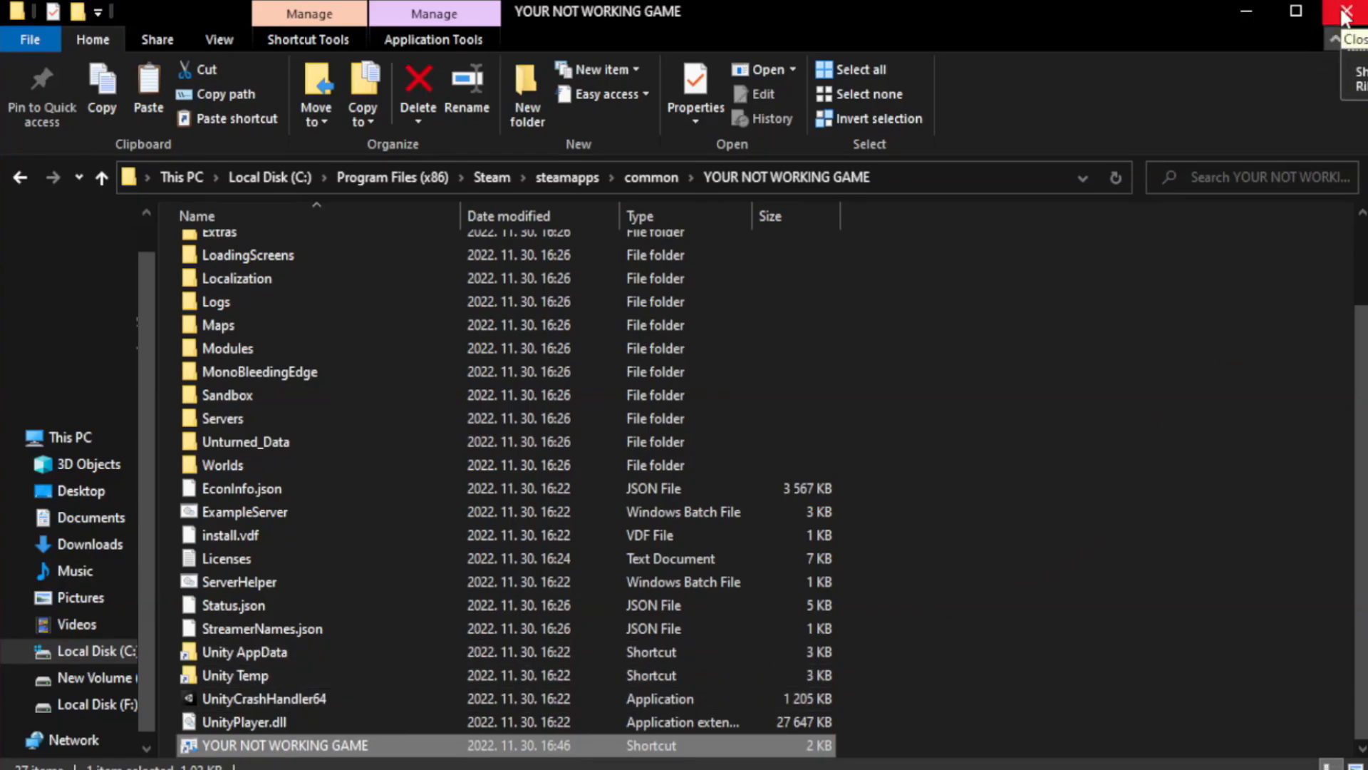
left_click(1346, 12)
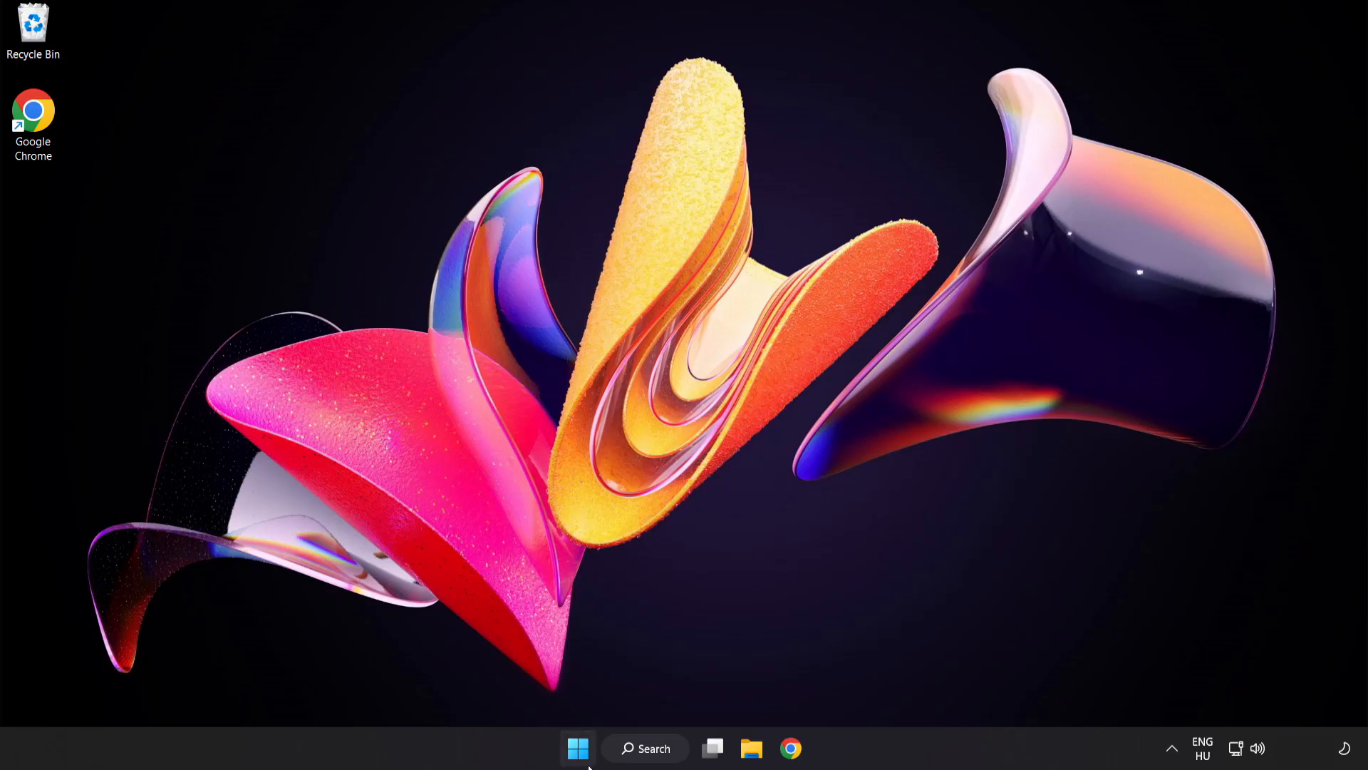
mouse_move(577, 748)
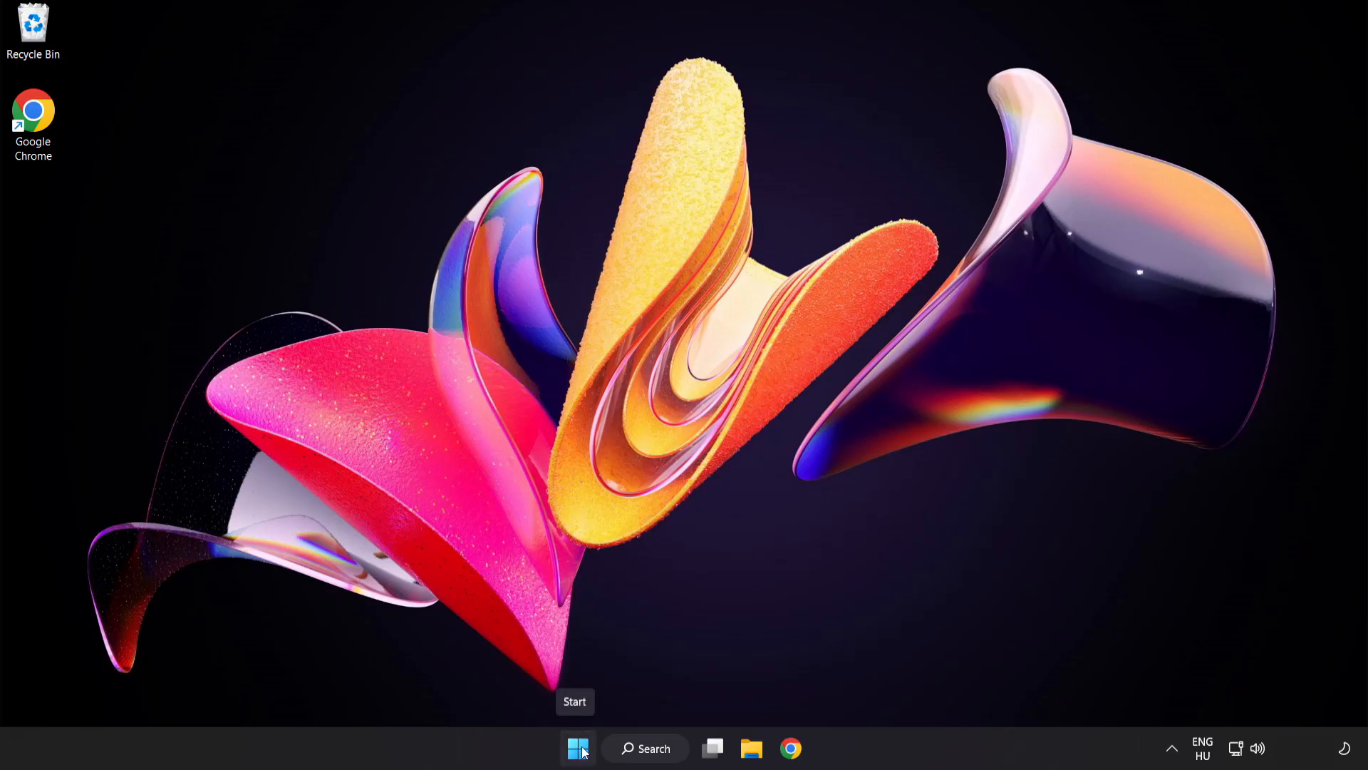
- Launch Task Manager from the Start button's quick link menu
right_click(577, 748)
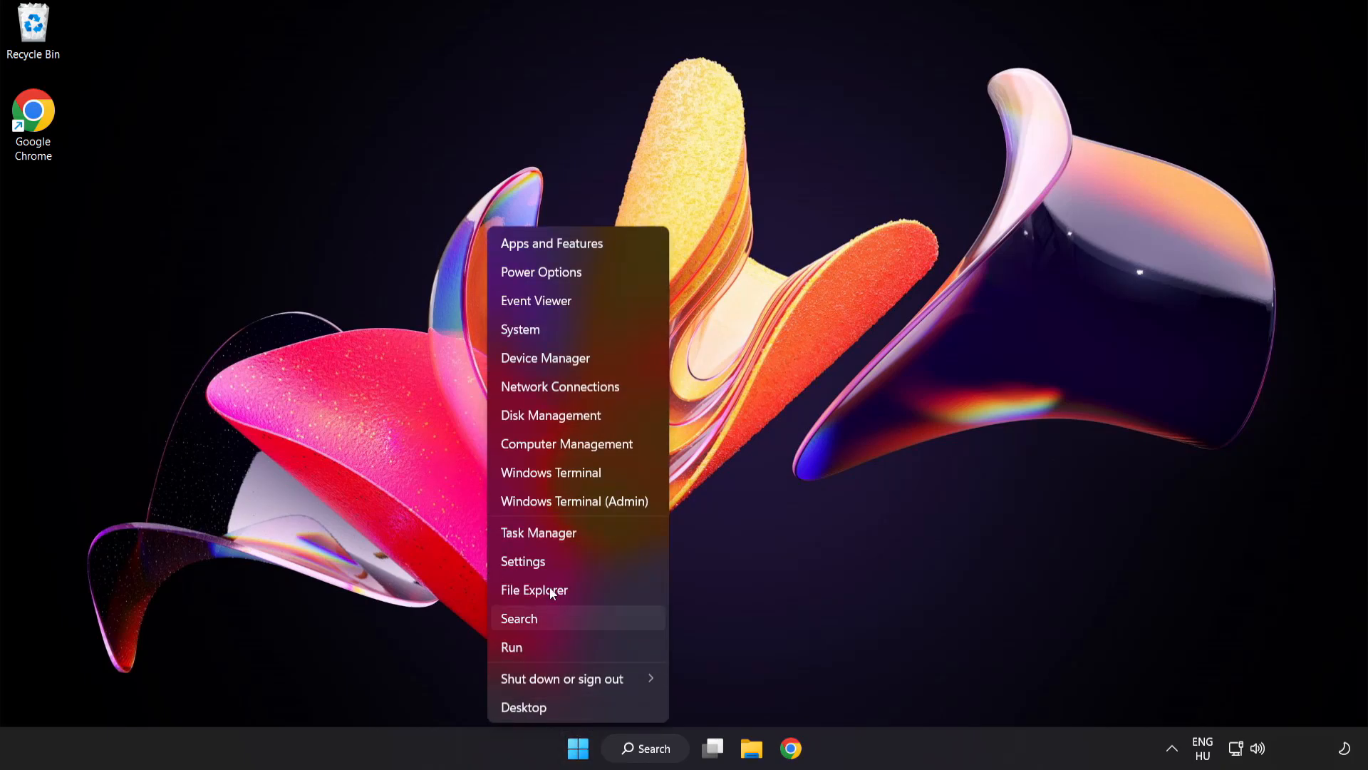
mouse_move(592, 537)
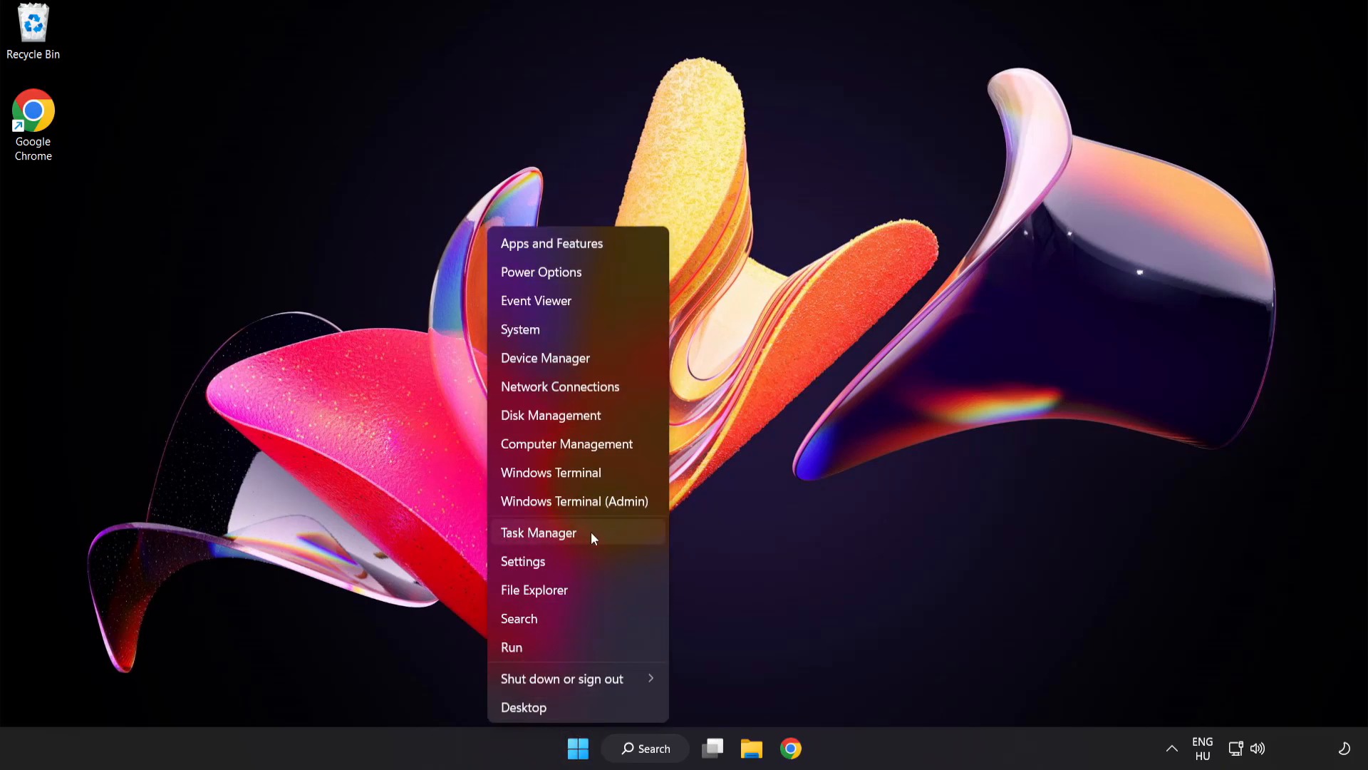
left_click(539, 532)
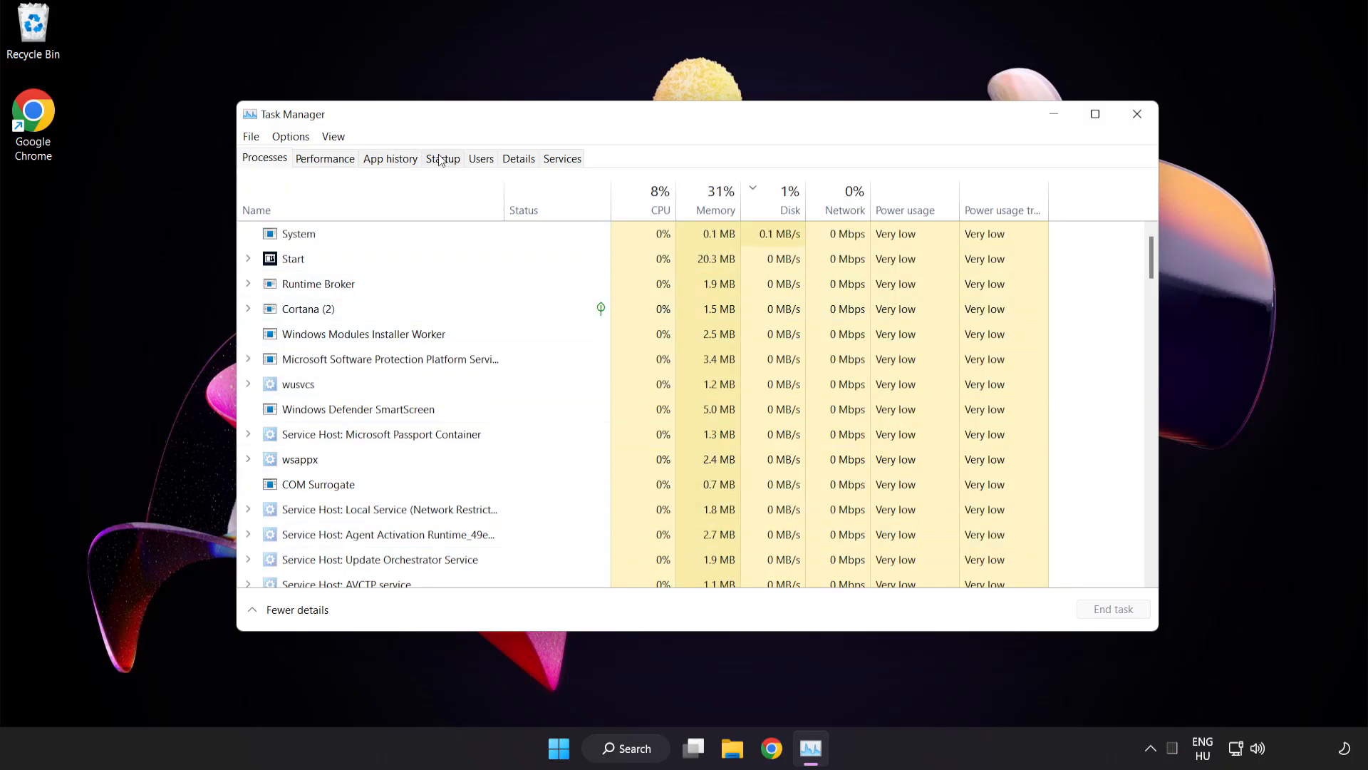
- Disable Cortana, Phone Link, Terminal and Windows Security notification icon at startup, then leave Task Manager
left_click(442, 158)
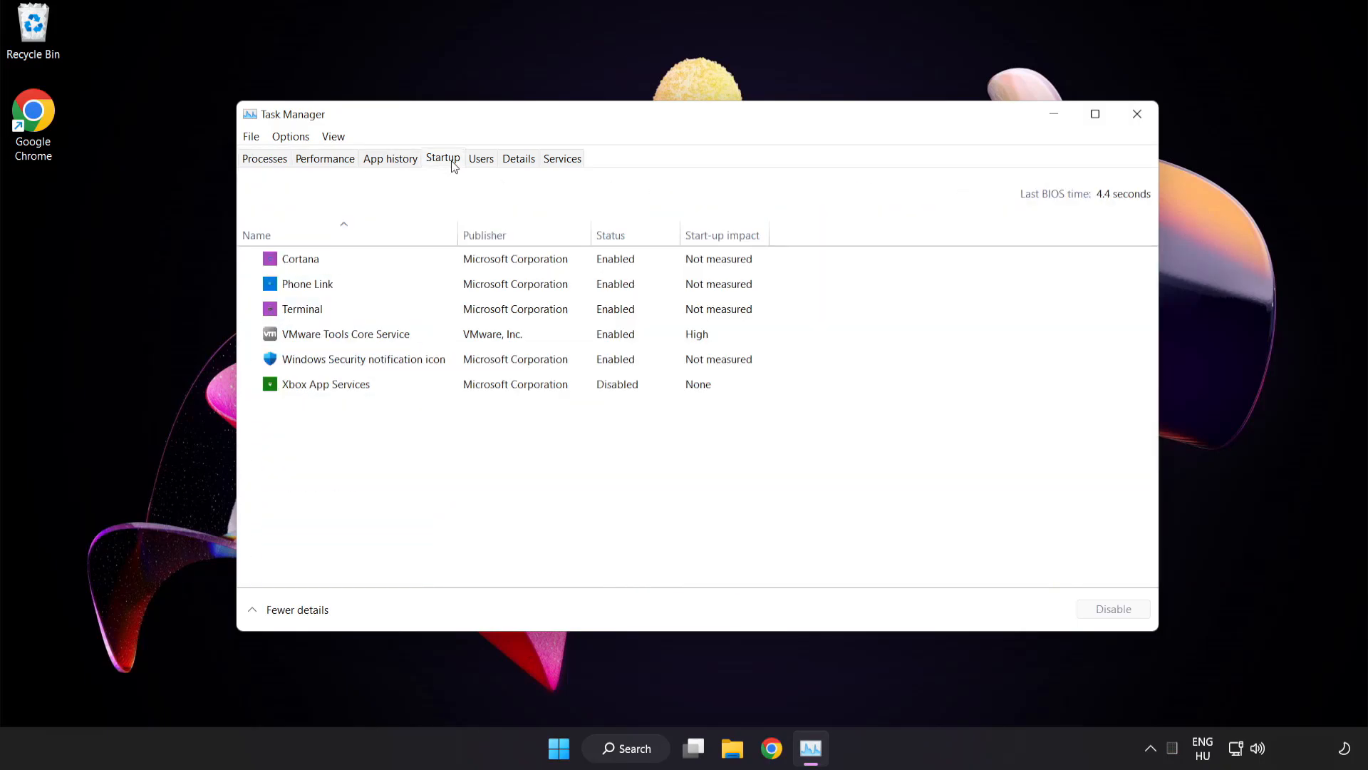
left_click(301, 258)
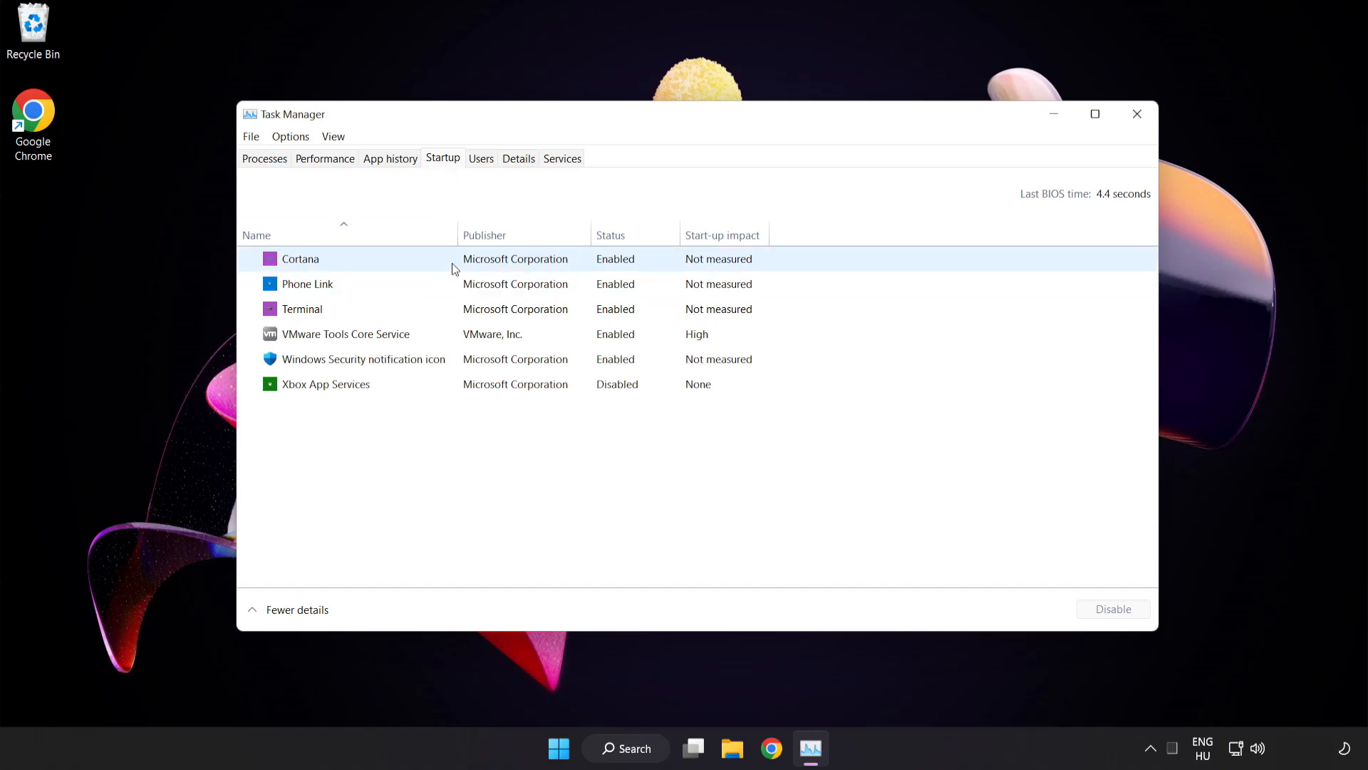
left_click(301, 258)
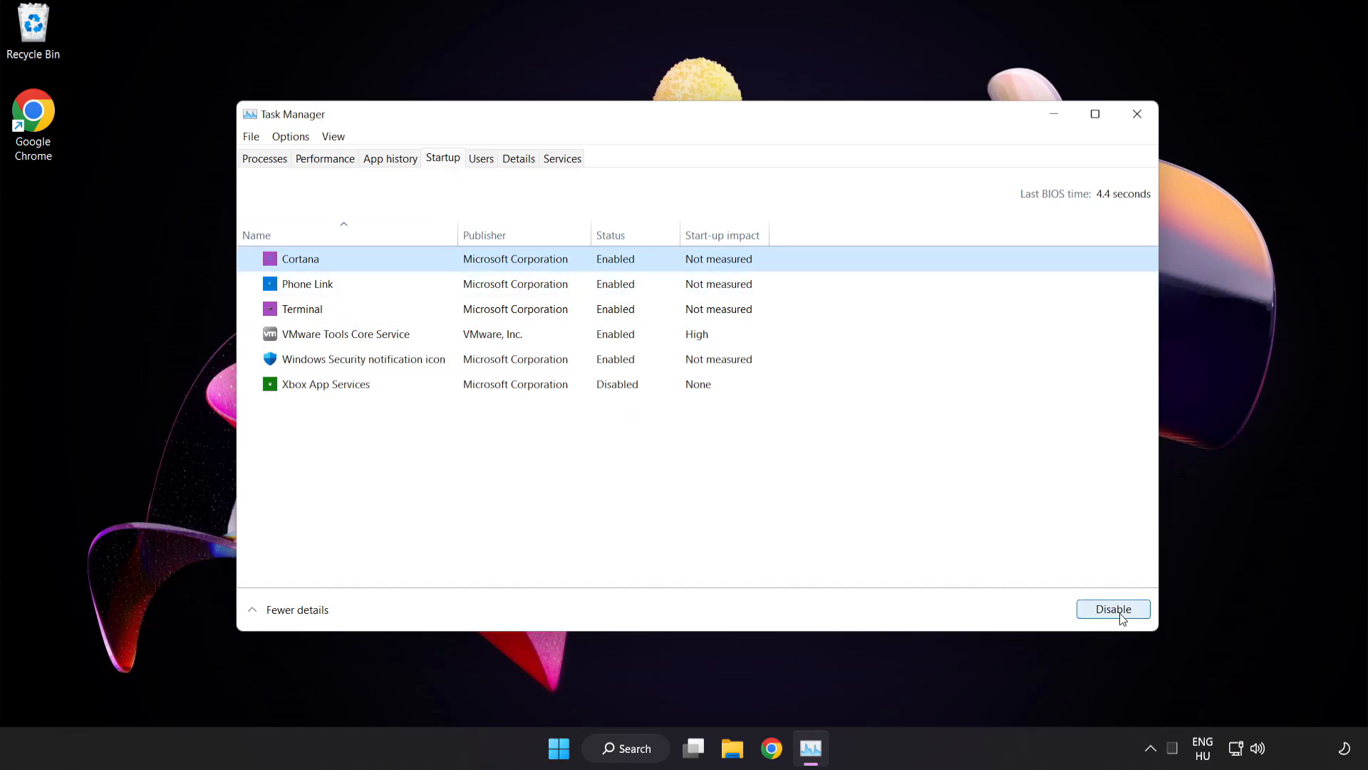
left_click(1113, 609)
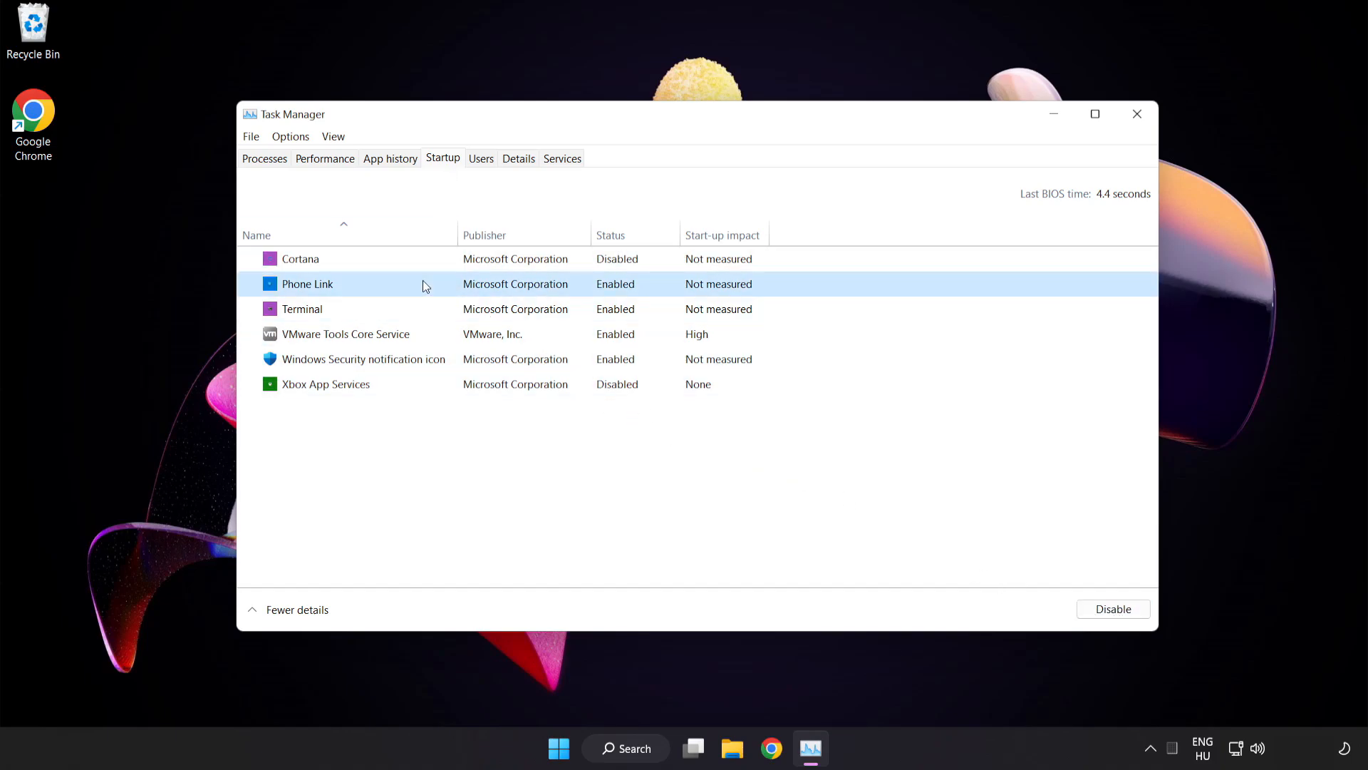
left_click(1113, 609)
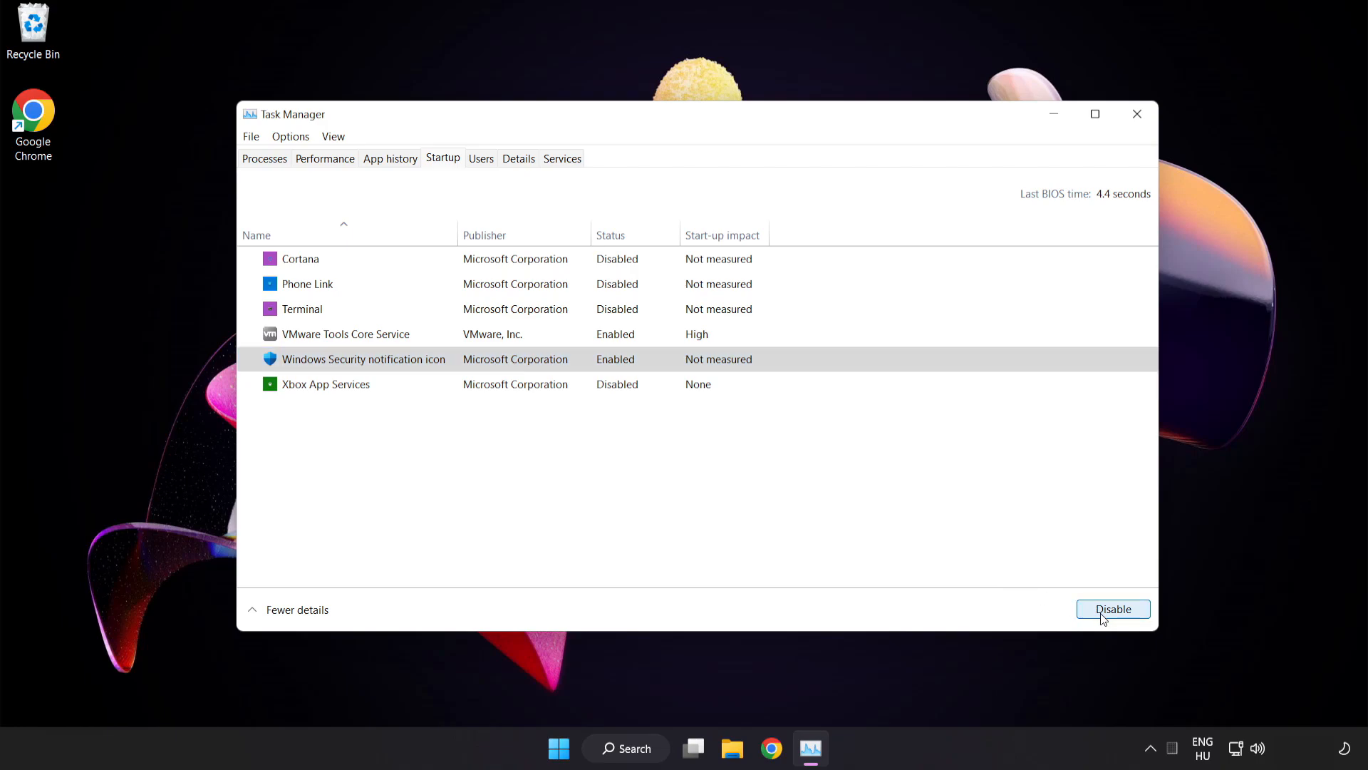
left_click(1114, 609)
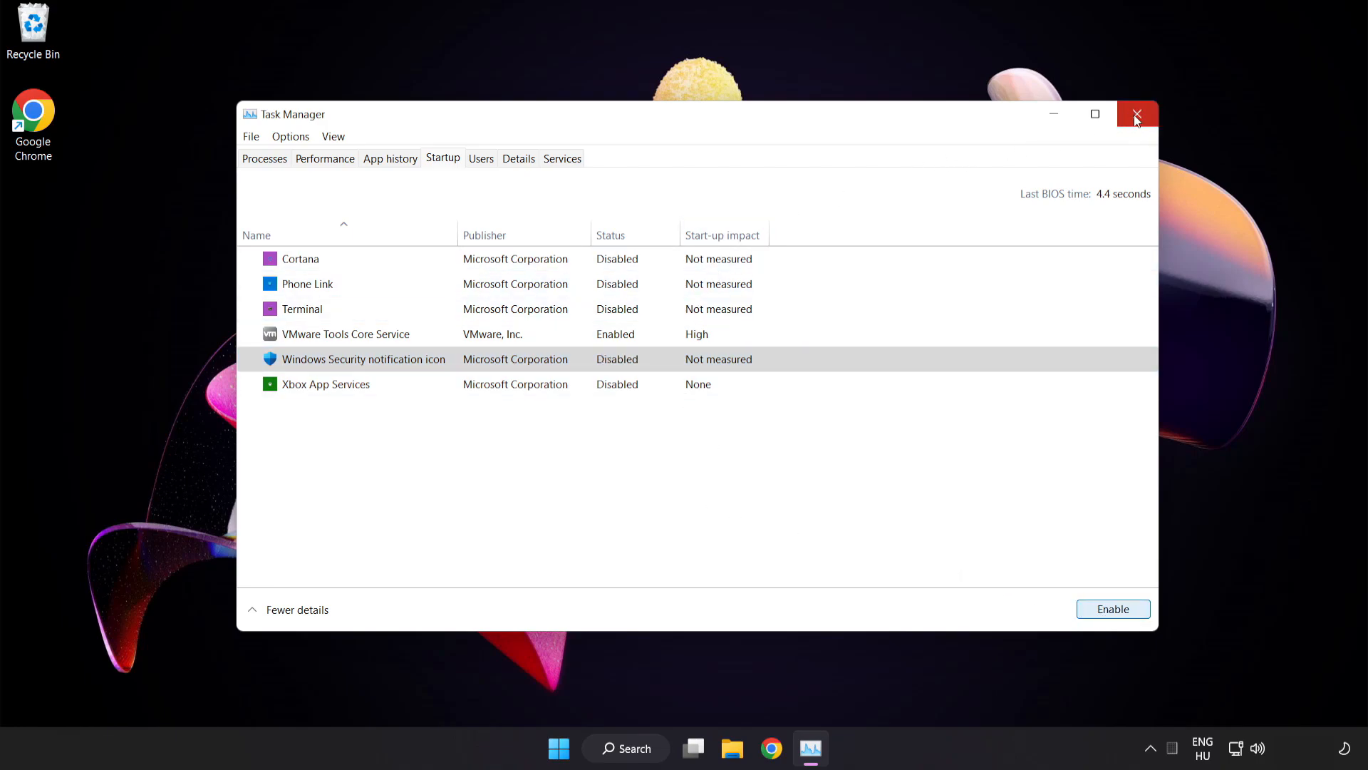
left_click(1138, 114)
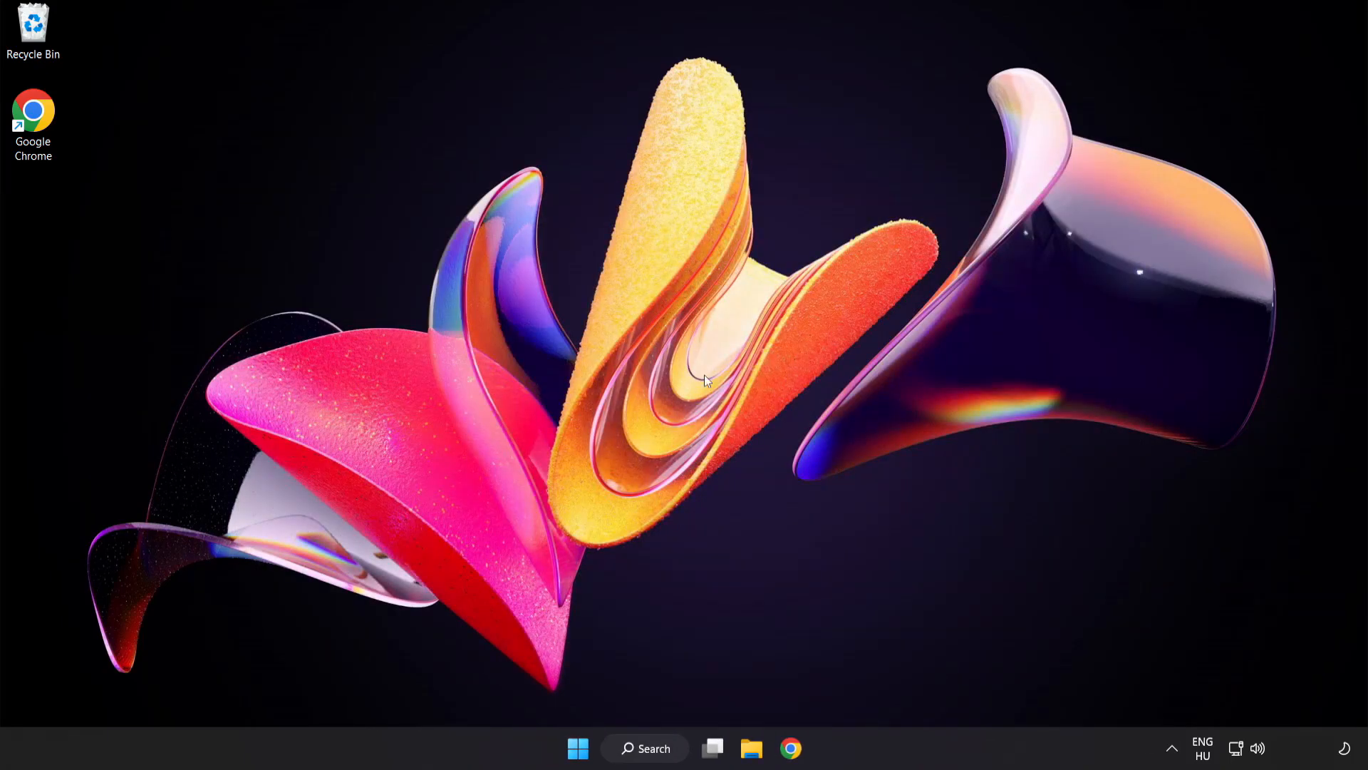
- Search 'sec' from the taskbar to launch Windows Security
left_click(644, 748)
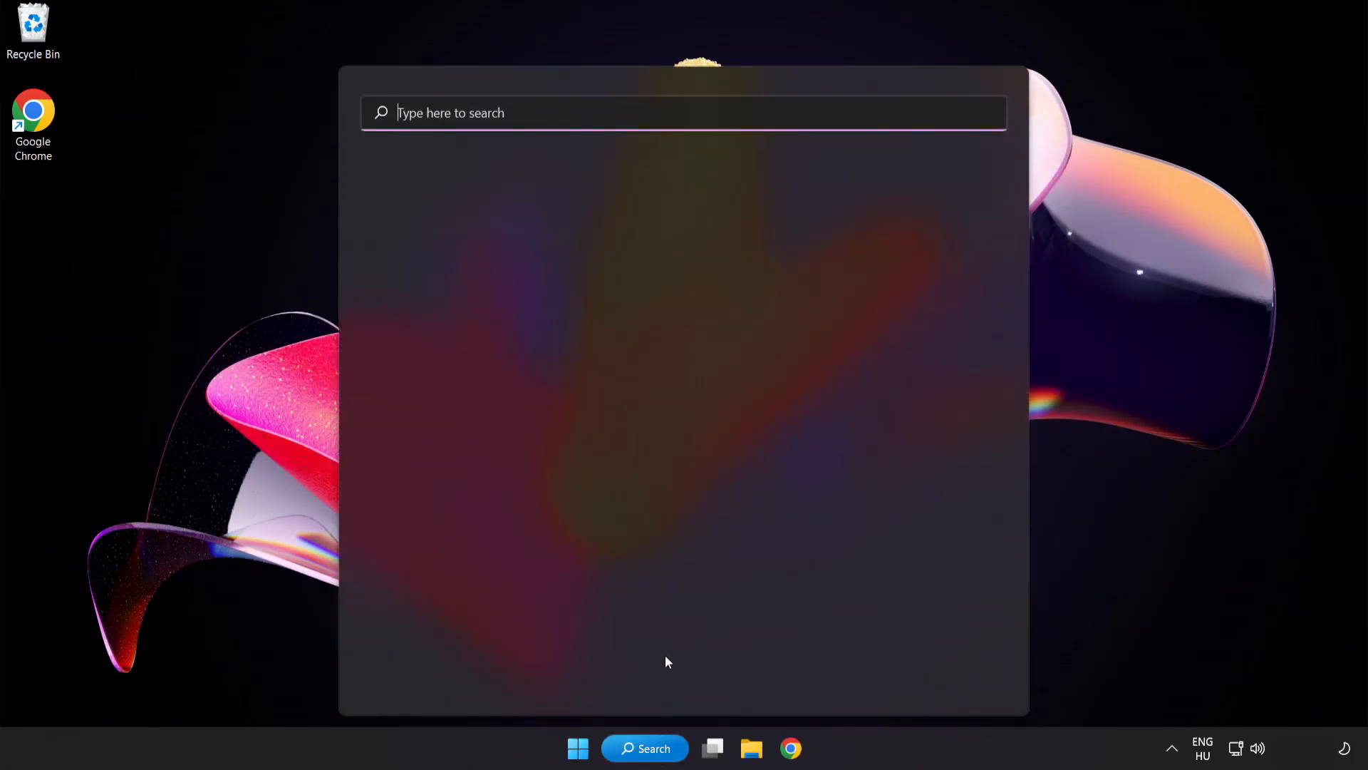
type("sec")
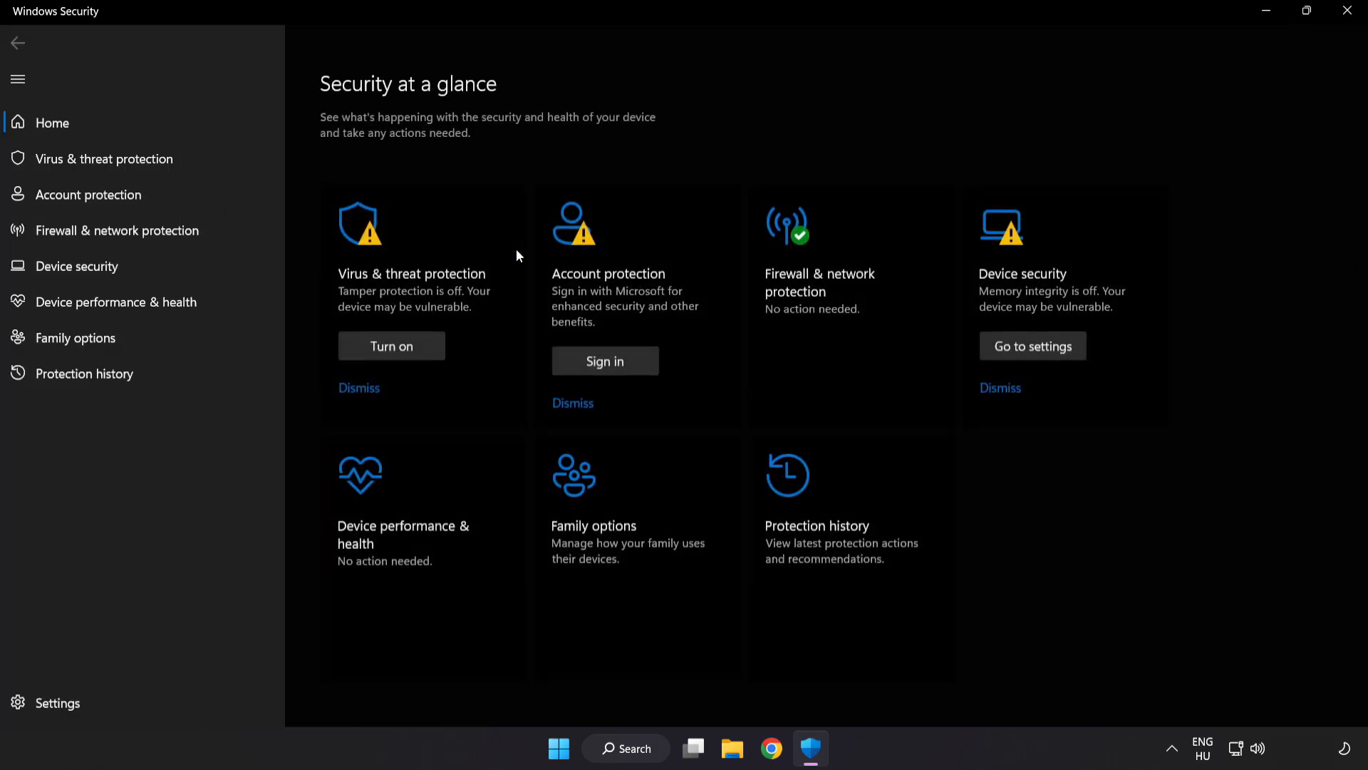
mouse_move(103, 159)
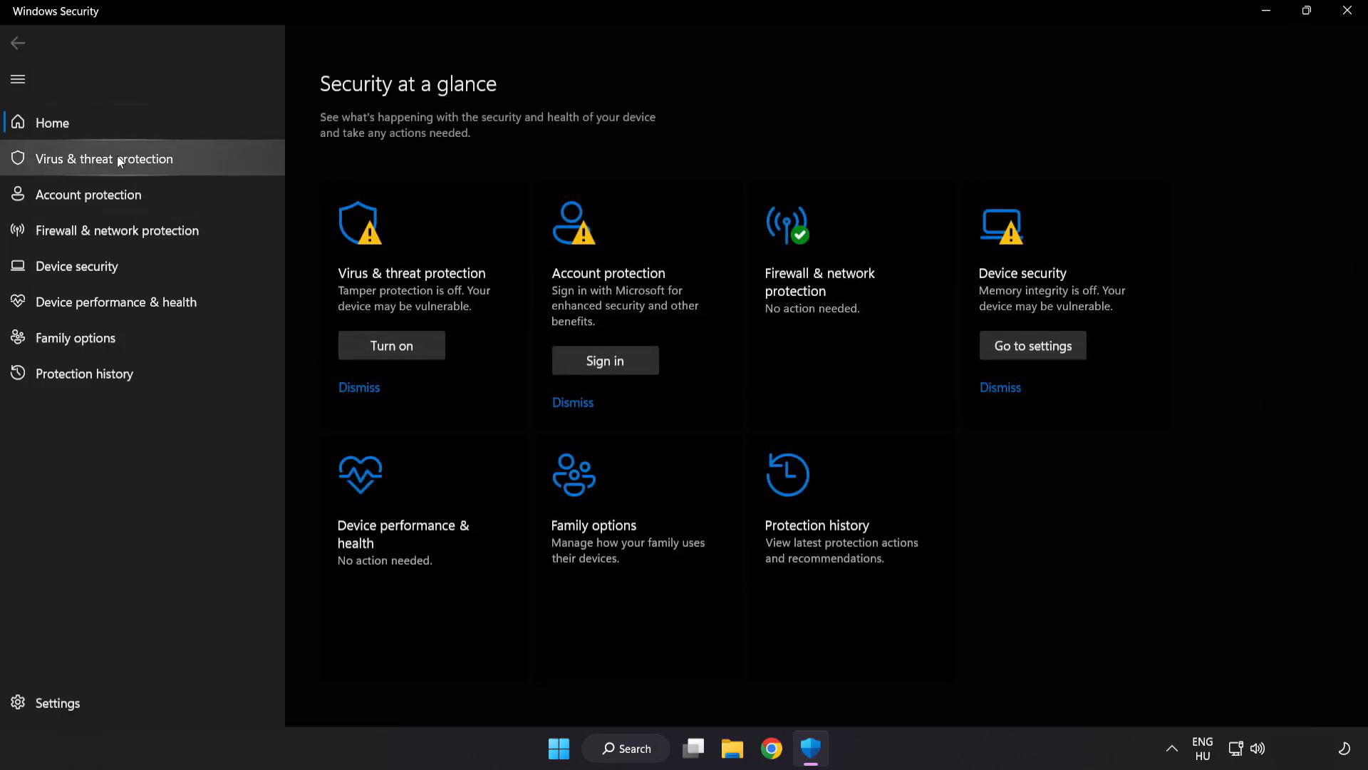
- Reach the Exclusions section of the Virus & threat protection settings
left_click(102, 158)
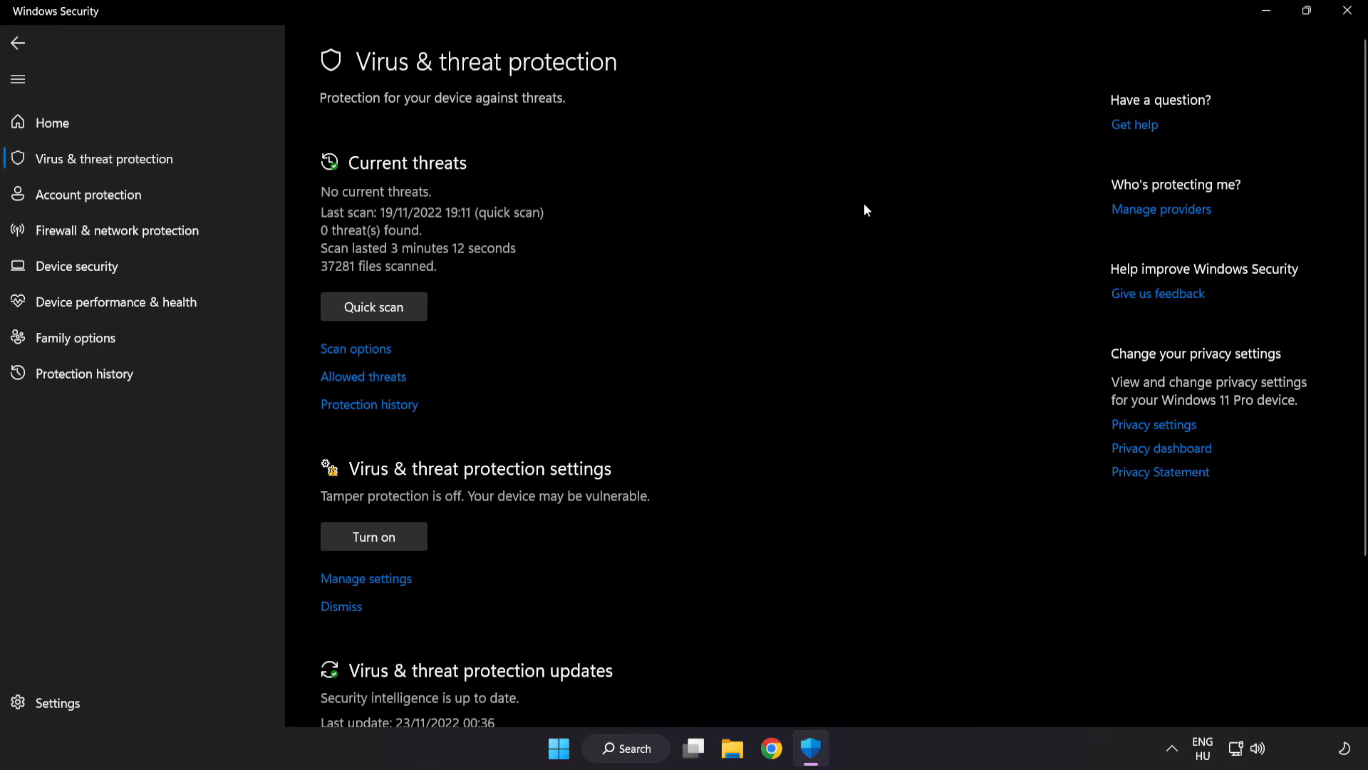
scroll("down", 3)
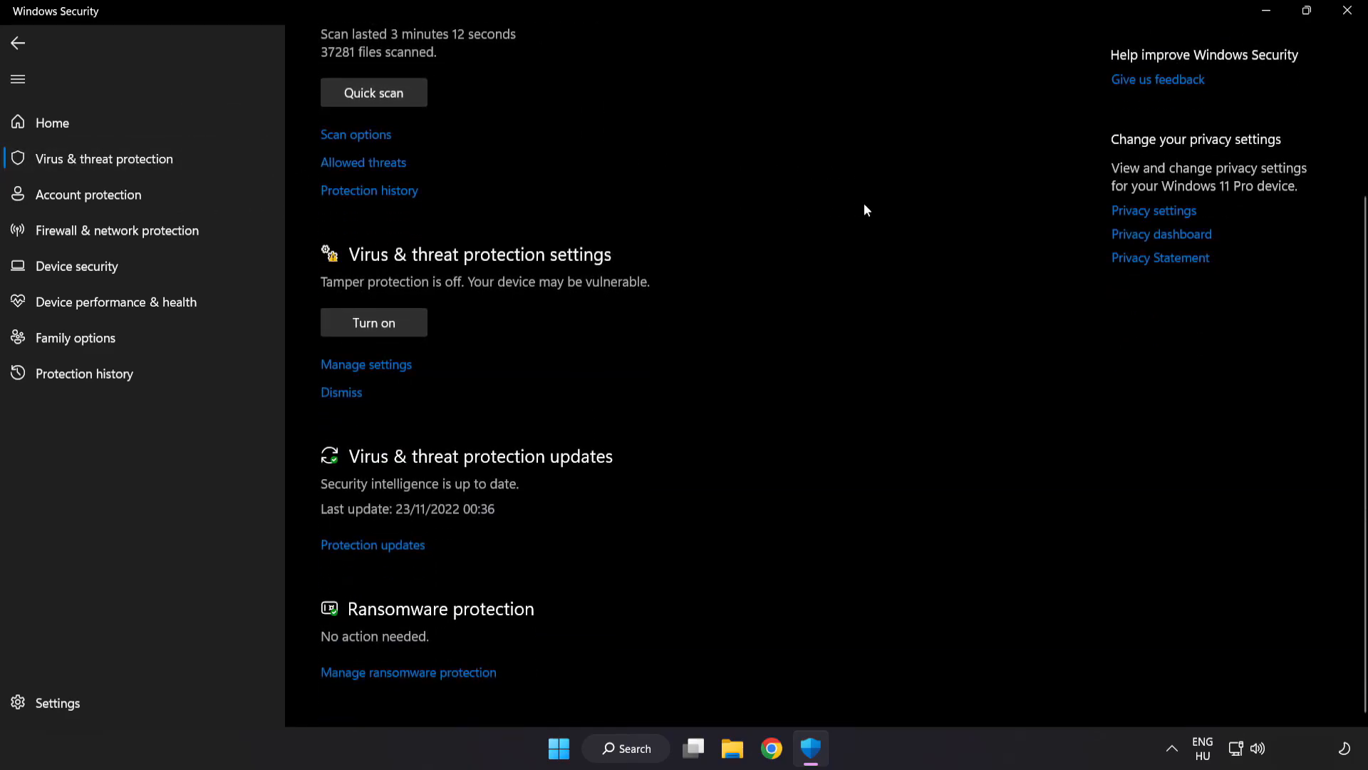
mouse_move(366, 363)
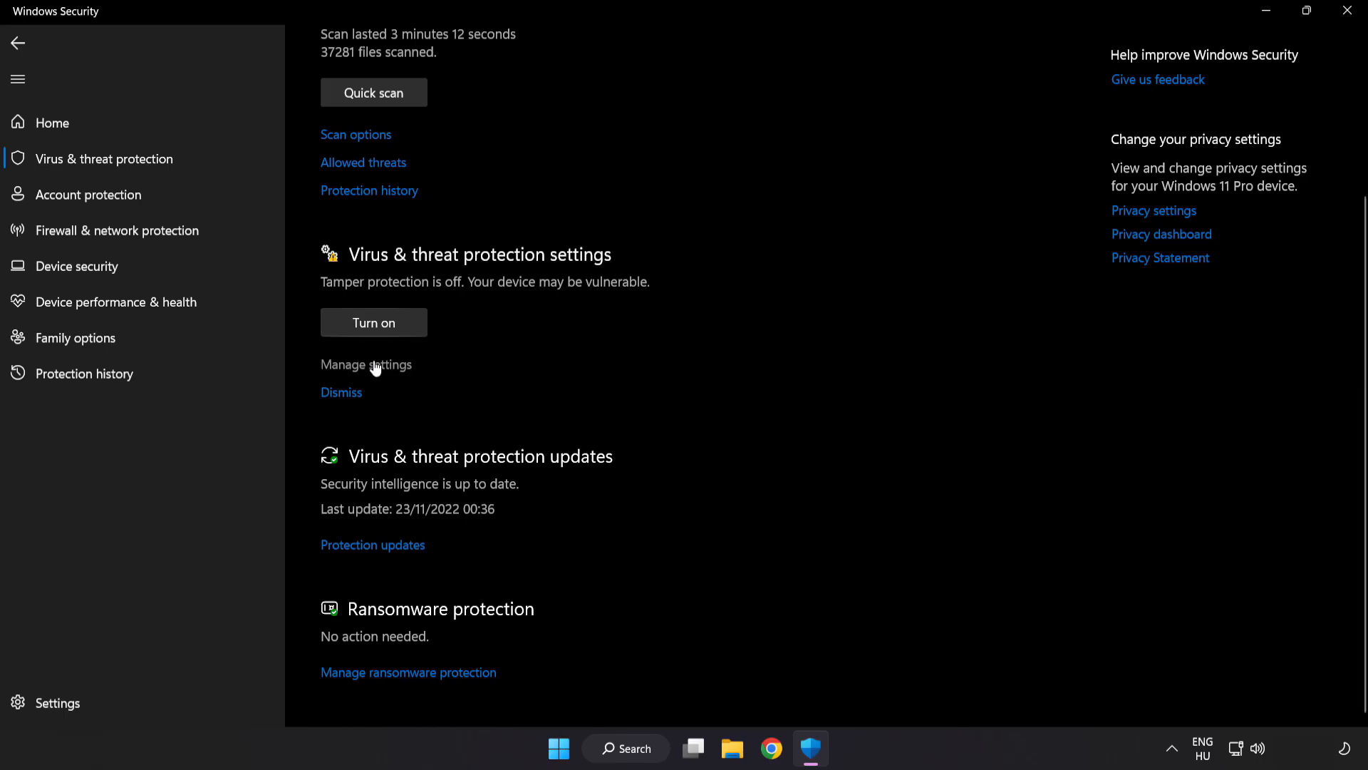
left_click(366, 364)
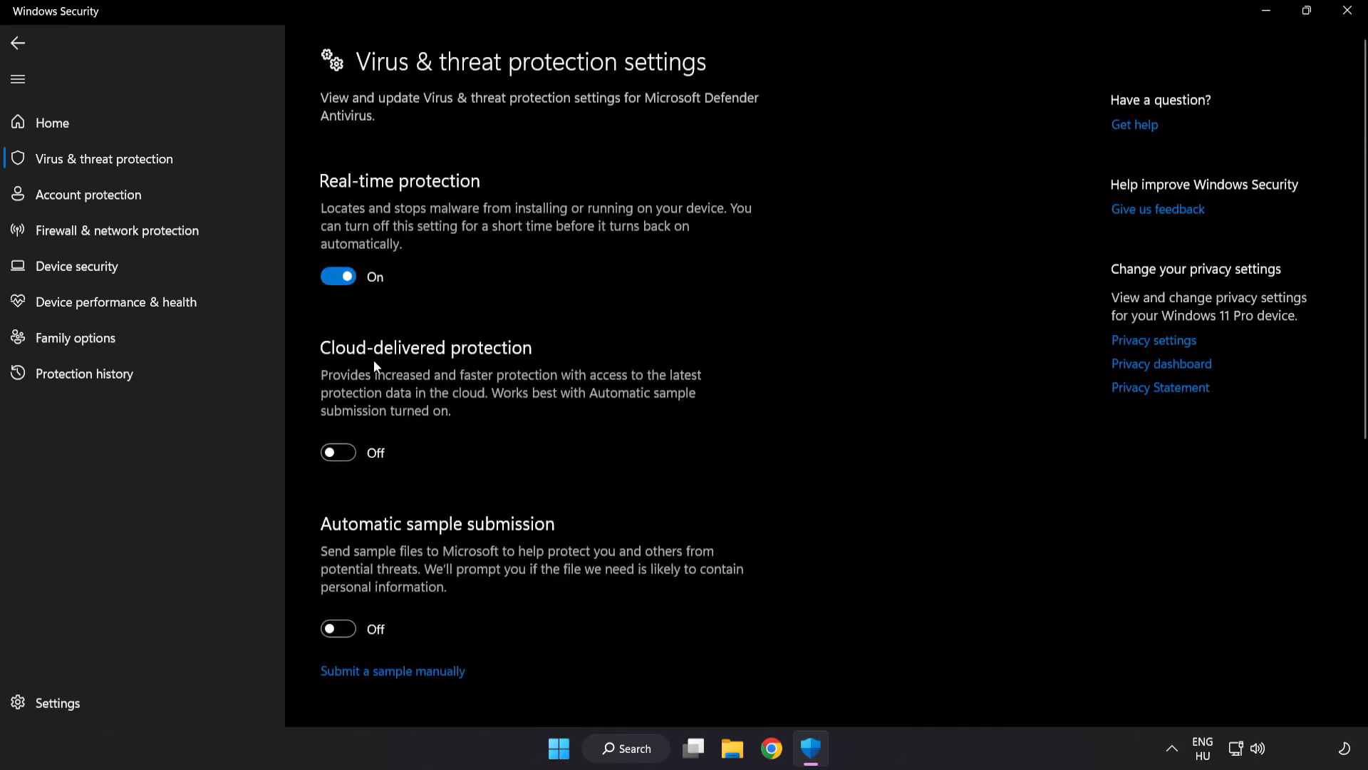
scroll("down", 3)
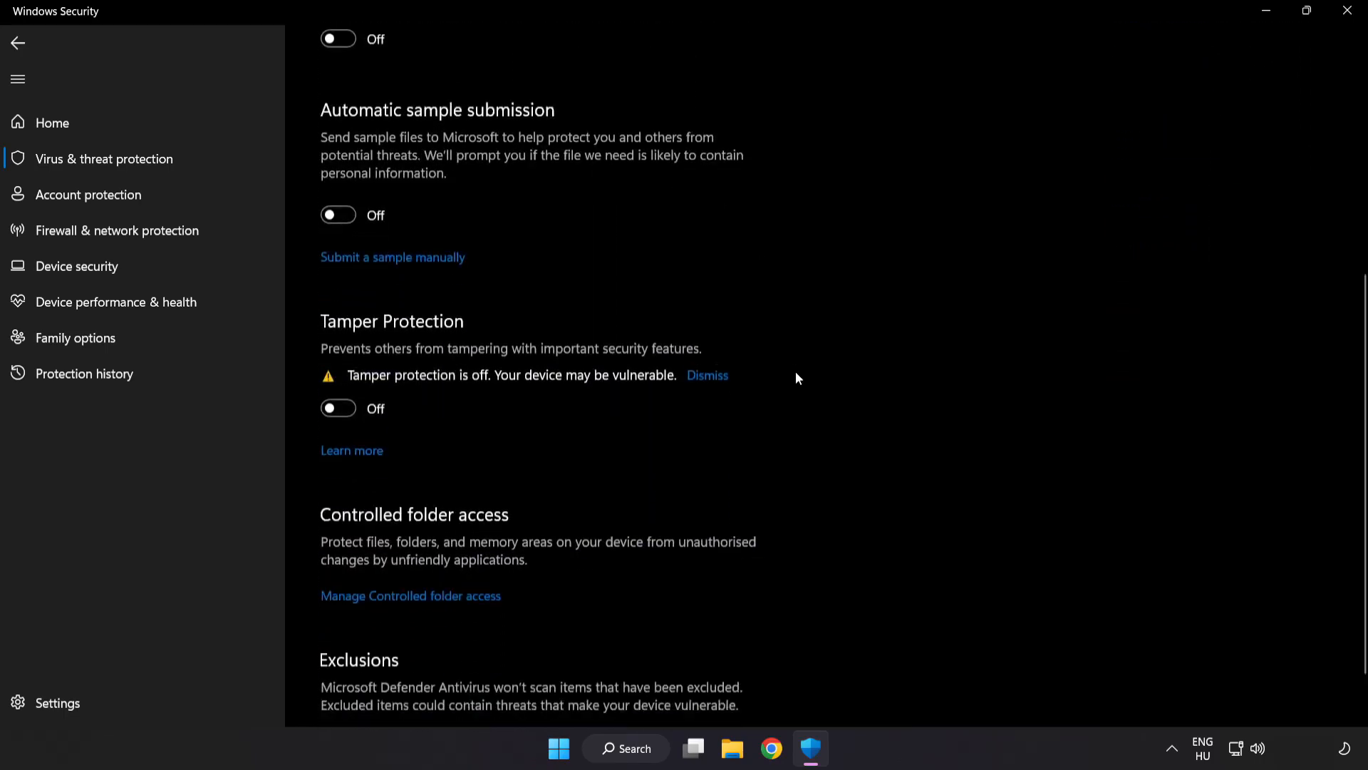
scroll("down", 3)
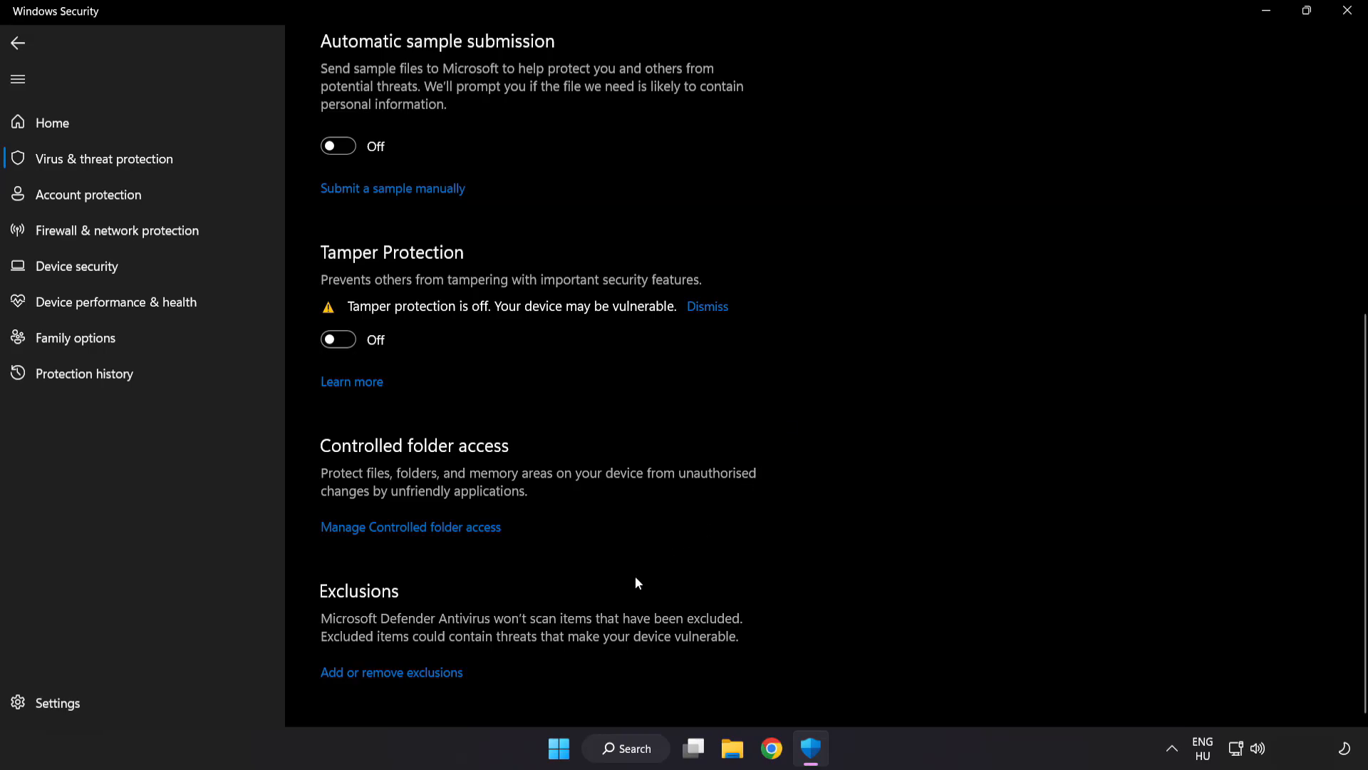
mouse_move(391, 672)
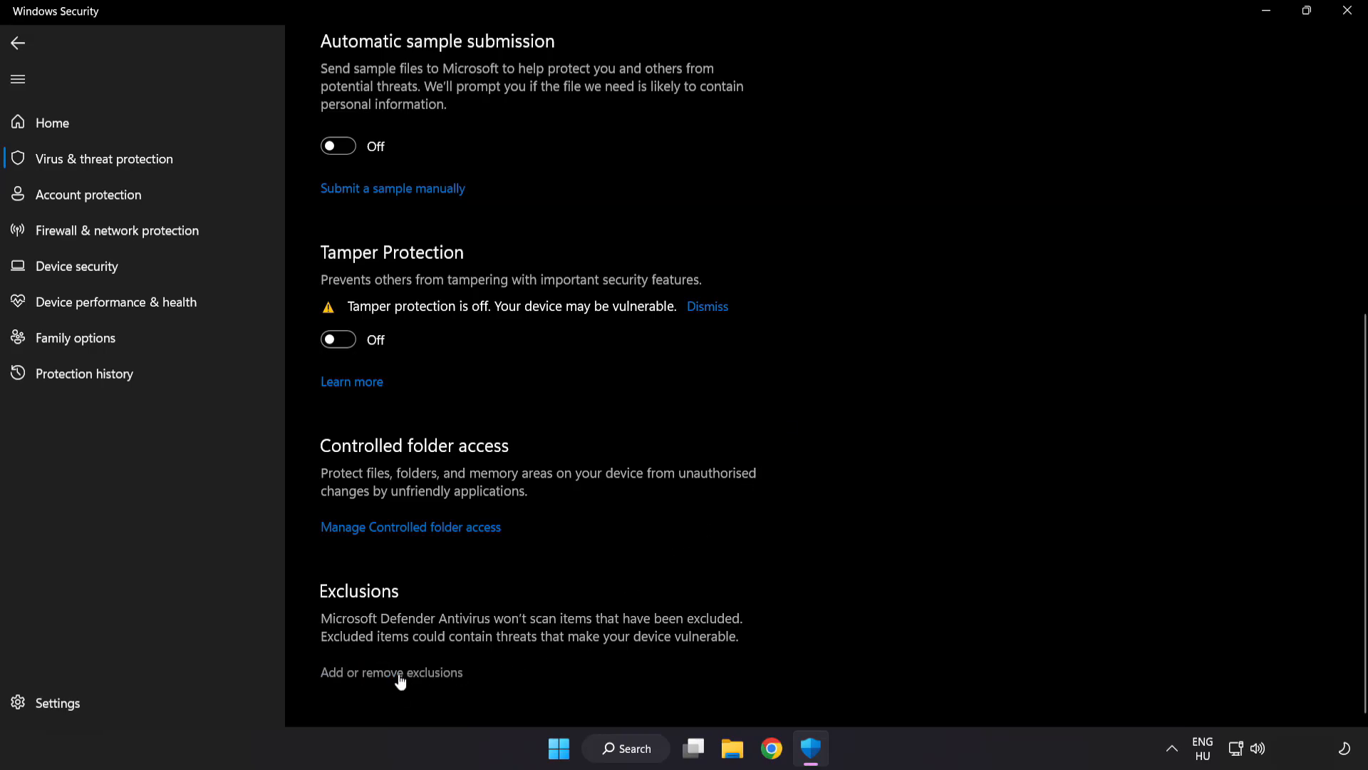
- Begin adding a Folder exclusion from the Defender exclusions list
left_click(390, 672)
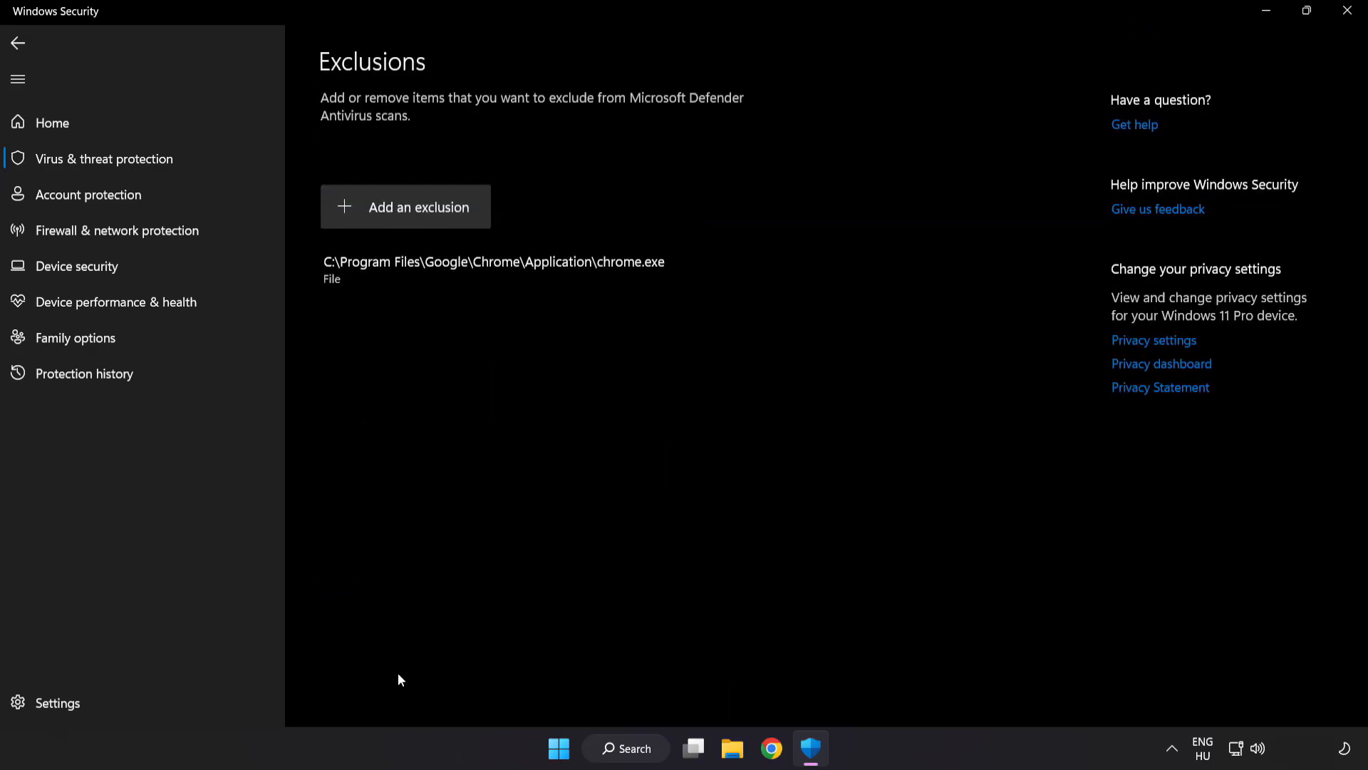
mouse_move(405, 207)
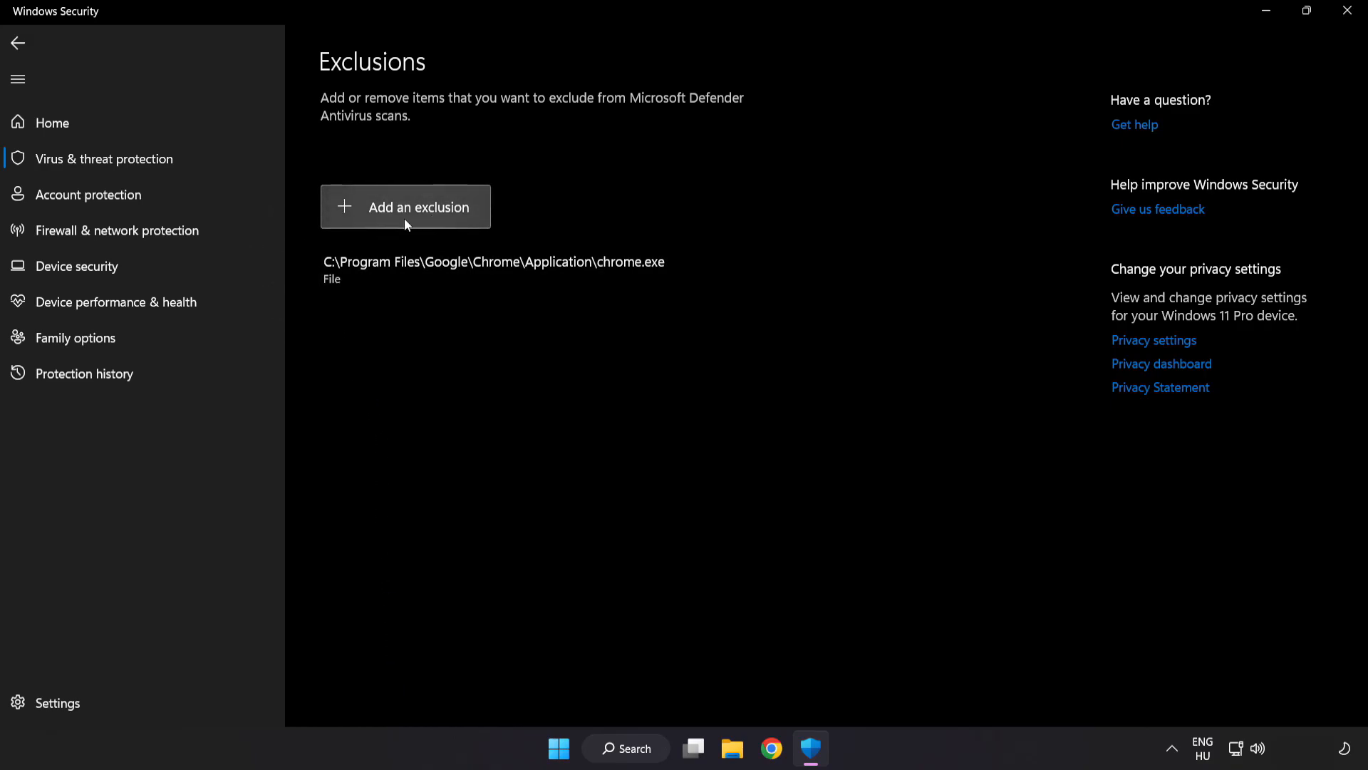
left_click(405, 207)
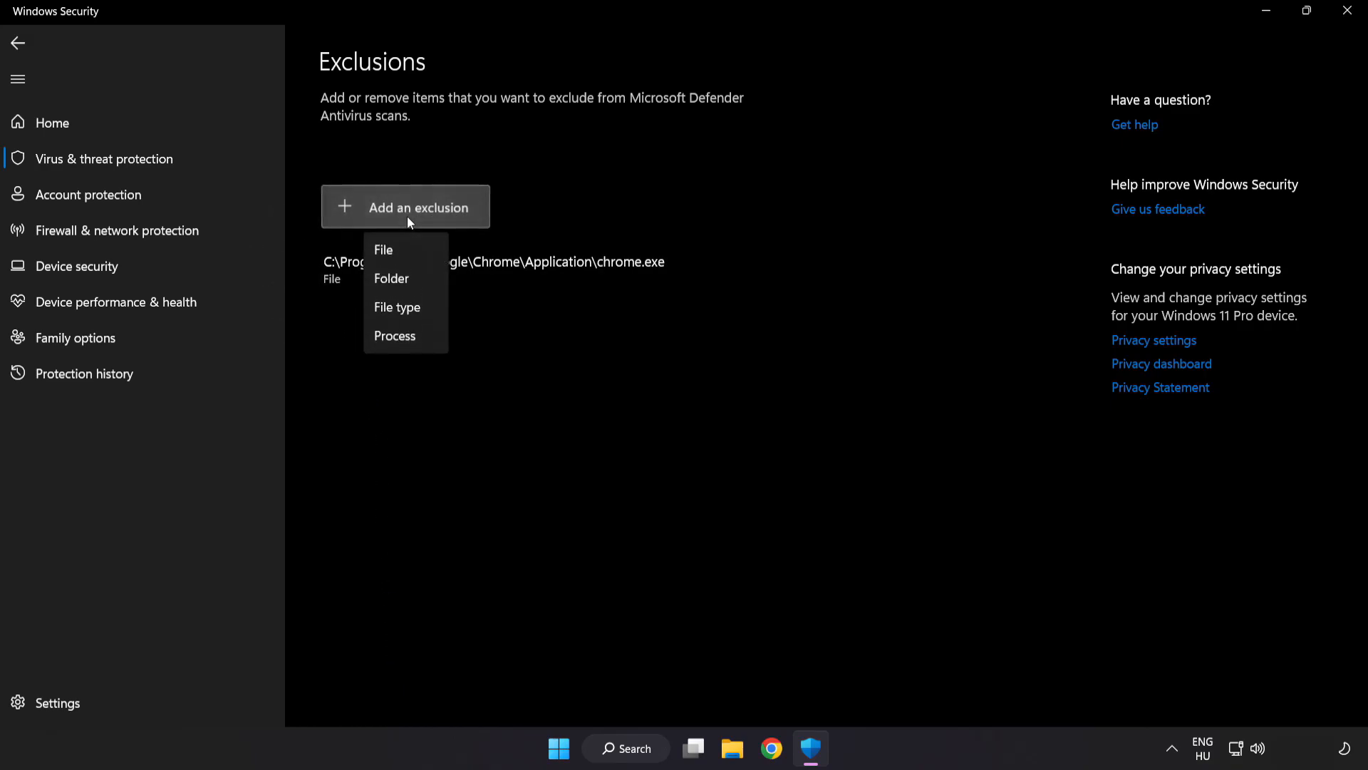
mouse_move(404, 278)
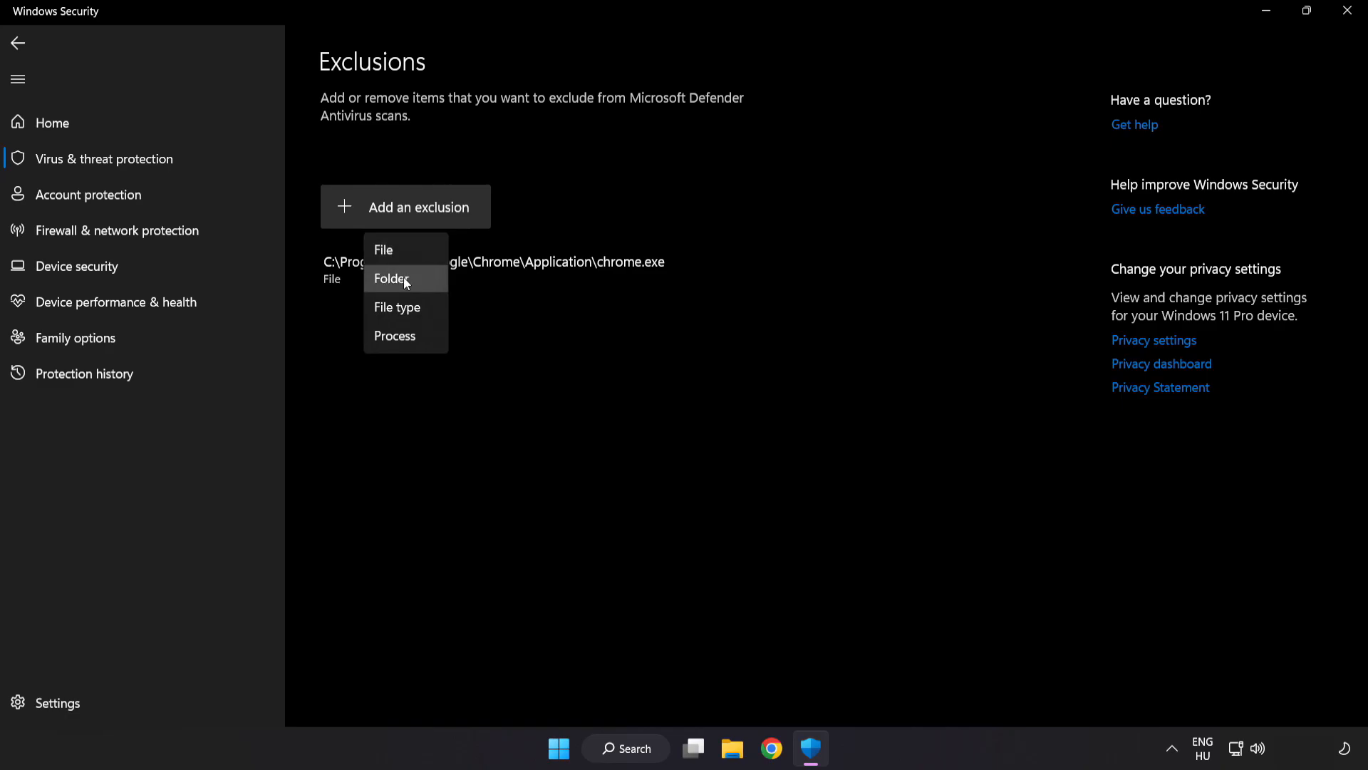
mouse_move(398, 254)
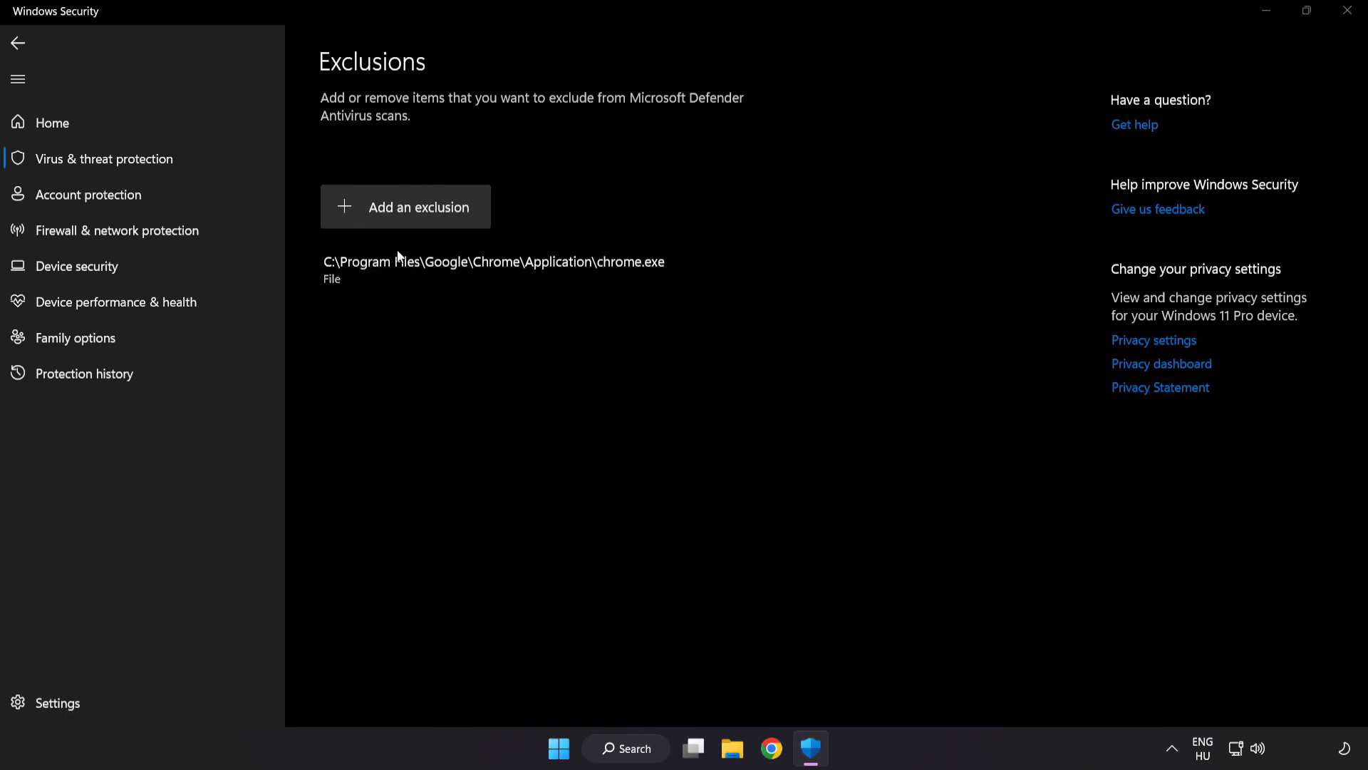
left_click(404, 207)
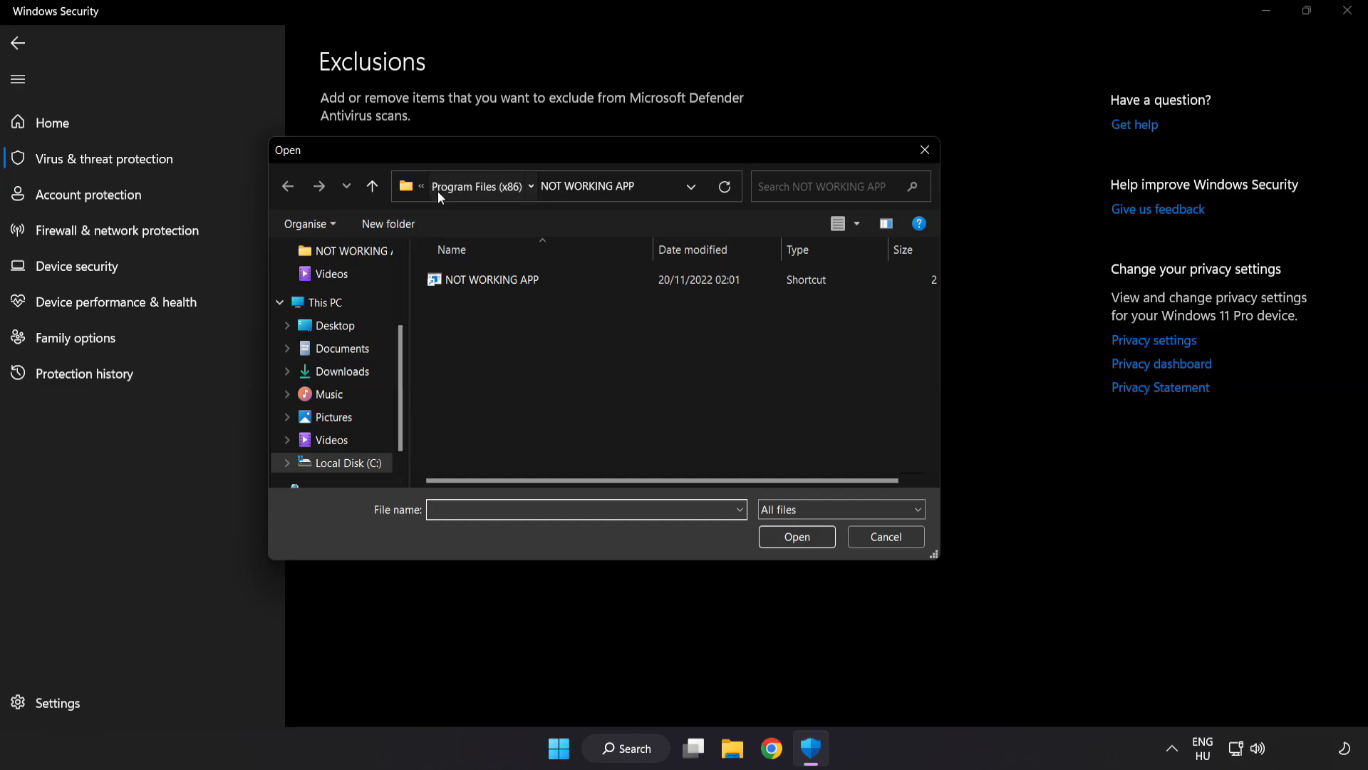
- Exclude C:\Program Files (x86)\NOT WORKING APP from Defender and close Windows Security
left_click(324, 302)
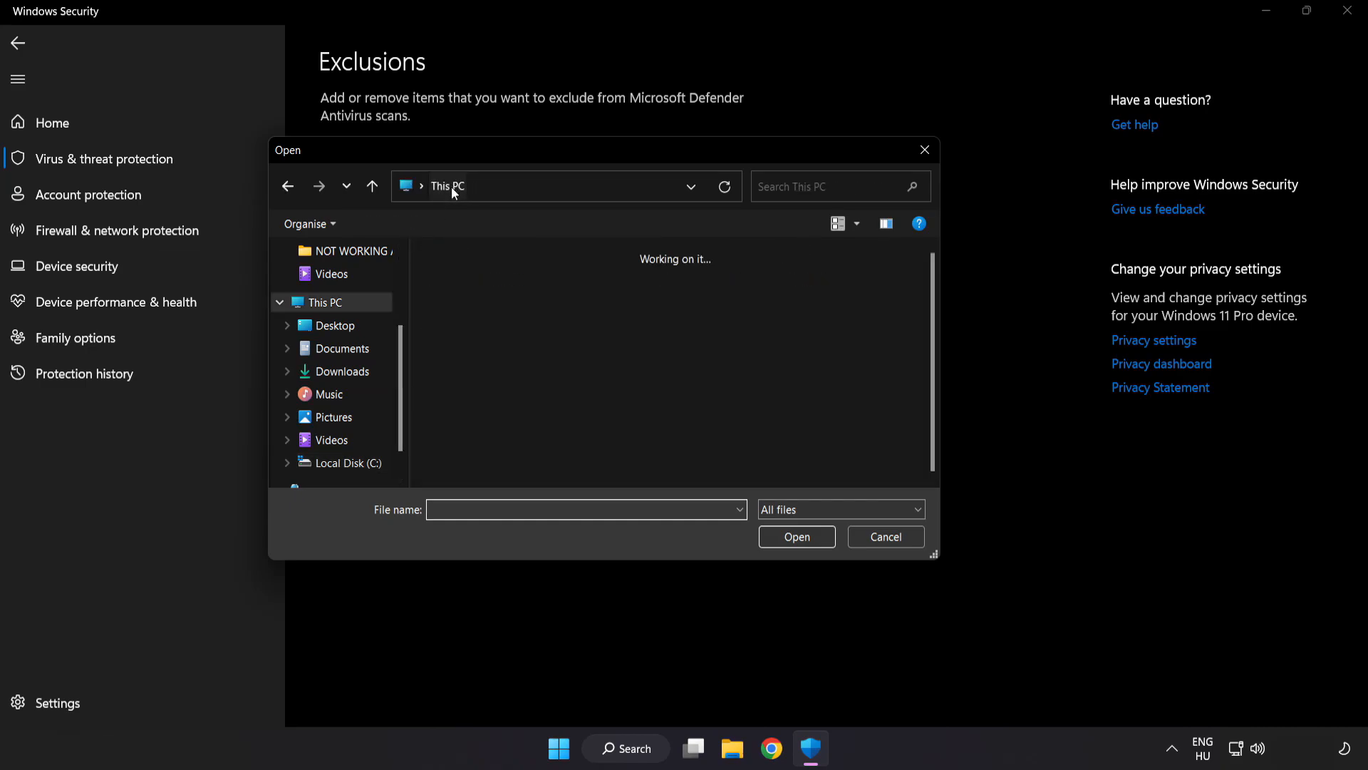
left_click(345, 462)
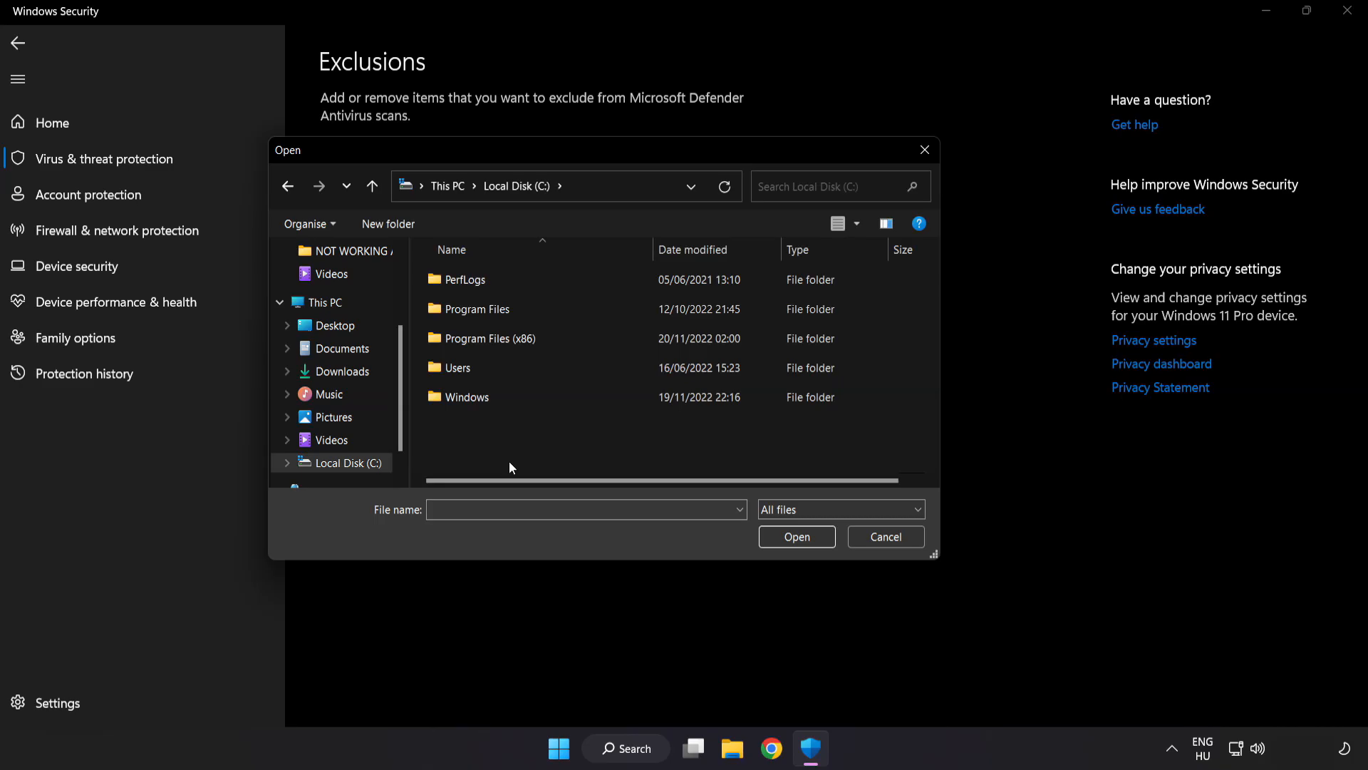
double_click(489, 339)
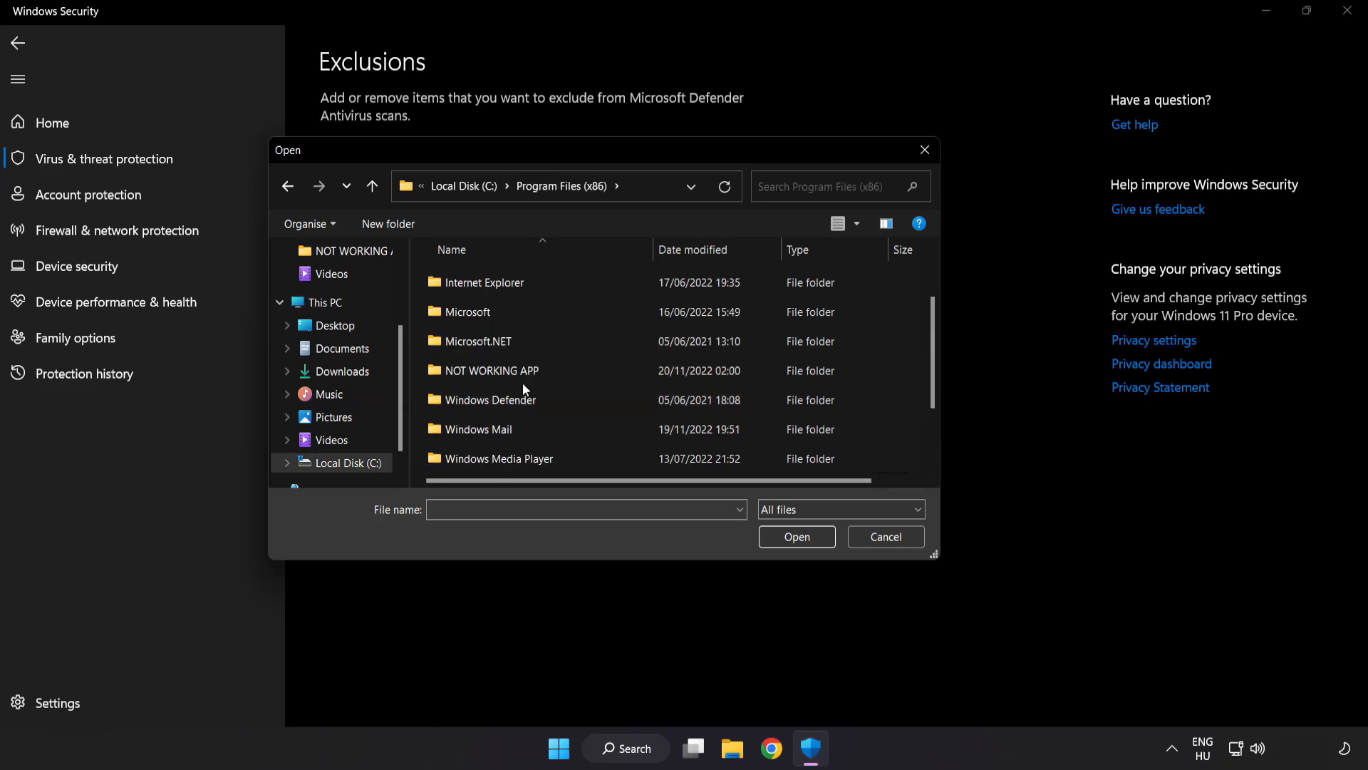
double_click(491, 370)
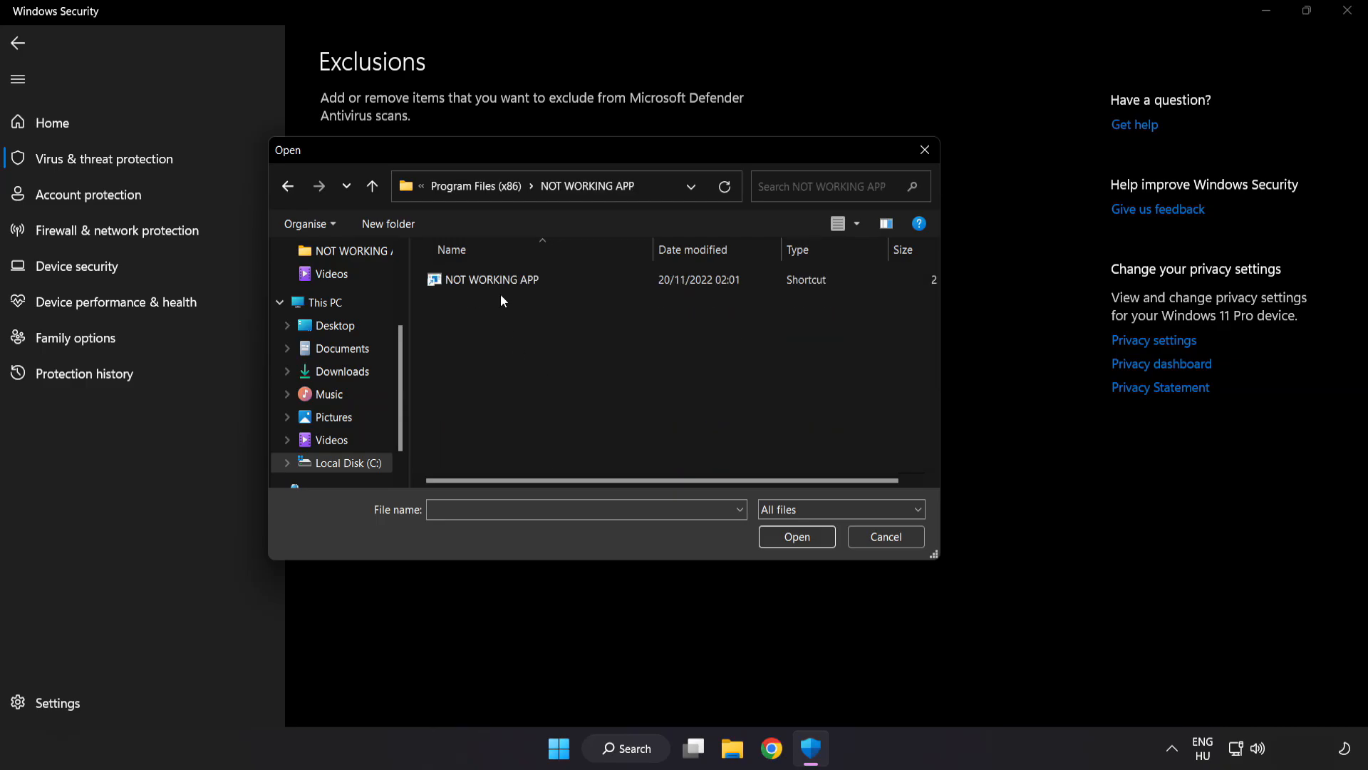
left_click(489, 279)
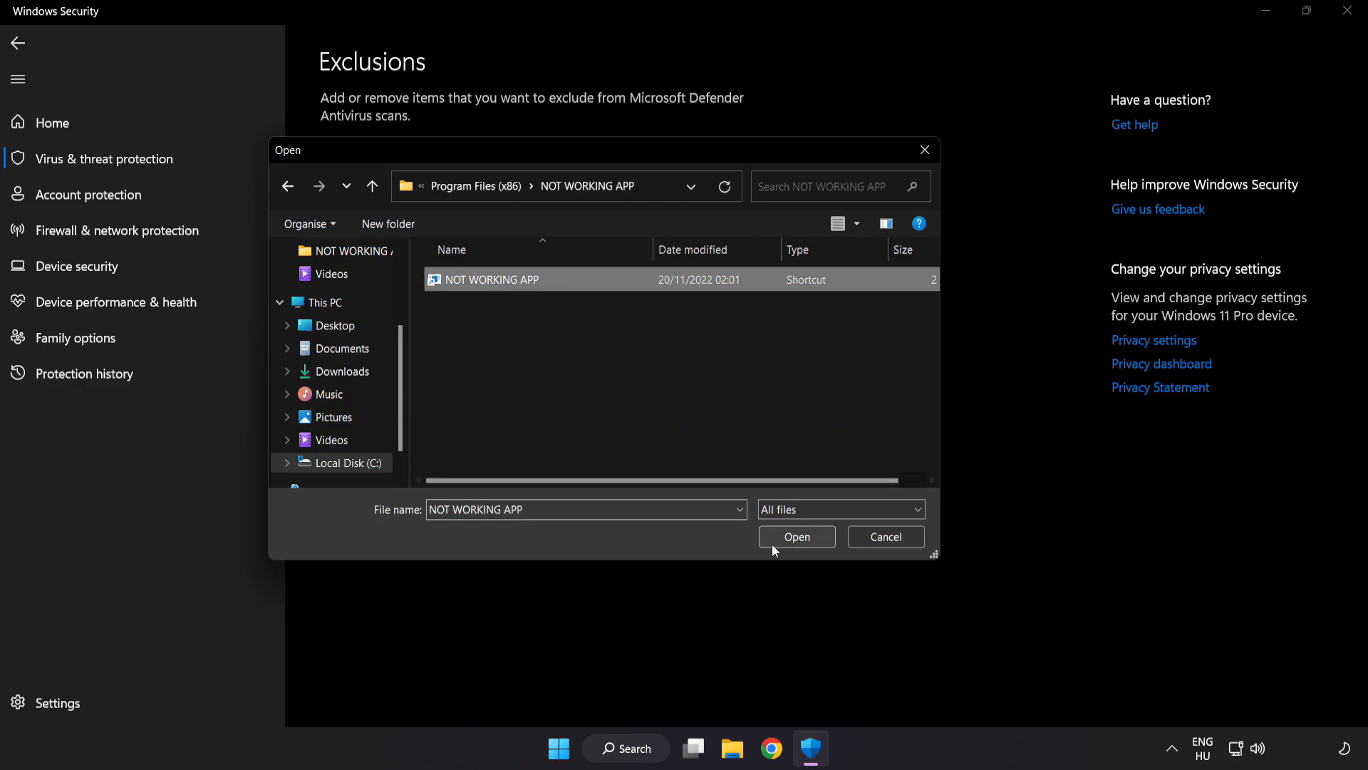
left_click(795, 536)
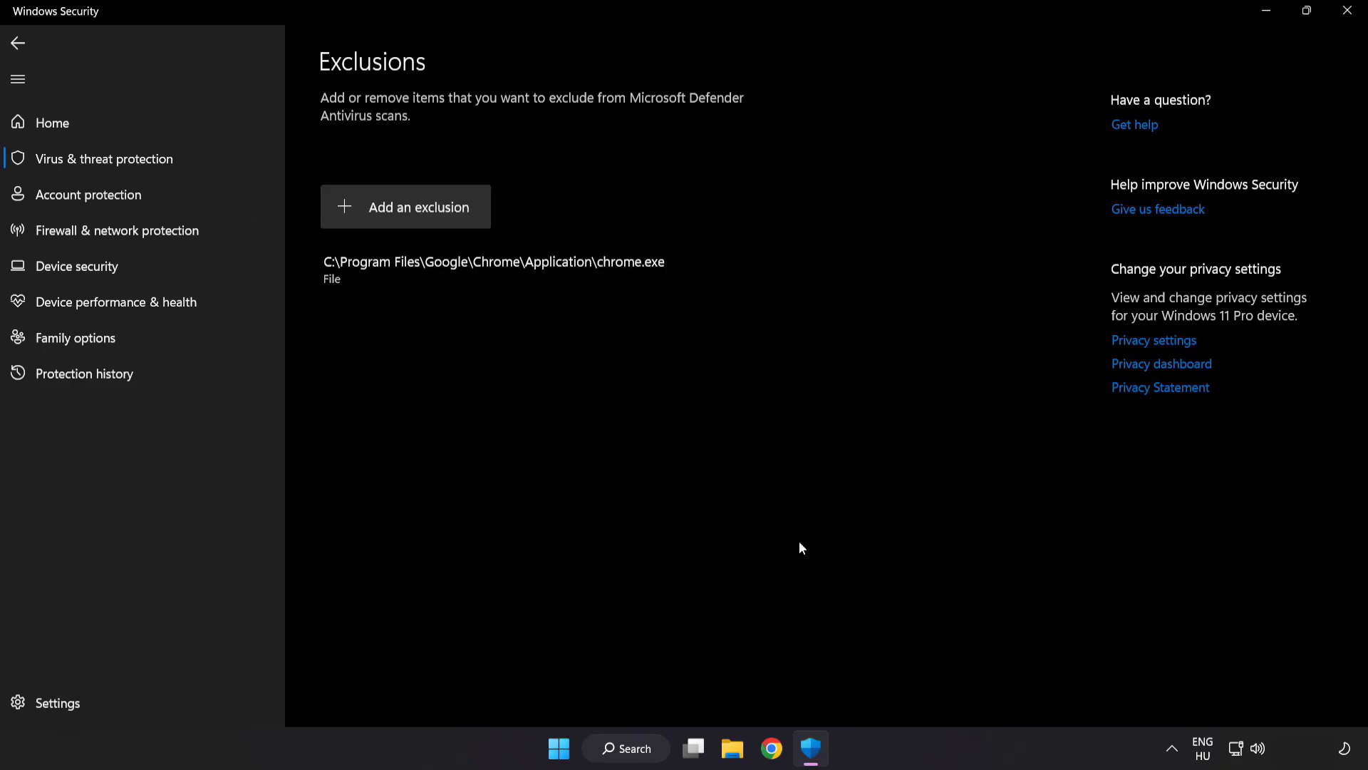
mouse_move(798, 538)
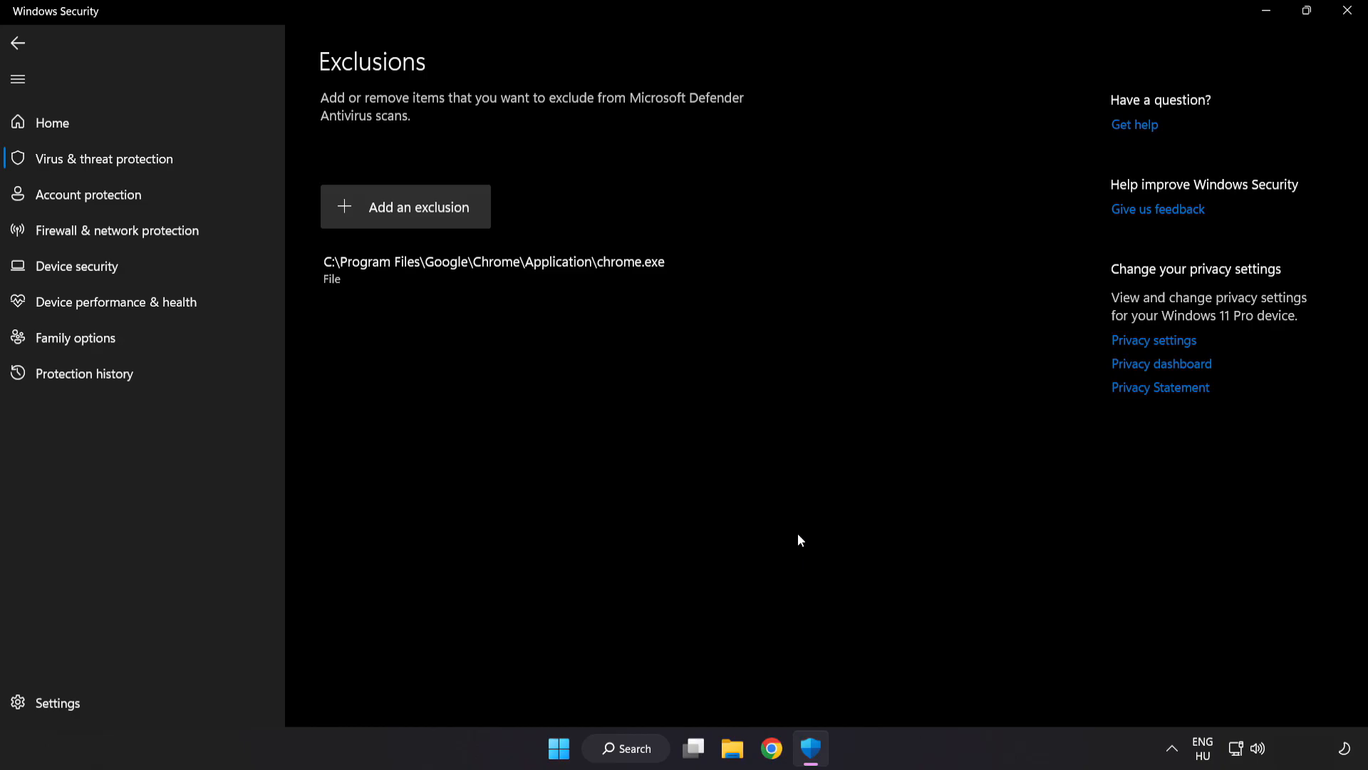
mouse_move(791, 559)
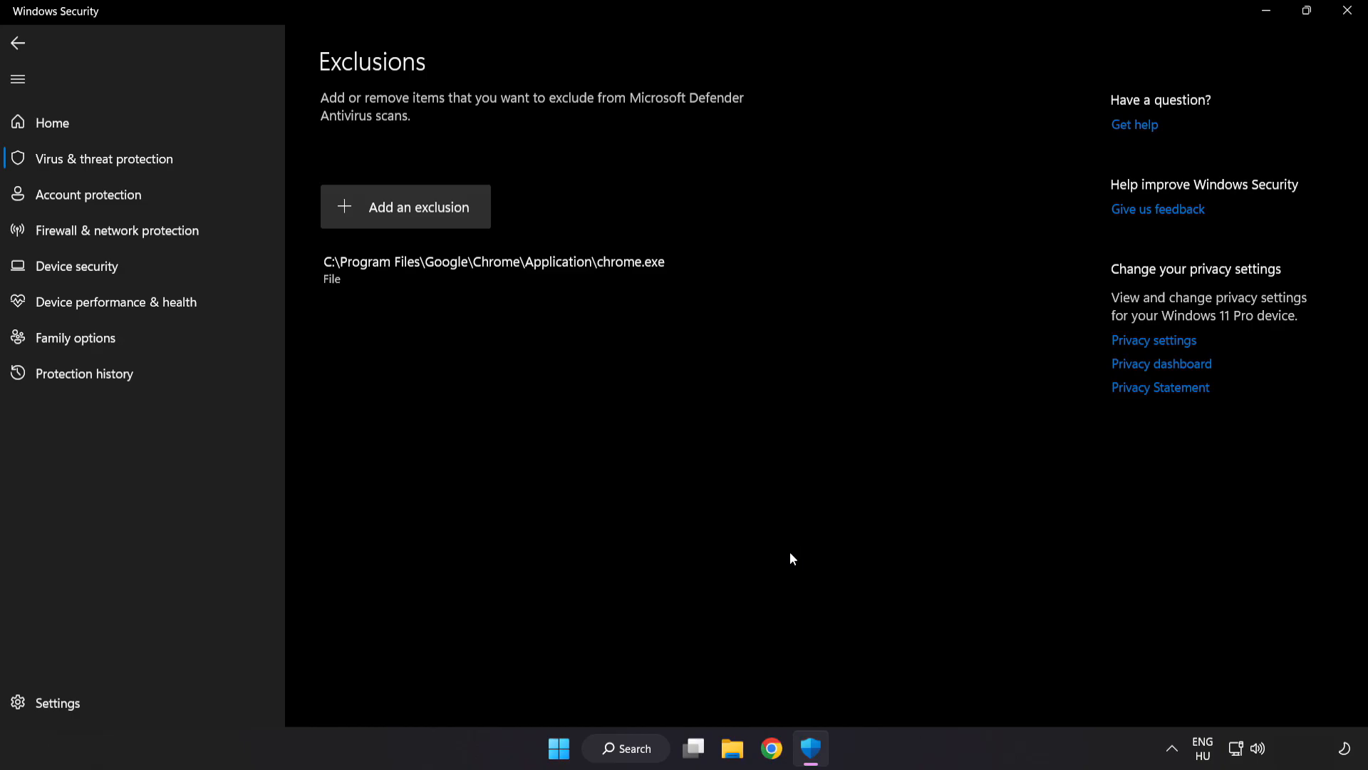
mouse_move(1106, 105)
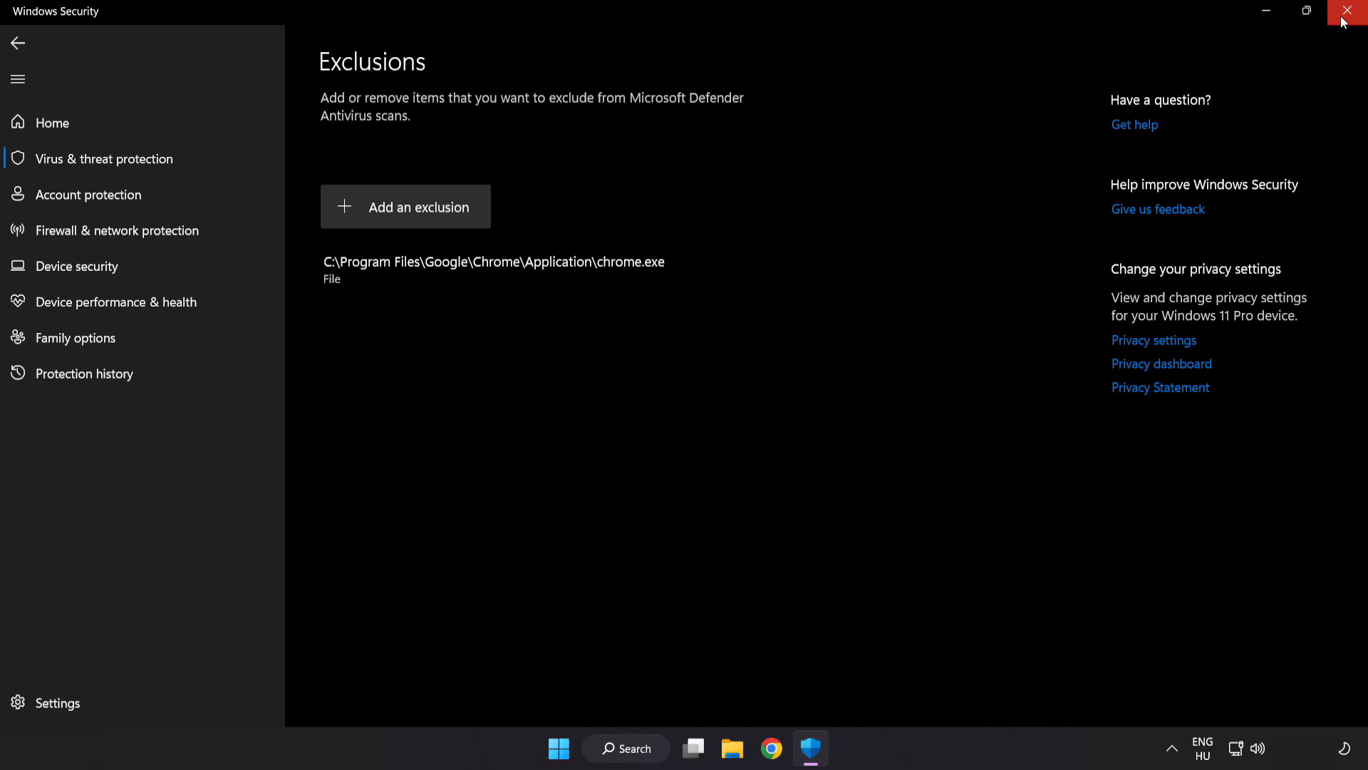
left_click(1351, 10)
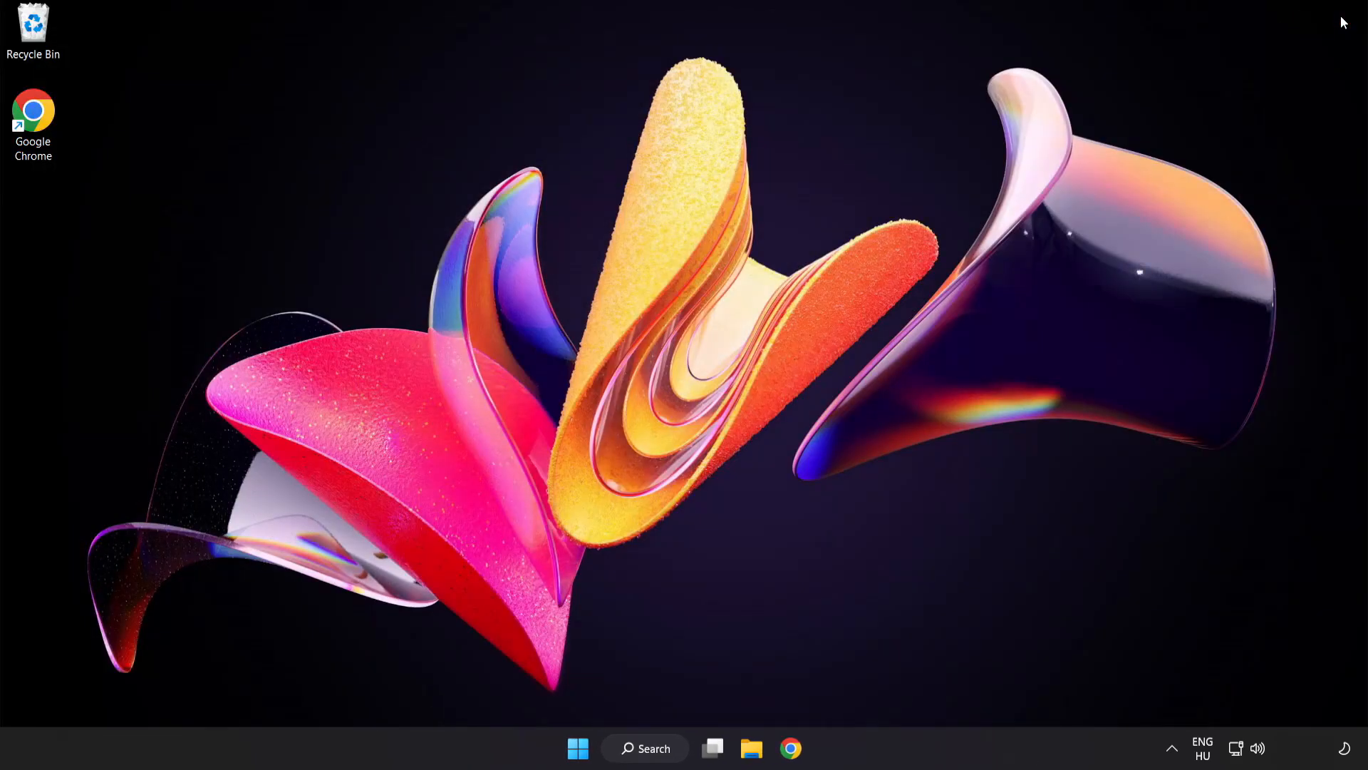
mouse_move(1001, 327)
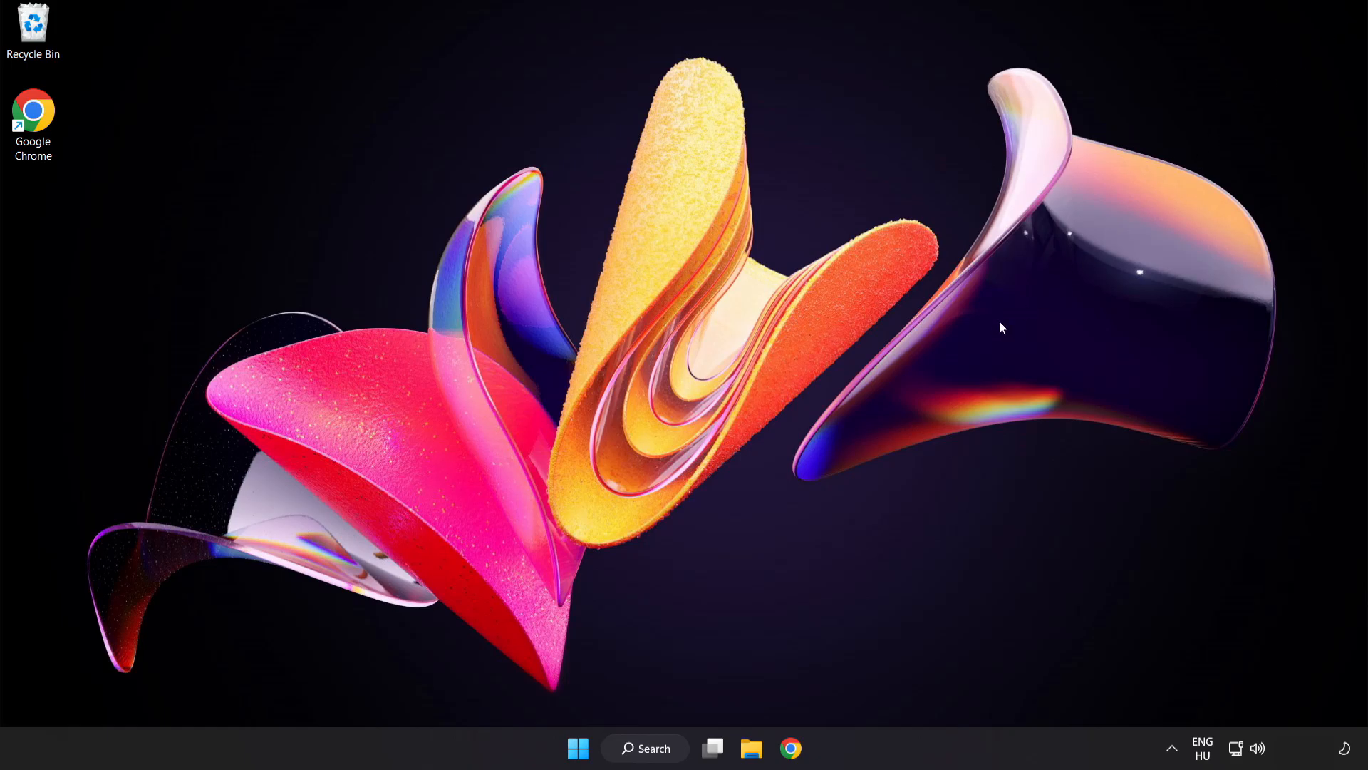
- Show Start's power menu with Sleep, Shut down and Restart
left_click(577, 748)
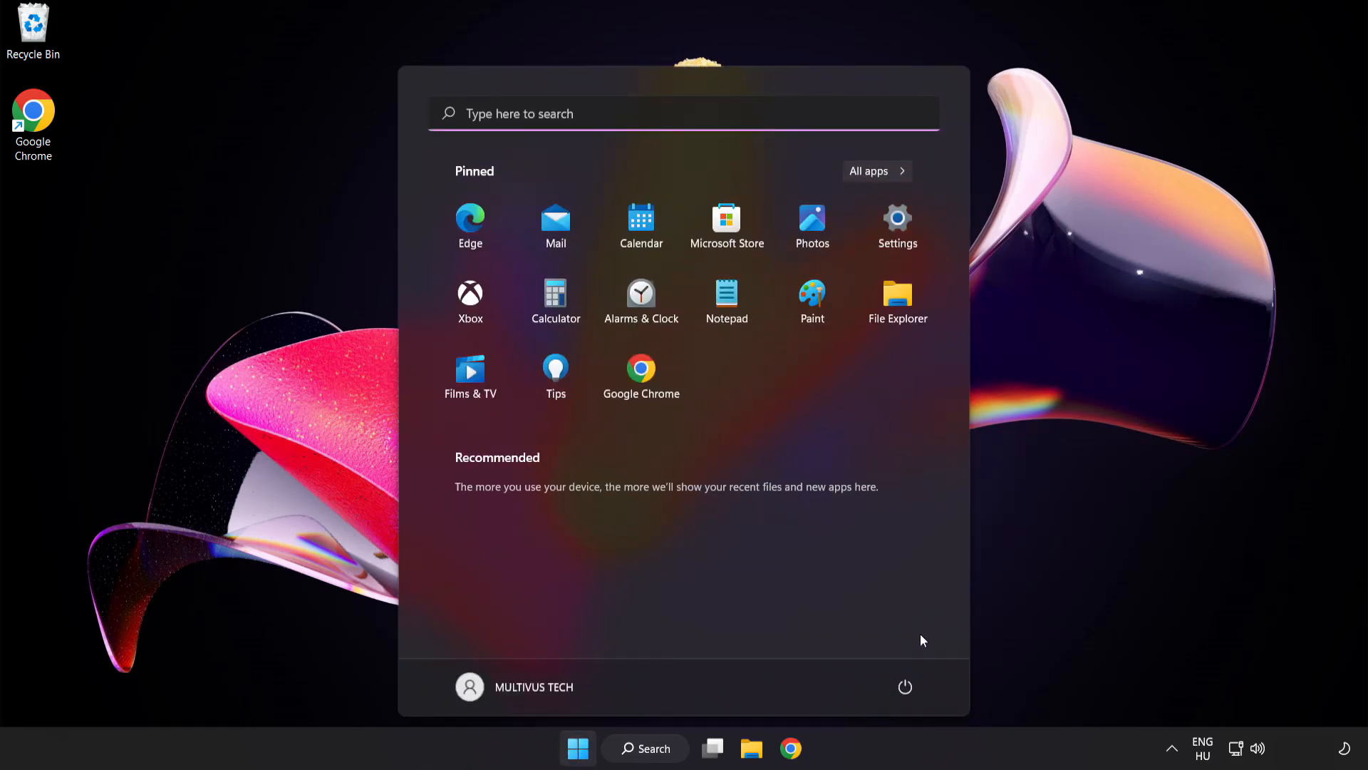
left_click(905, 687)
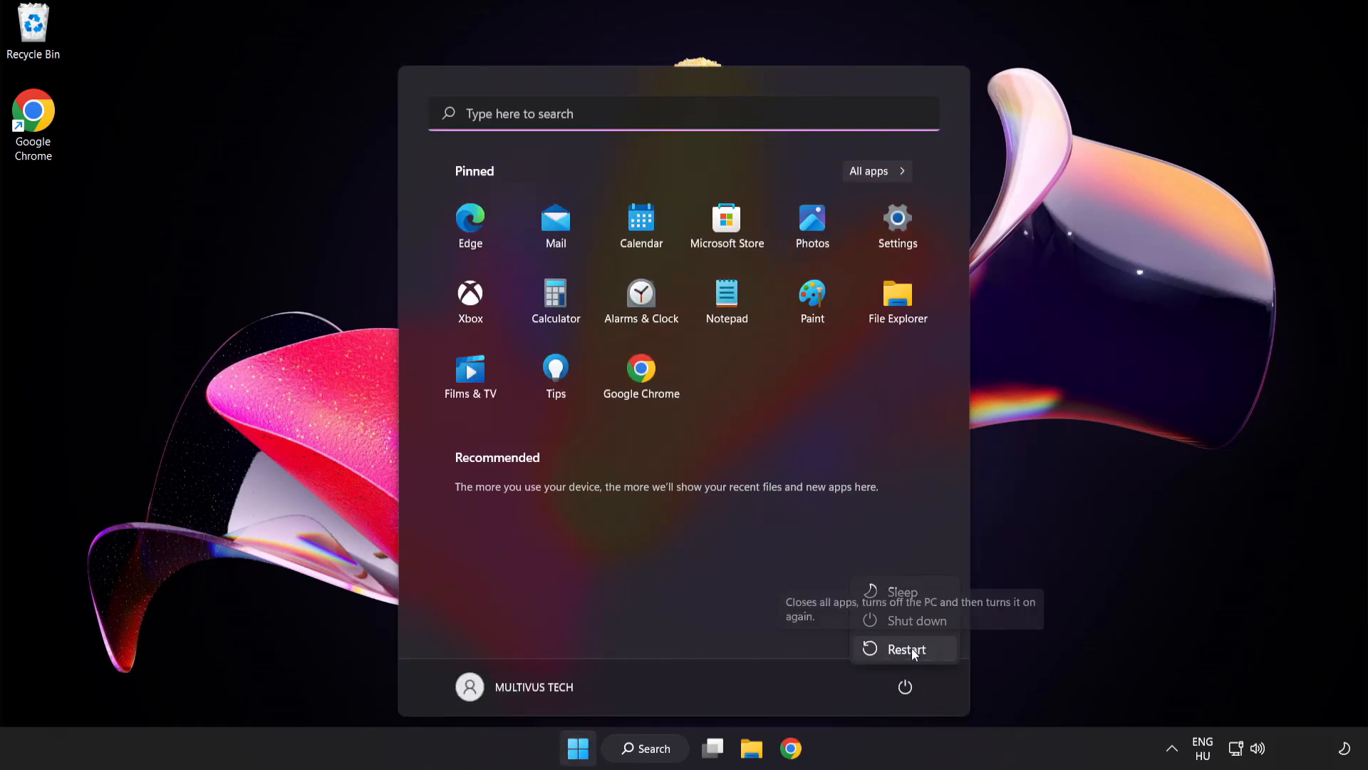